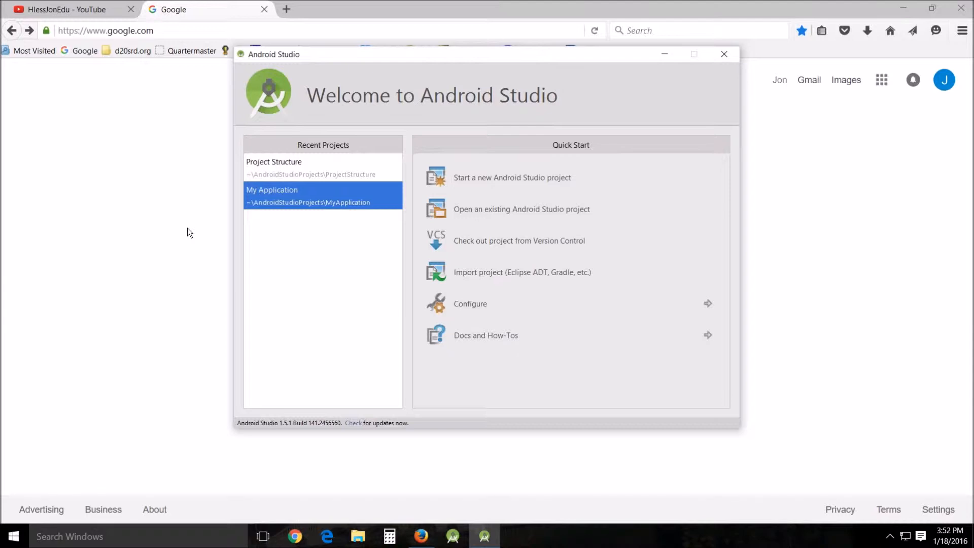
pyautogui.moveTo(172, 230)
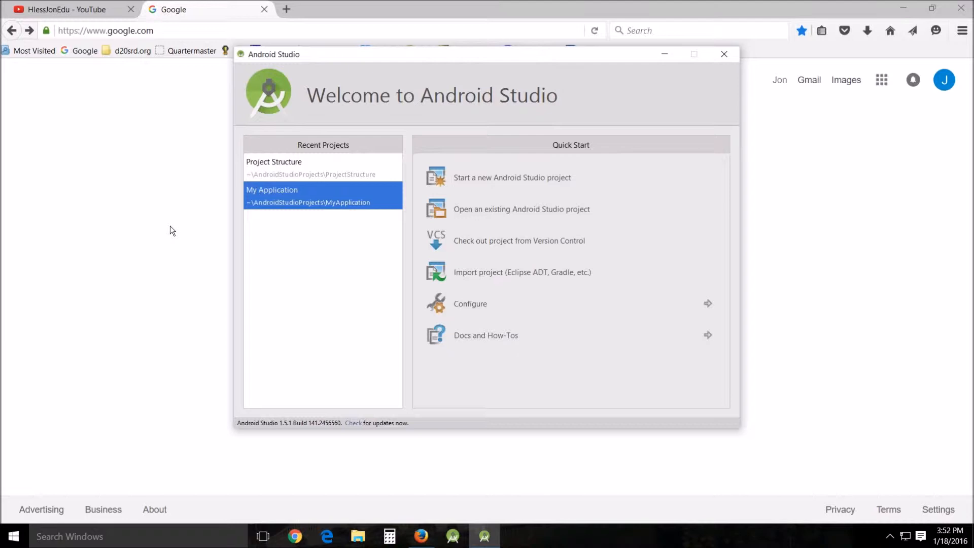
pyautogui.moveTo(156, 223)
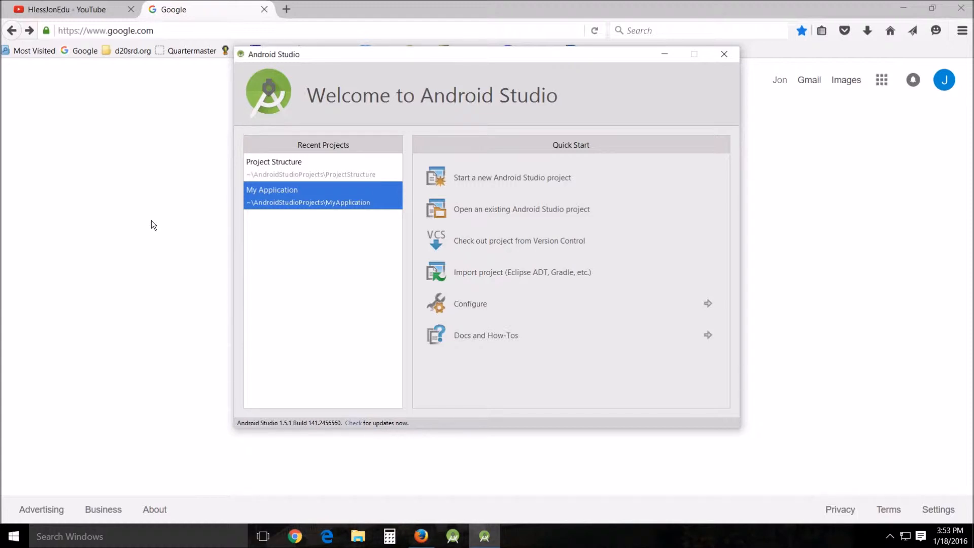
pyautogui.moveTo(242, 217)
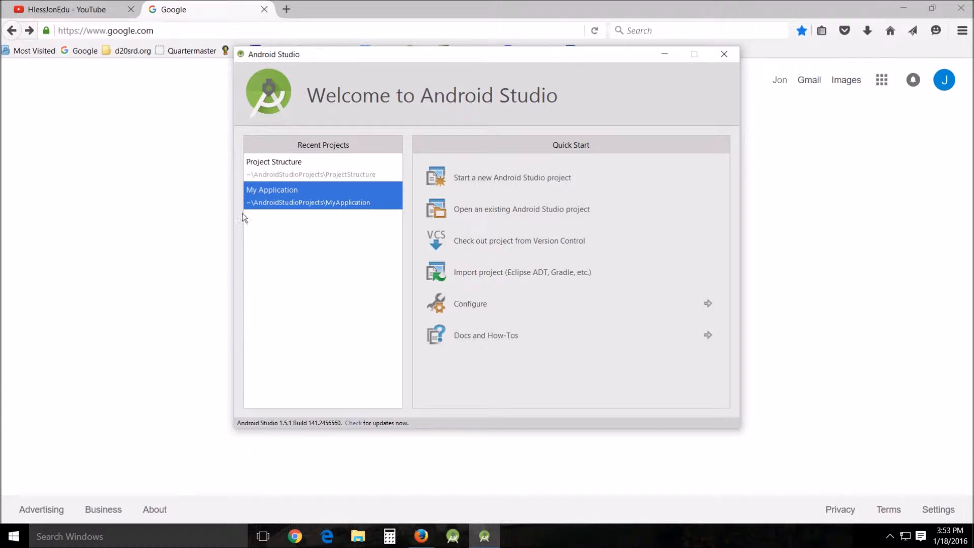
pyautogui.moveTo(336, 259)
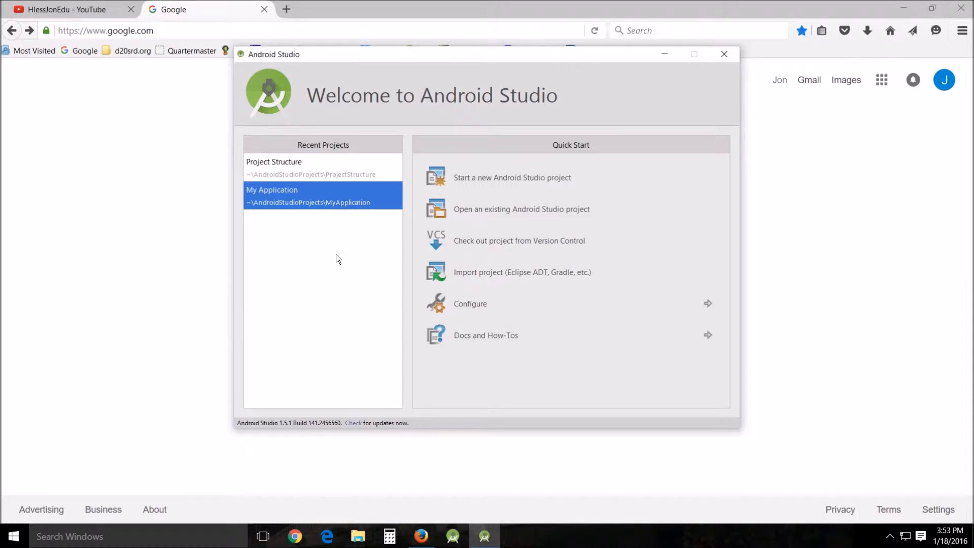
pyautogui.moveTo(351, 222)
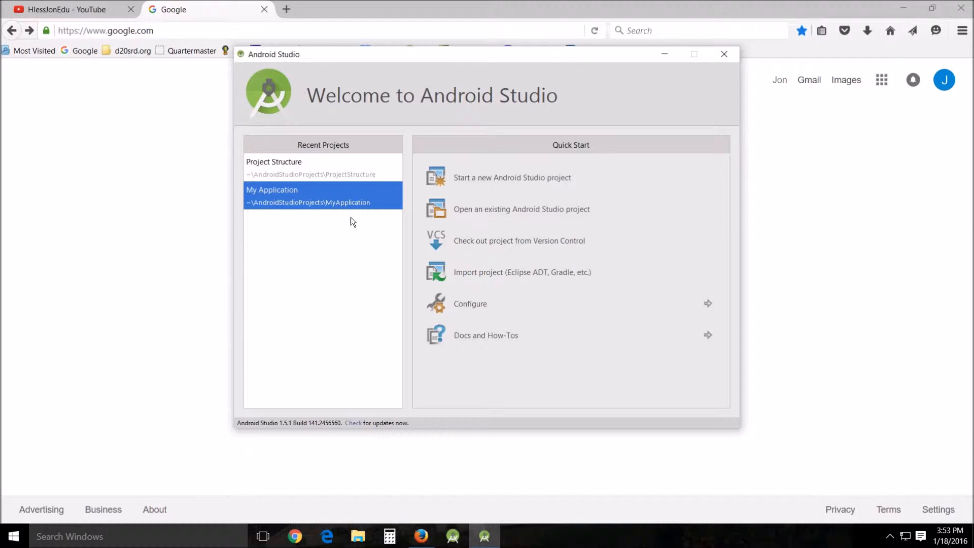
pyautogui.moveTo(373, 266)
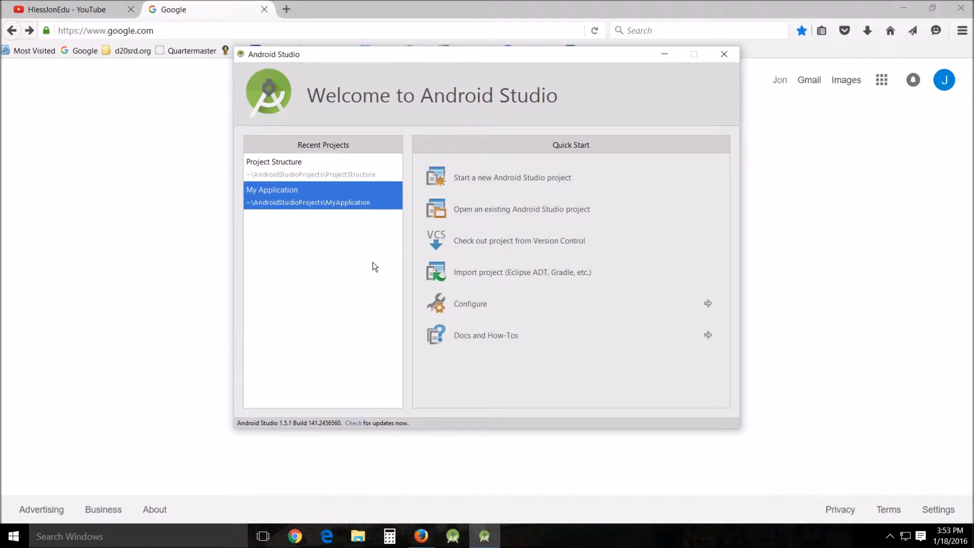
pyautogui.moveTo(357, 272)
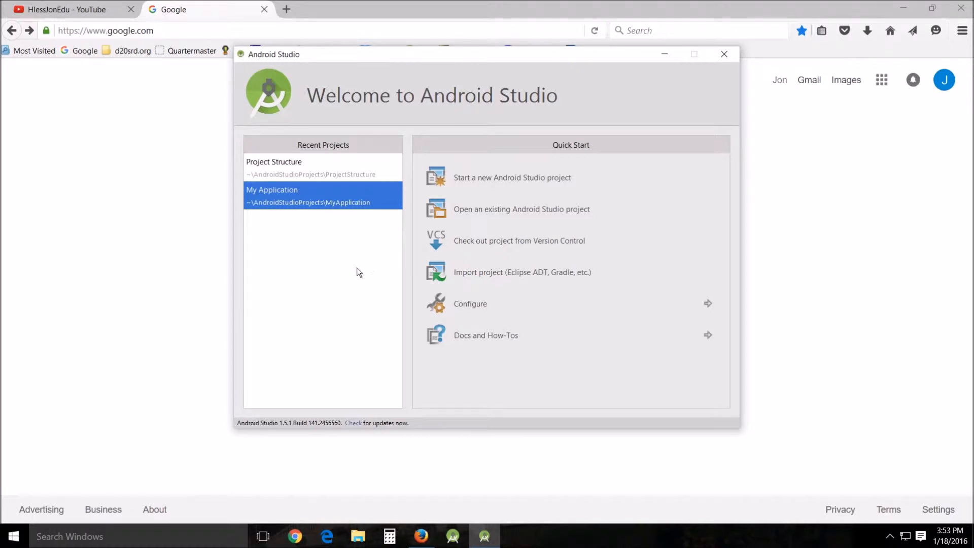
pyautogui.moveTo(336, 317)
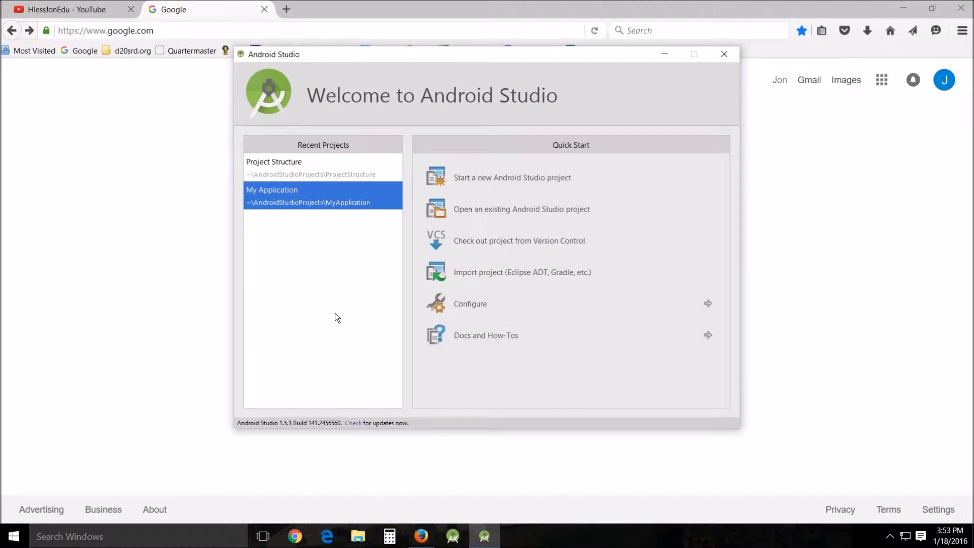
pyautogui.moveTo(137, 163)
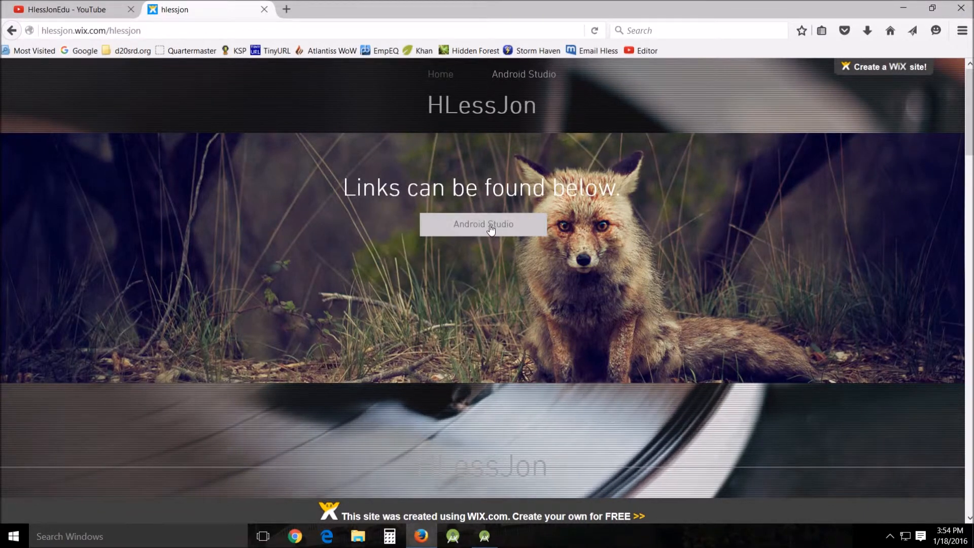
# Navigate the HLessJon site to the Toast and Saving tutorial and scroll to its AndroidManifest.xml code.
pyautogui.click(483, 224)
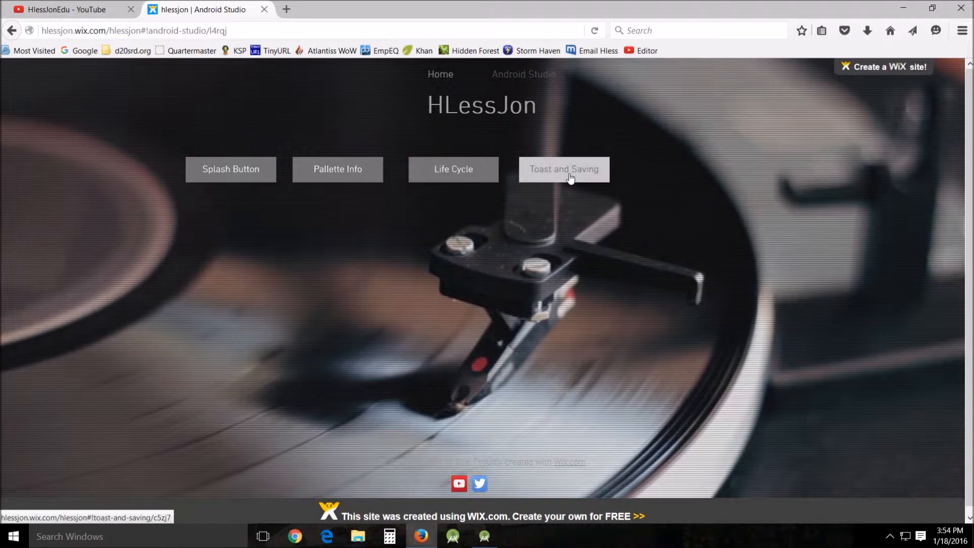
pyautogui.click(563, 170)
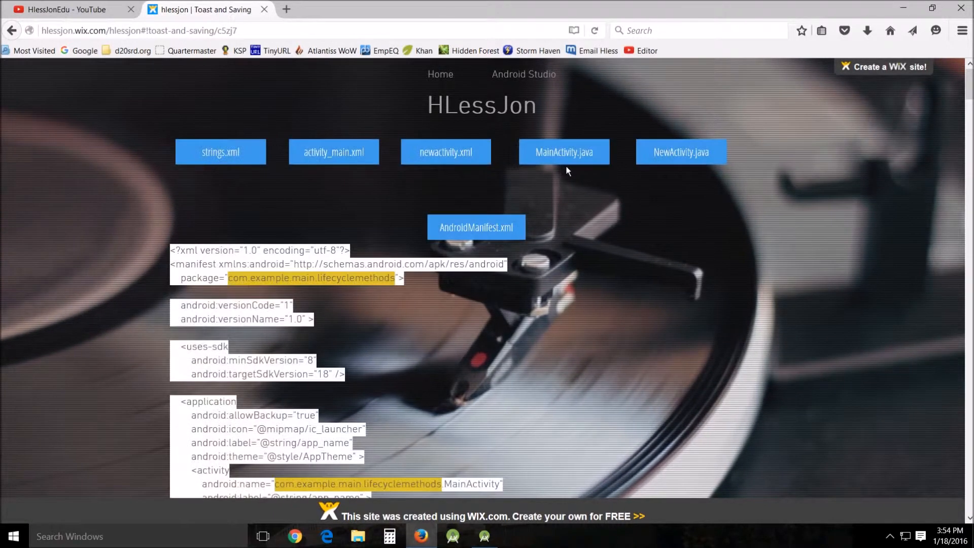
pyautogui.moveTo(584, 193)
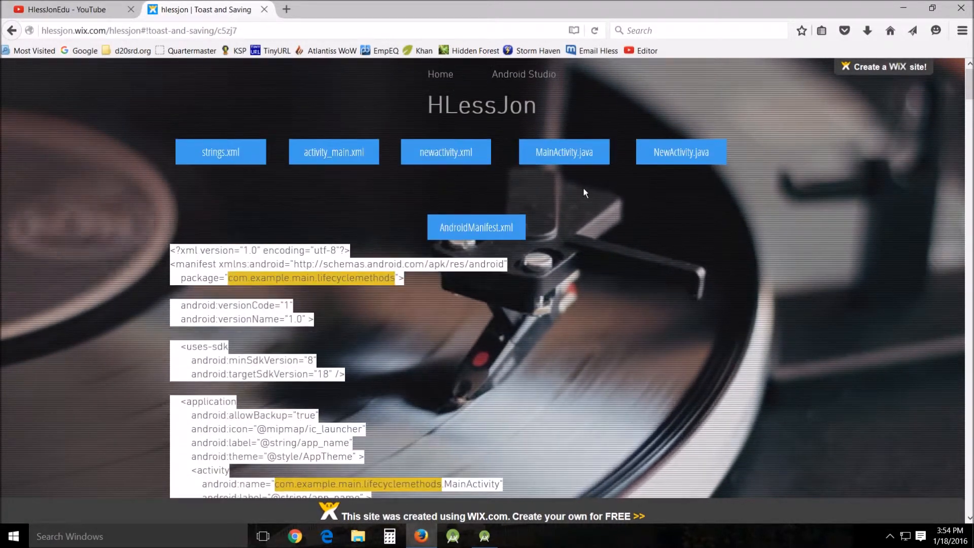
pyautogui.moveTo(544, 361)
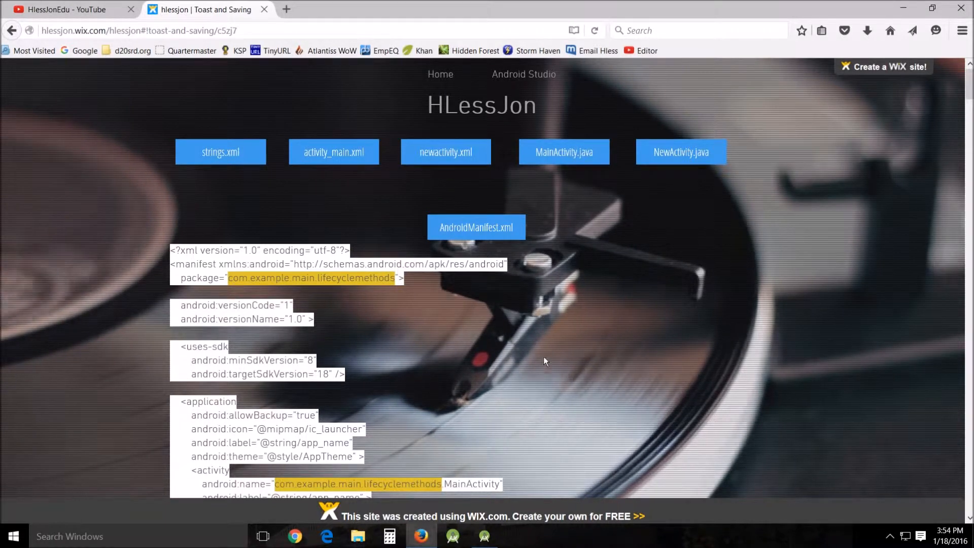
pyautogui.moveTo(545, 286)
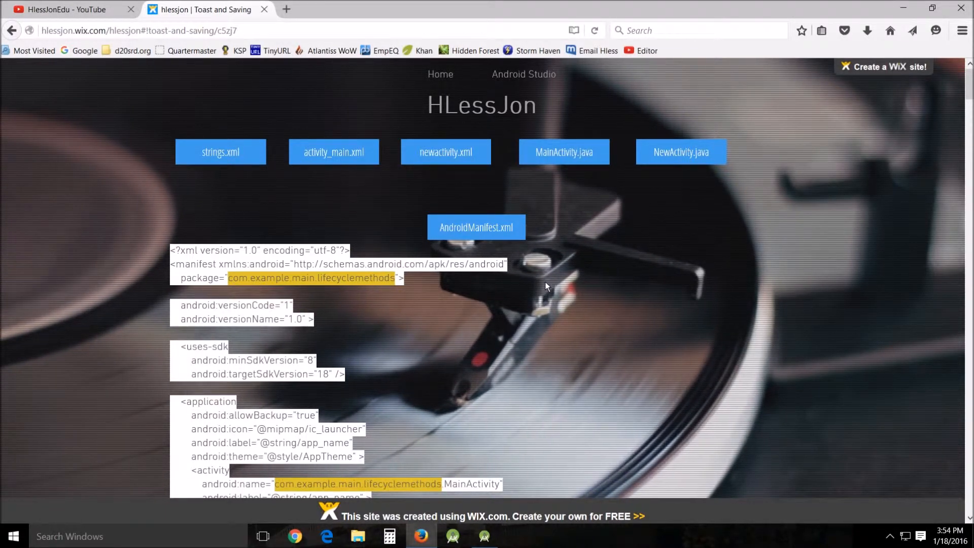
pyautogui.moveTo(510, 350)
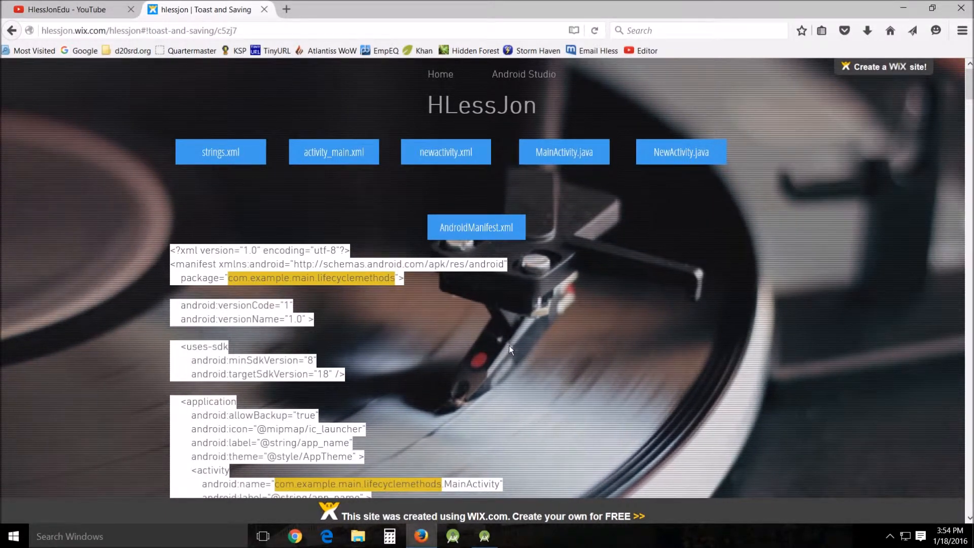
pyautogui.scroll(-3)
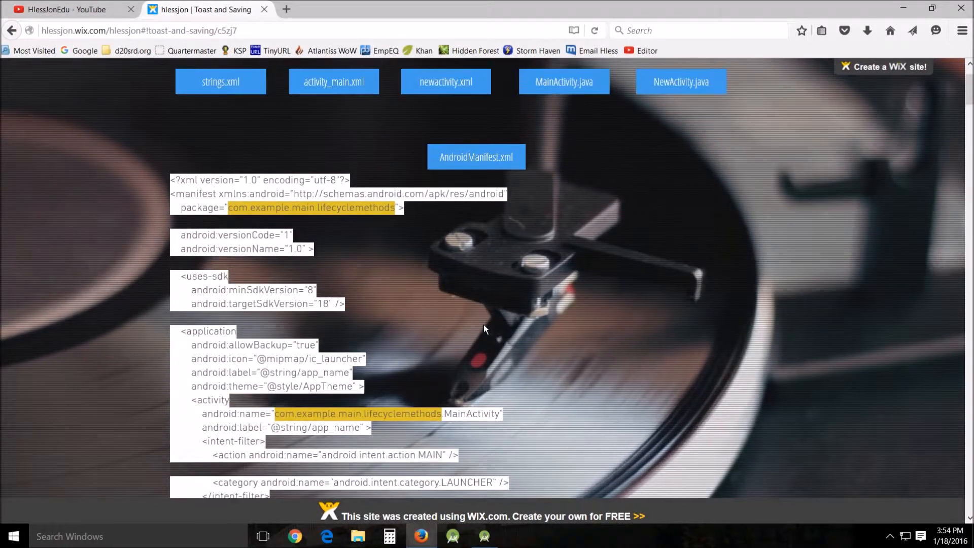
pyautogui.scroll(-3)
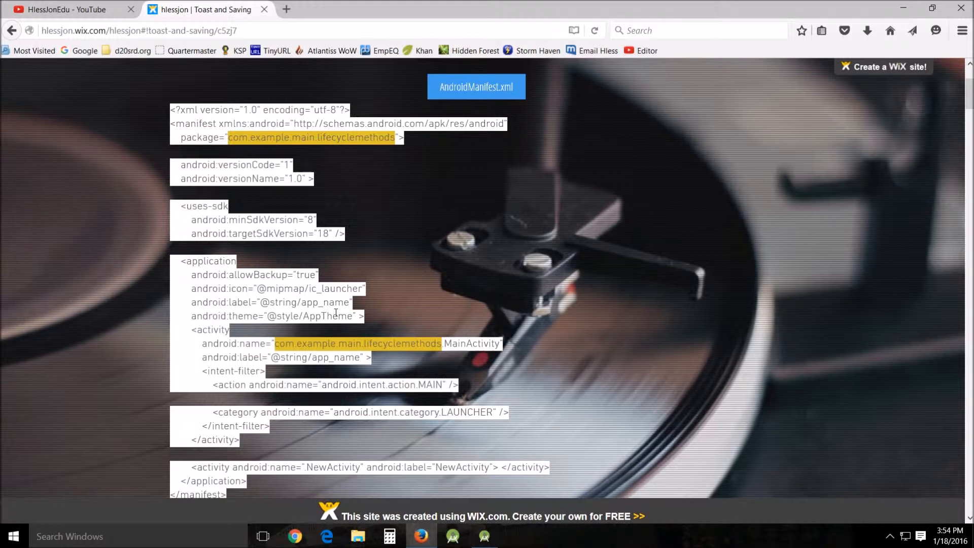
# Start a new Android Studio project with the application name LifeCycle Methods.
pyautogui.click(482, 536)
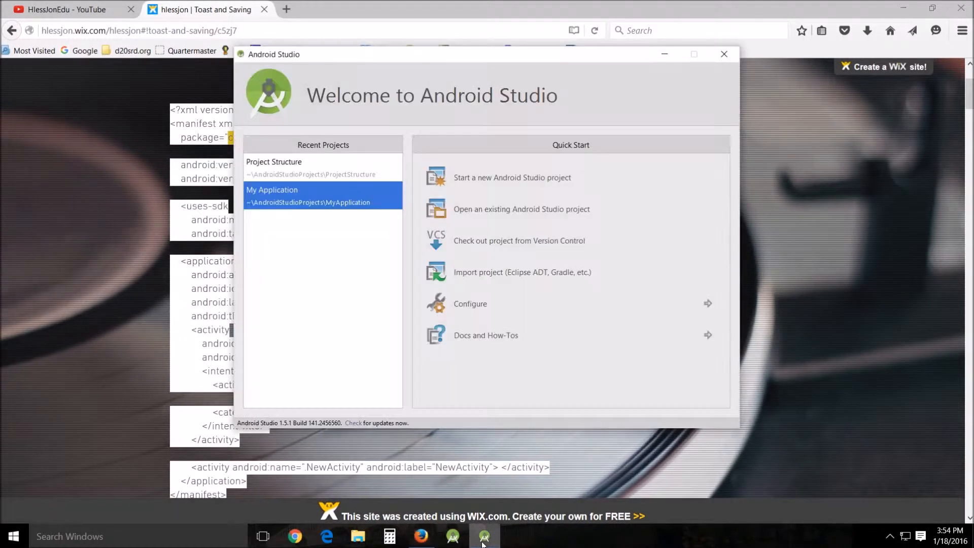
pyautogui.moveTo(511, 176)
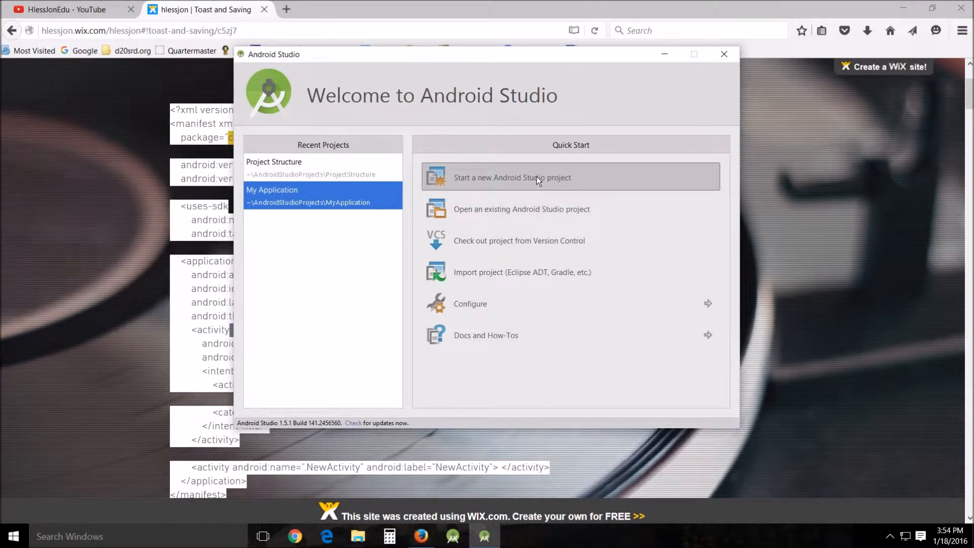
pyautogui.click(511, 176)
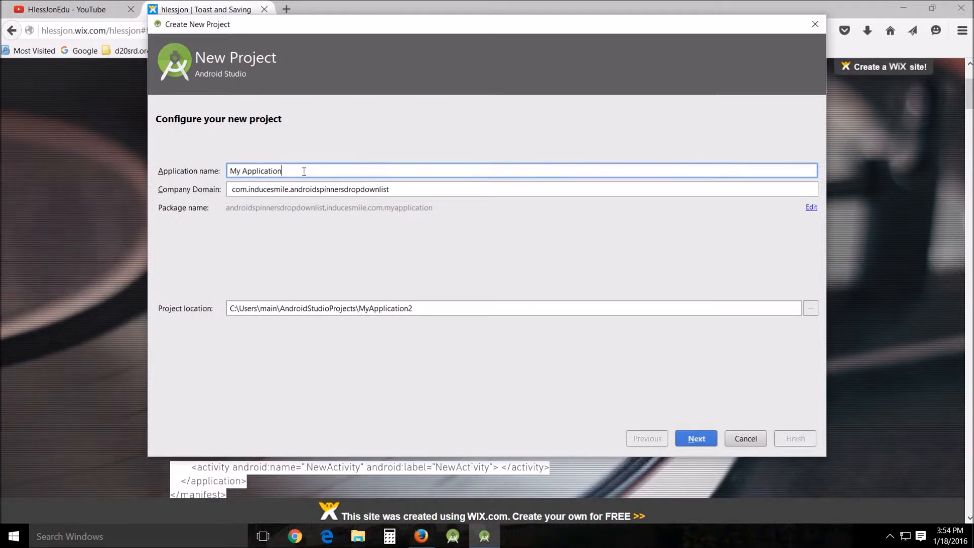
pyautogui.write('LifeC')
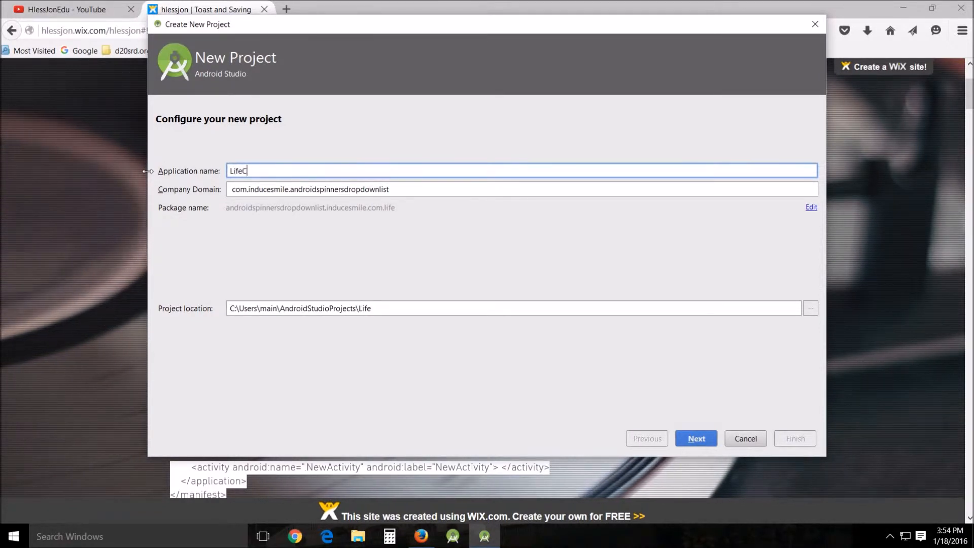
pyautogui.write('ycle M')
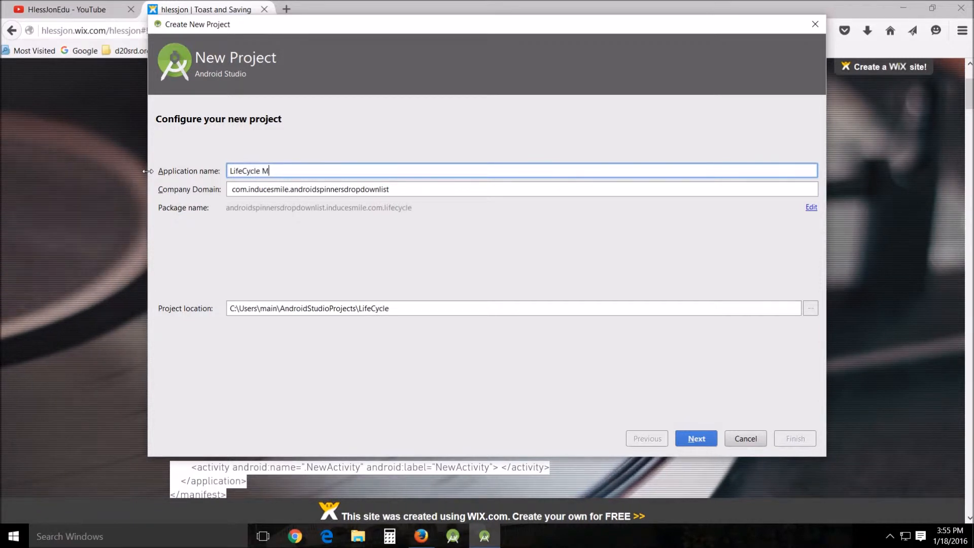
pyautogui.write('ethods')
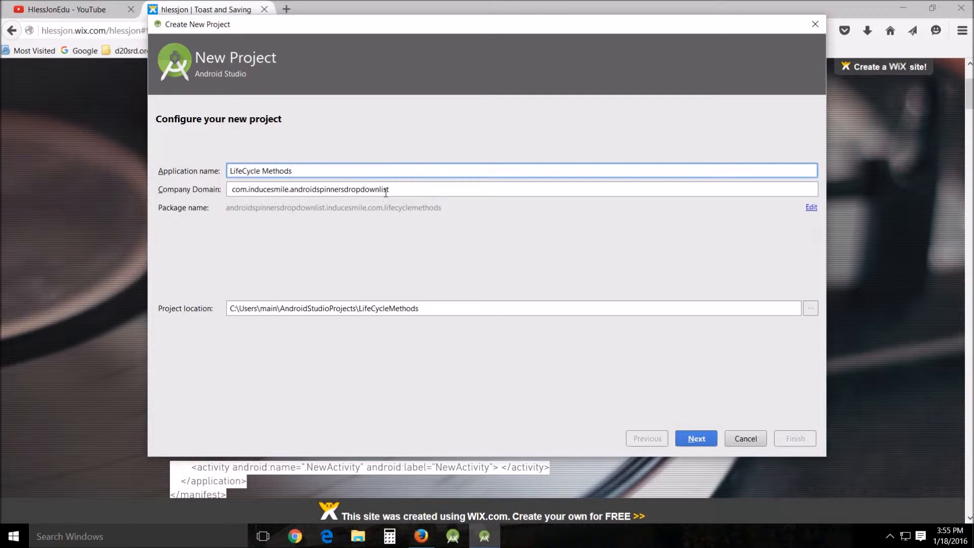
# Set the company domain to com.example.main.lifecyclemethods copied from the manifest code.
pyautogui.click(400, 190)
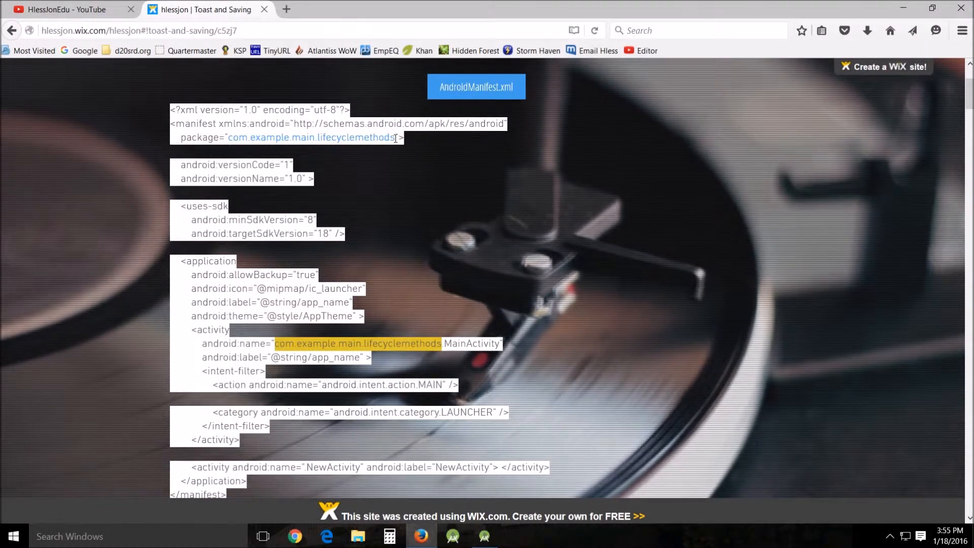
pyautogui.rightClick(394, 137)
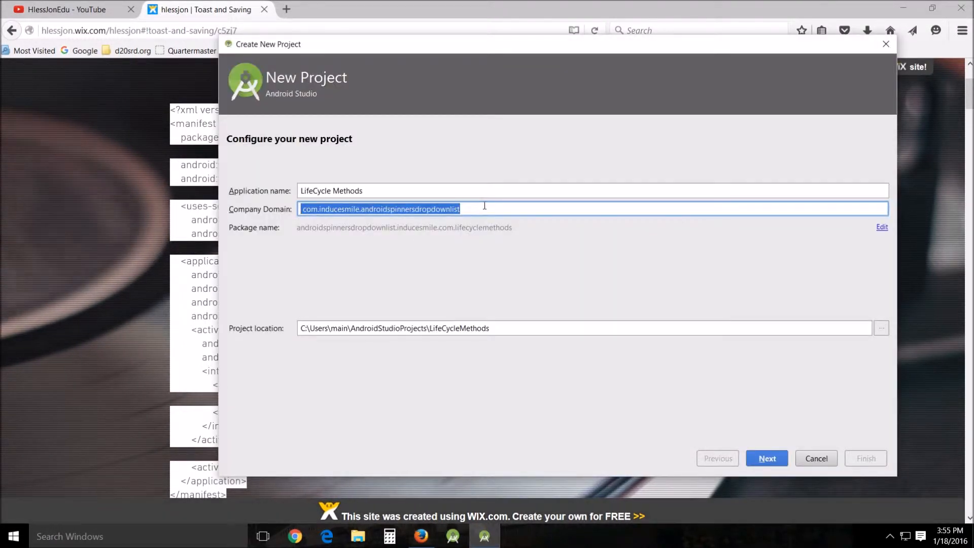
pyautogui.write('com.example.main.lifecyclemethods')
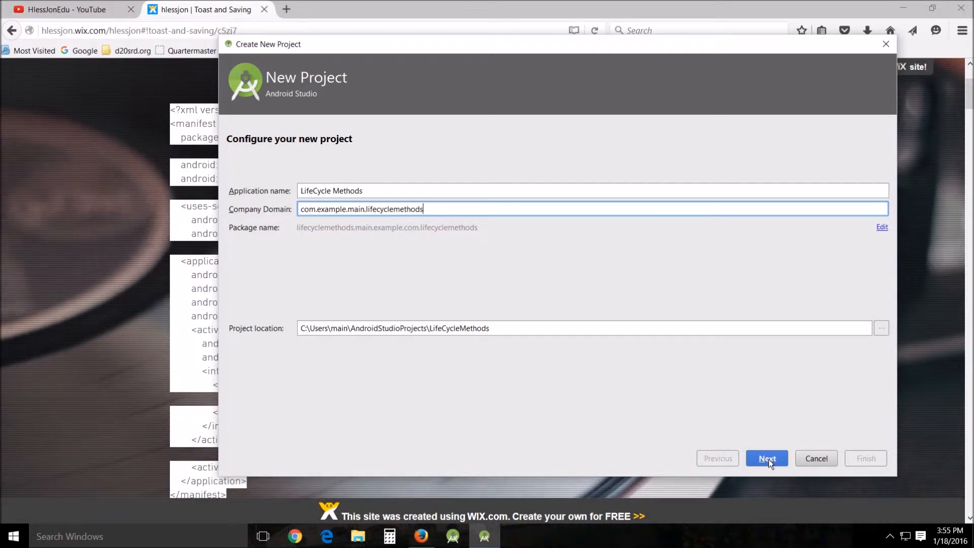
# Finish the wizard with an Empty Activity named MainActivity and its activity_main layout.
pyautogui.click(767, 458)
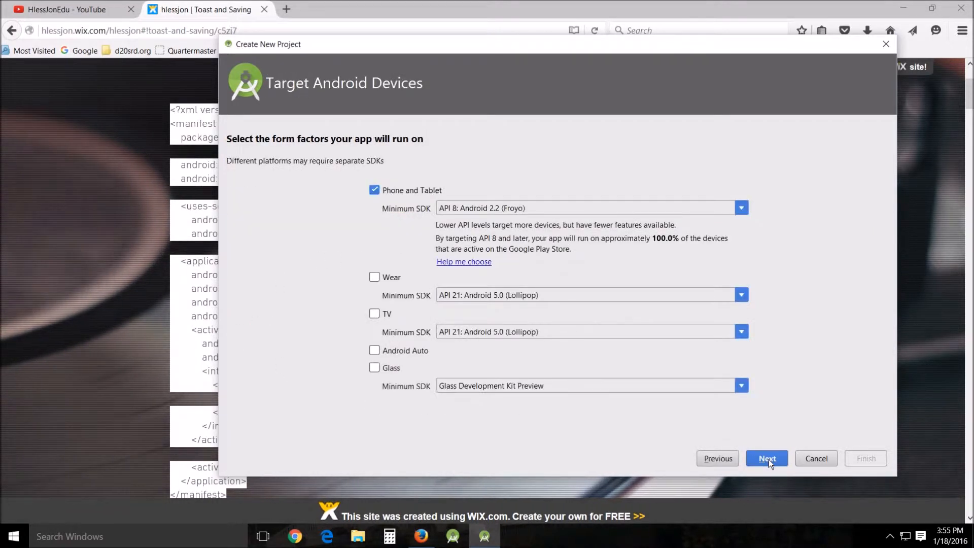
pyautogui.click(765, 458)
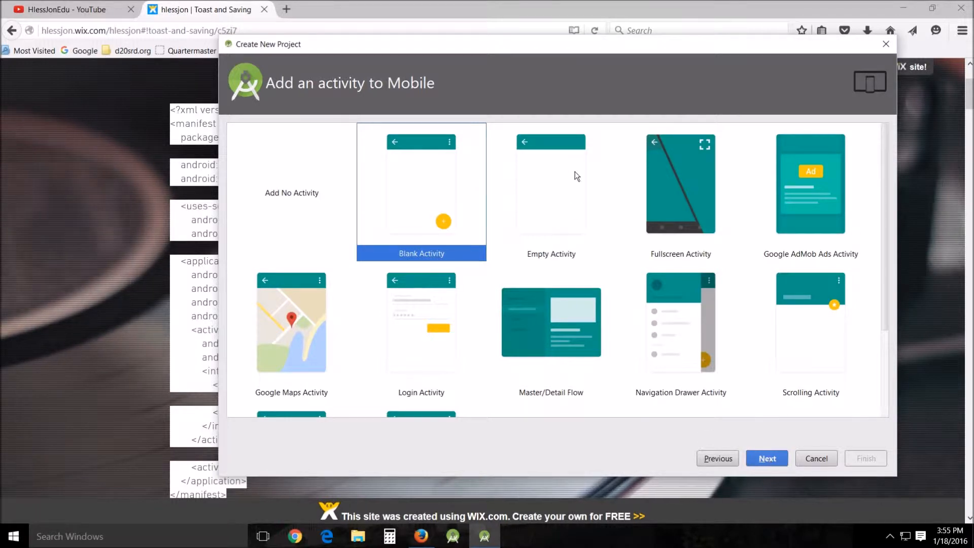
pyautogui.click(767, 458)
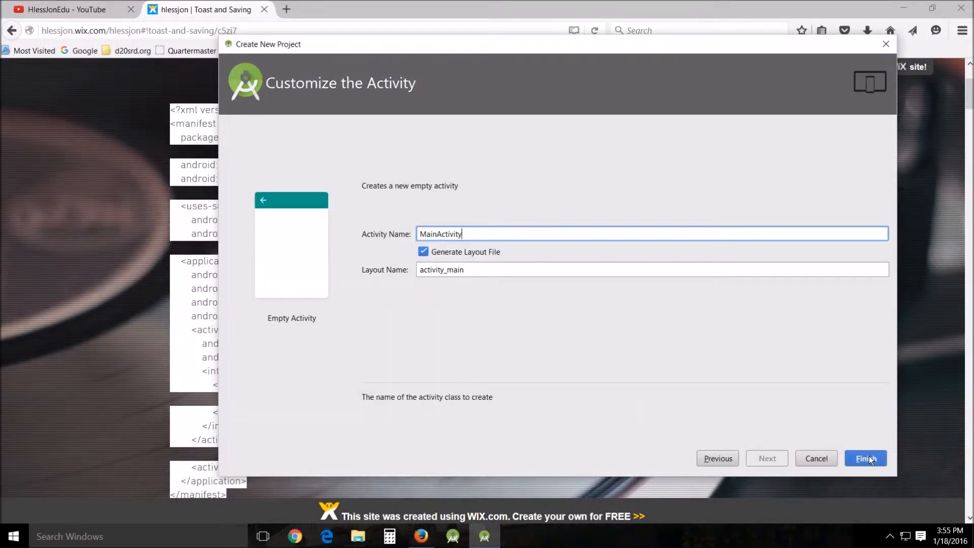
pyautogui.click(865, 458)
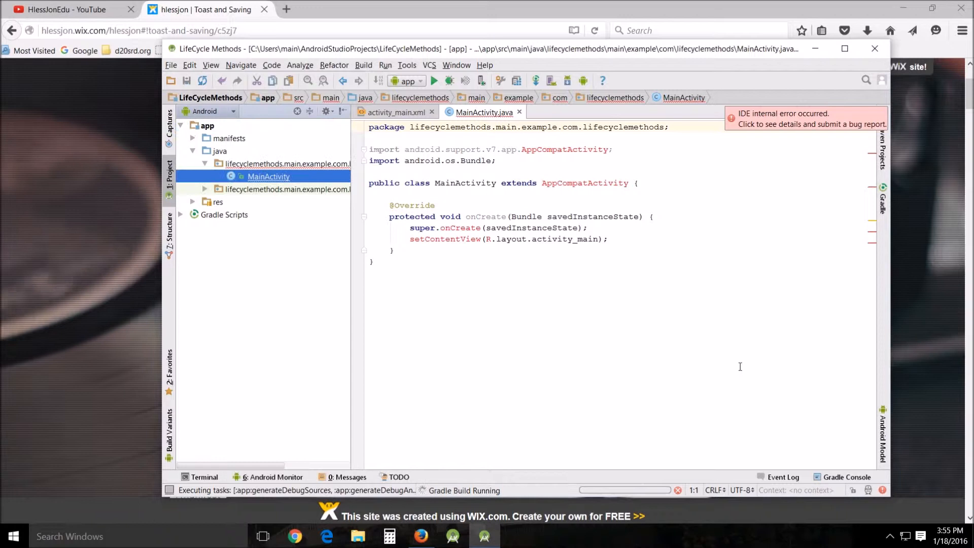
pyautogui.moveTo(384, 407)
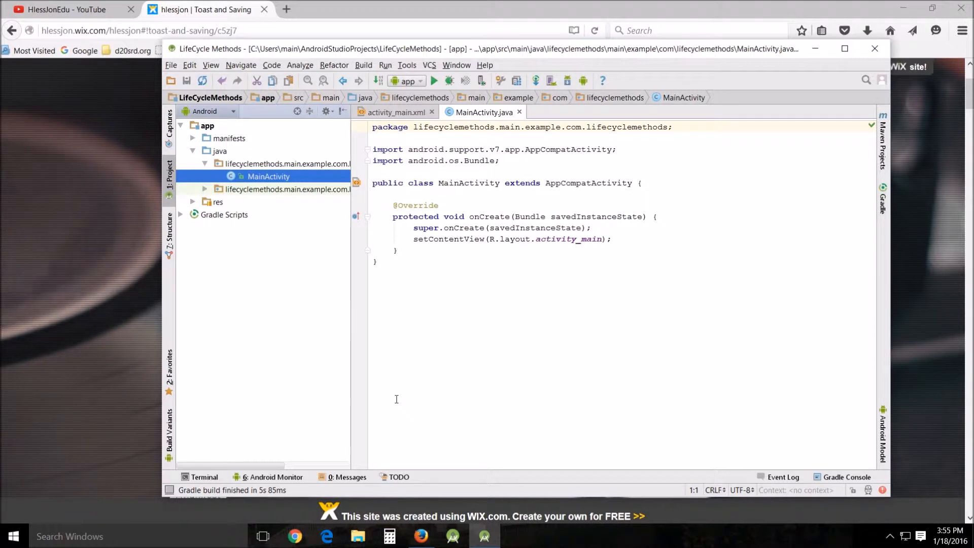
pyautogui.moveTo(400, 93)
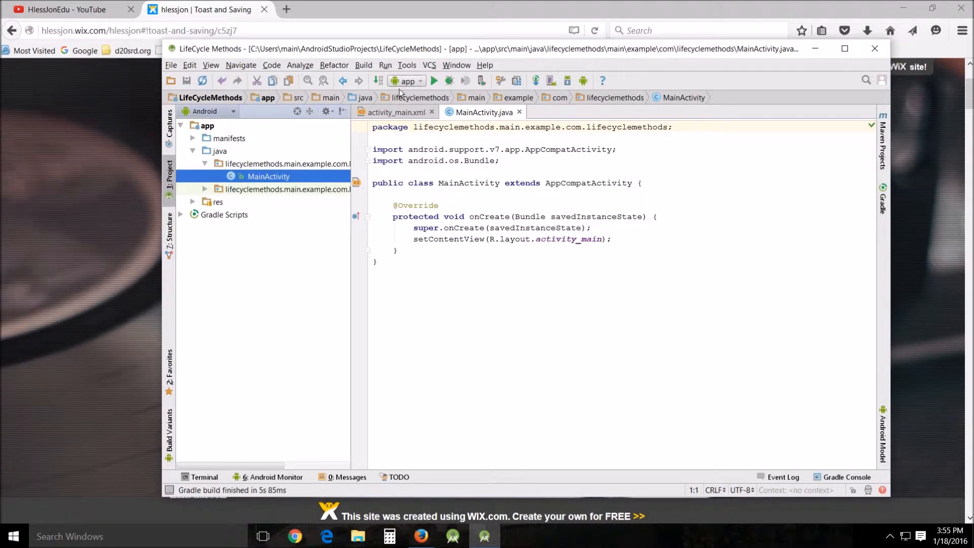
# Let the Gradle build finish while the tutorial's activity_main.xml code is shown.
pyautogui.click(392, 113)
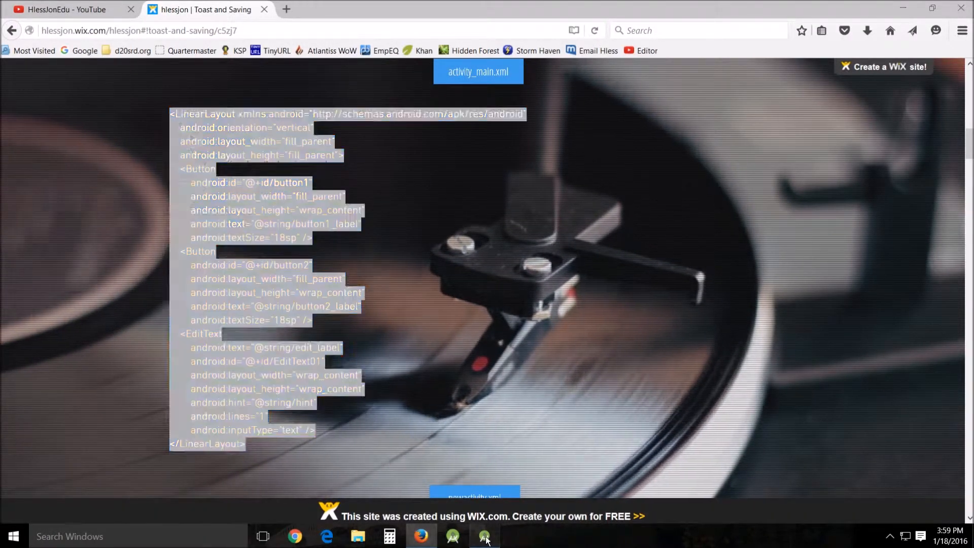
# Replace activity_main.xml with the tutorial's LinearLayout of two buttons and a text field.
pyautogui.click(484, 536)
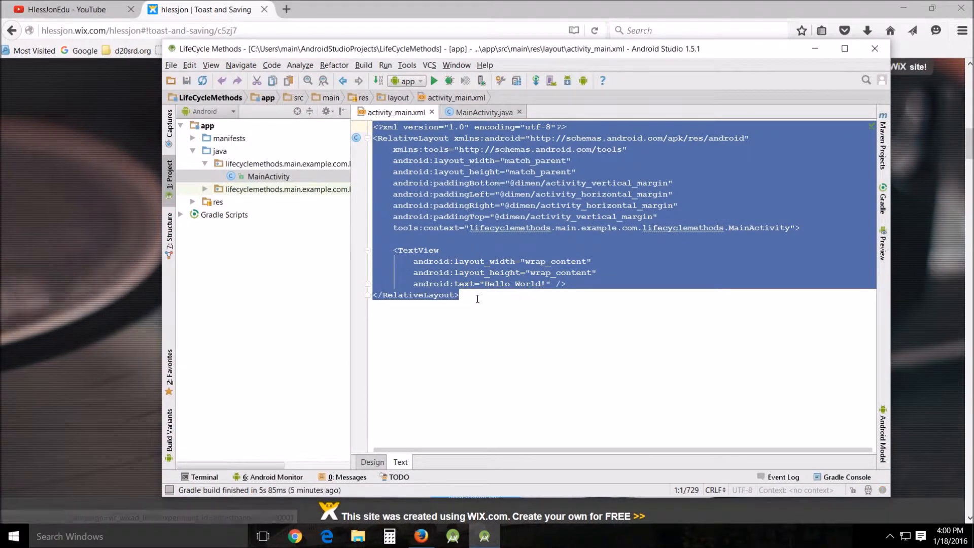
pyautogui.press('Delete')
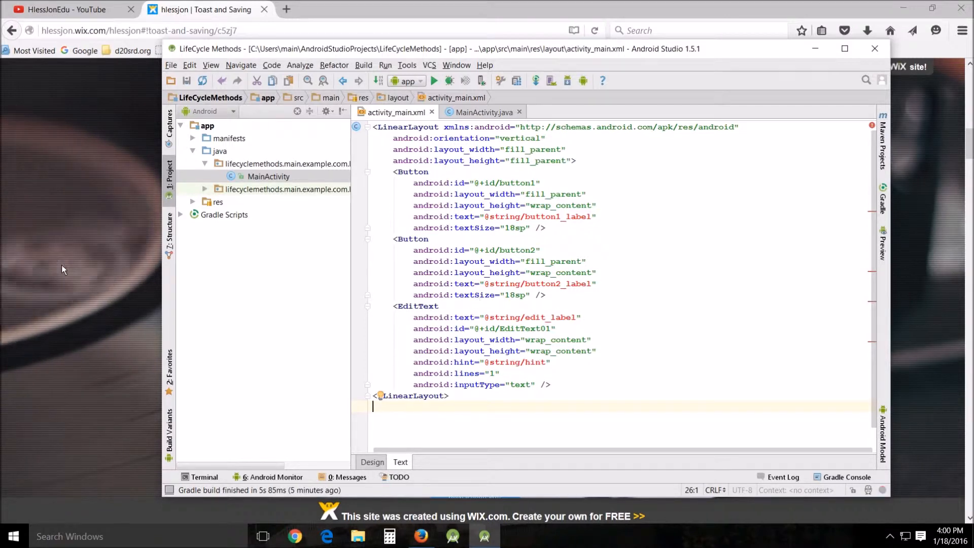
pyautogui.click(483, 111)
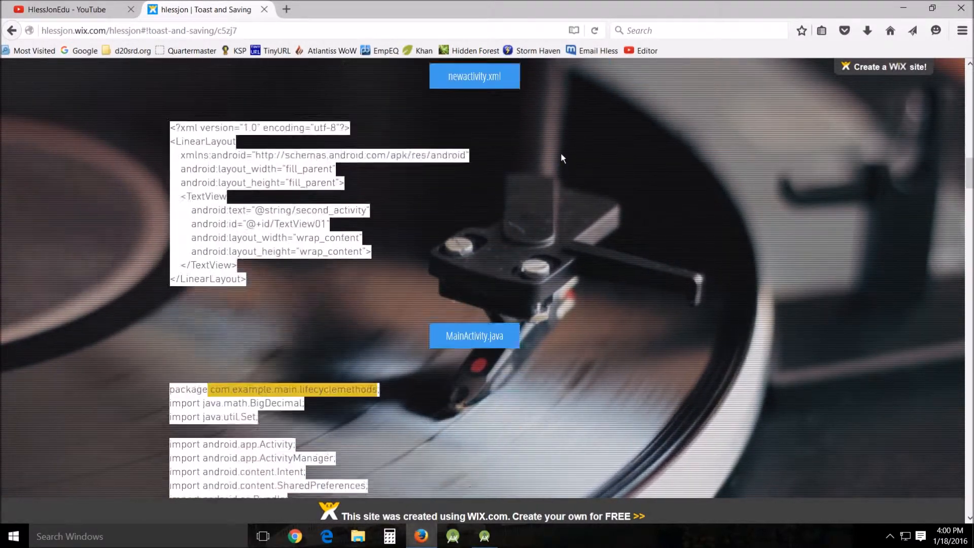
# Scroll through the tutorial's MainActivity.java listing and copy the selected code.
pyautogui.scroll(-3)
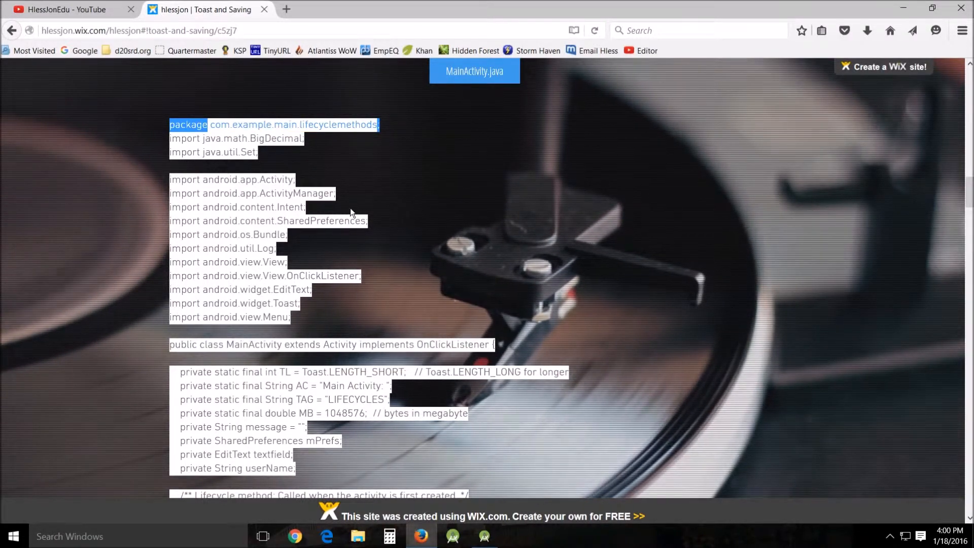
pyautogui.scroll(-3)
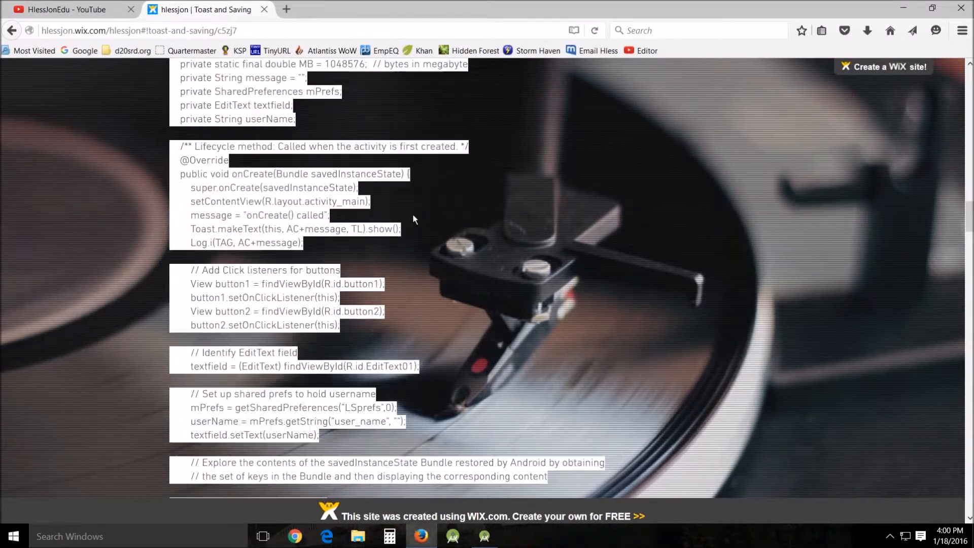
pyautogui.scroll(-3)
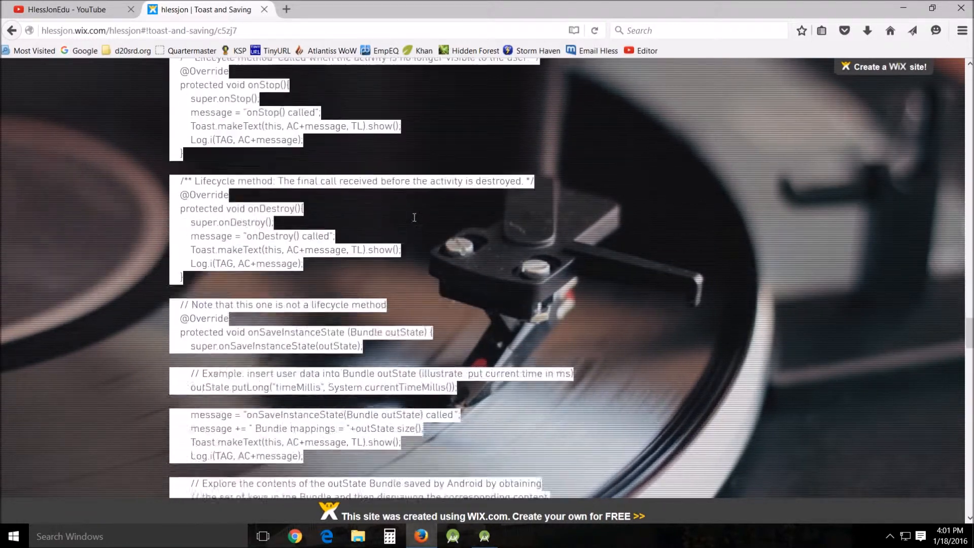
pyautogui.scroll(-3)
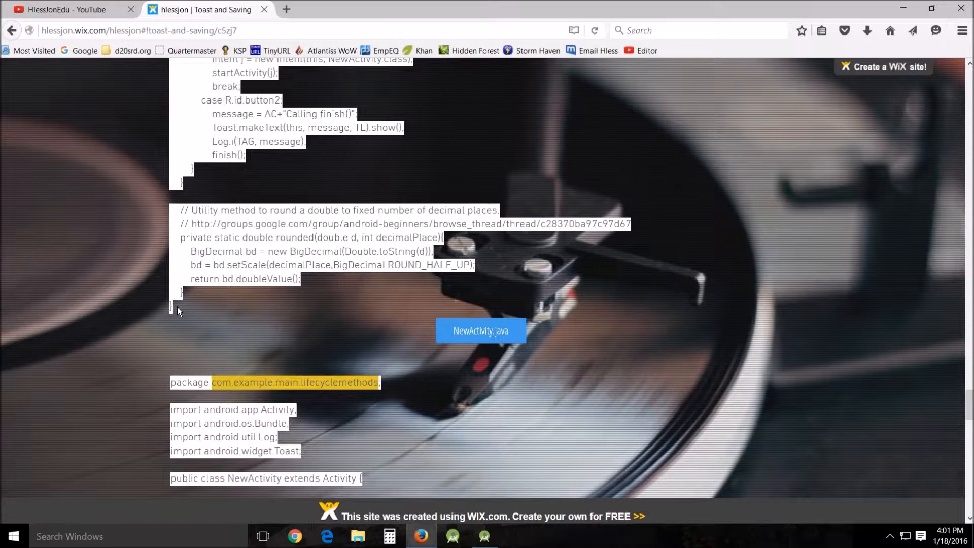
pyautogui.rightClick(179, 310)
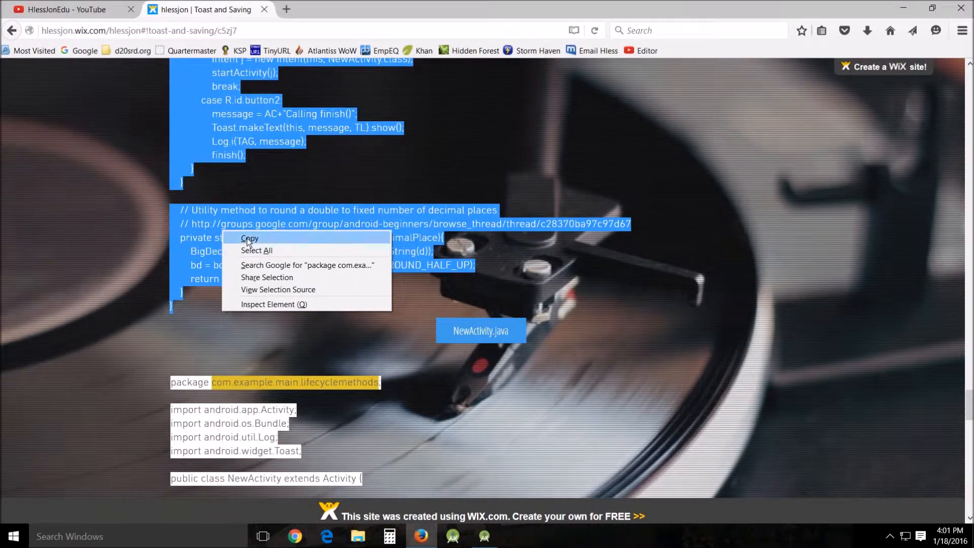
pyautogui.click(484, 535)
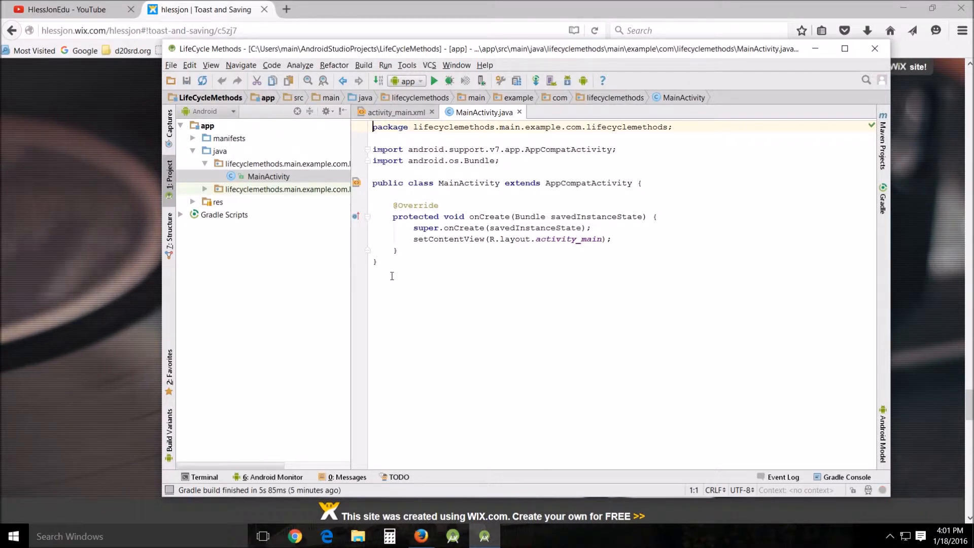
# Paste the tutorial code over MainActivity.java and delete the duplicate package line.
pyautogui.press('ctrl+a')
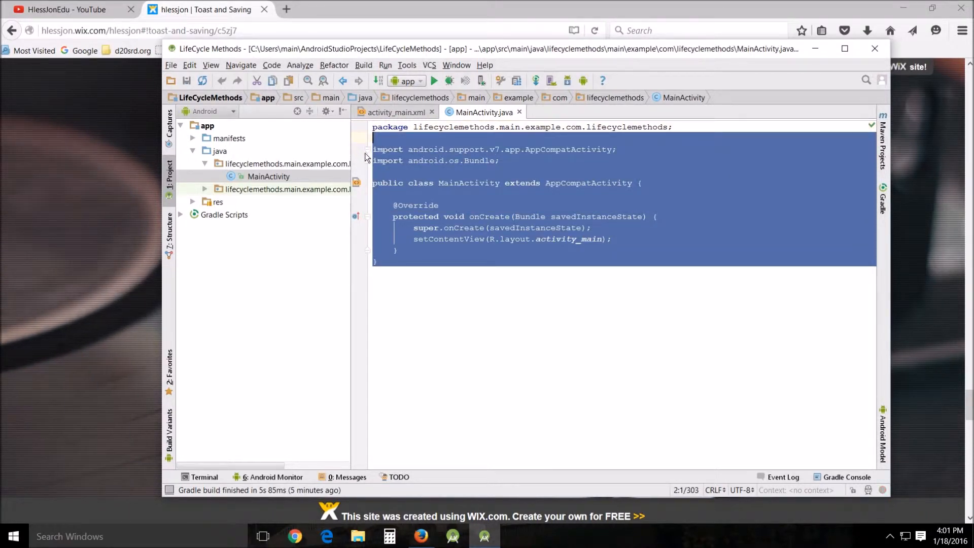
pyautogui.scroll(-3)
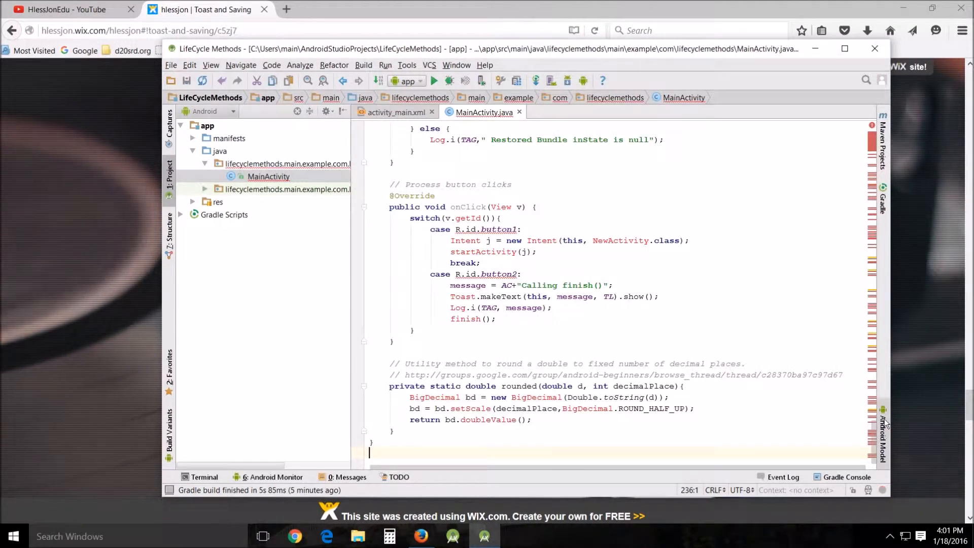
pyautogui.moveTo(678, 377)
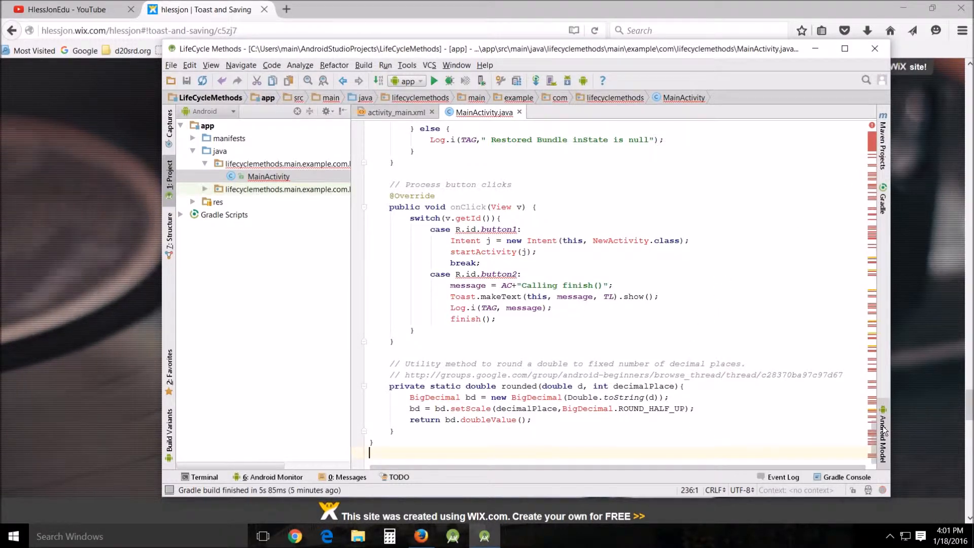
pyautogui.scroll(3)
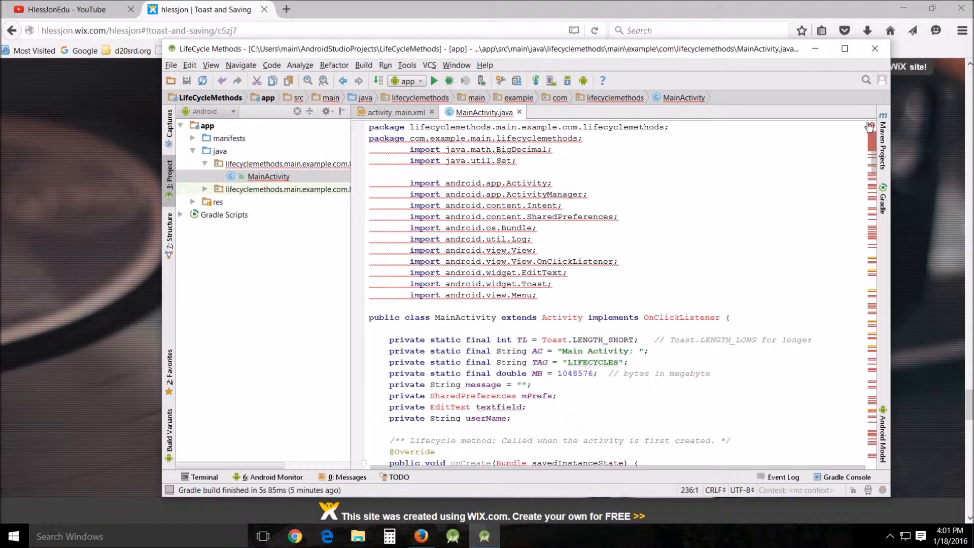
pyautogui.moveTo(642, 237)
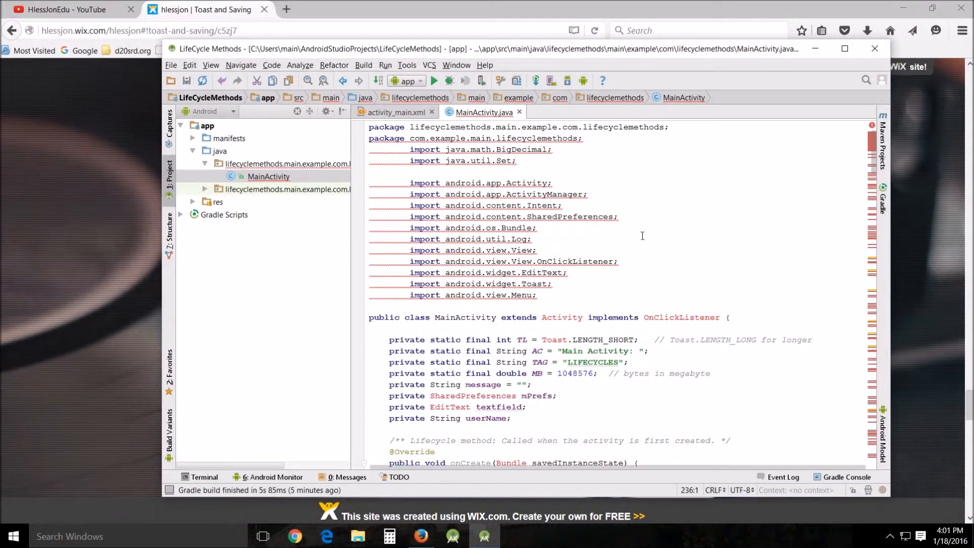
pyautogui.moveTo(626, 236)
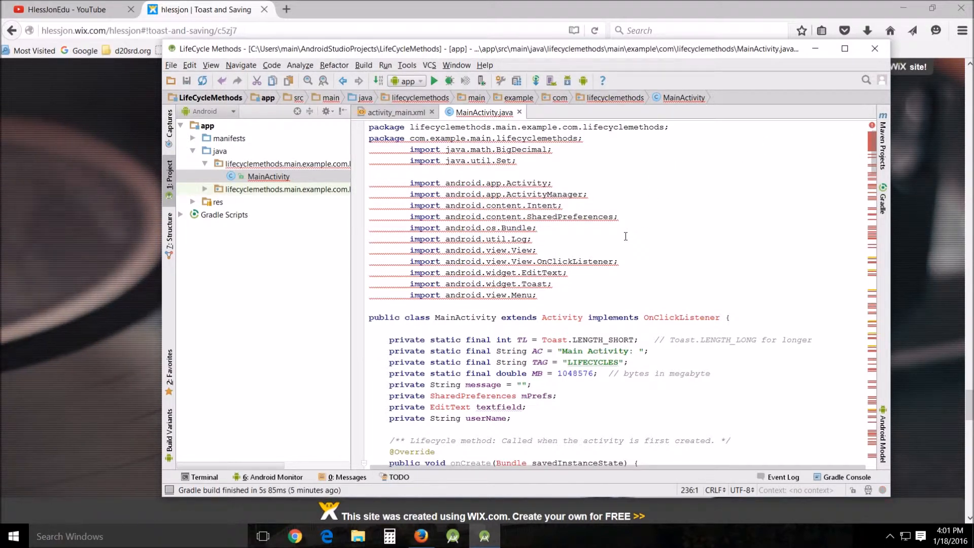
pyautogui.moveTo(671, 152)
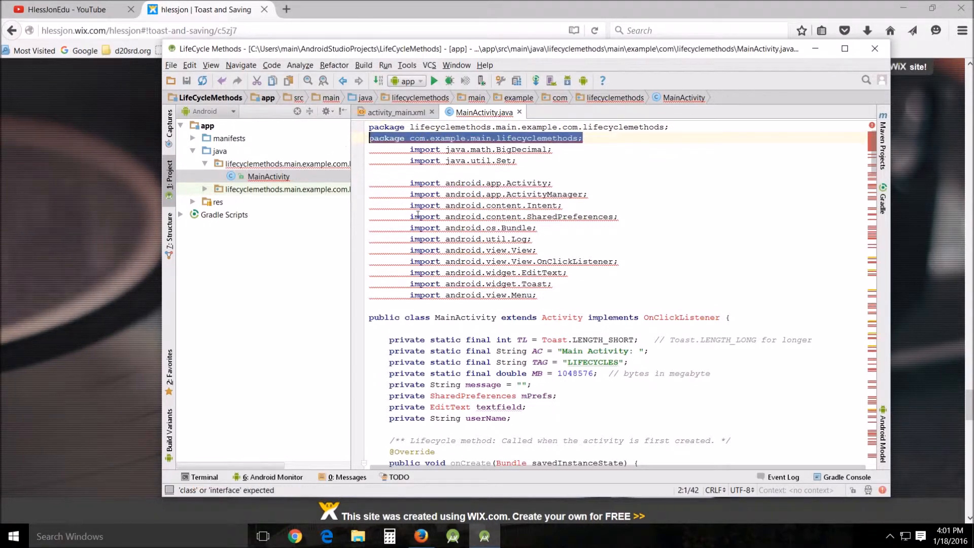
pyautogui.press('Delete')
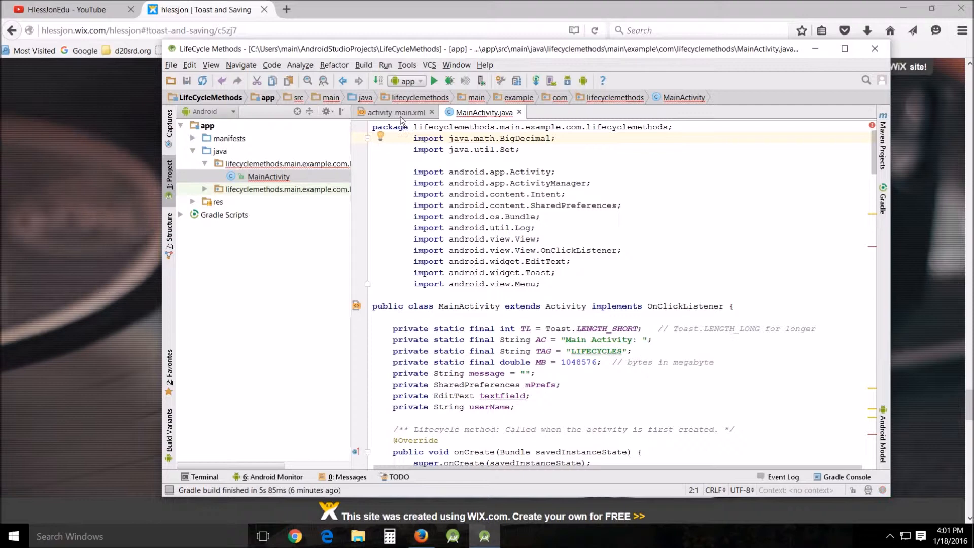
pyautogui.click(286, 163)
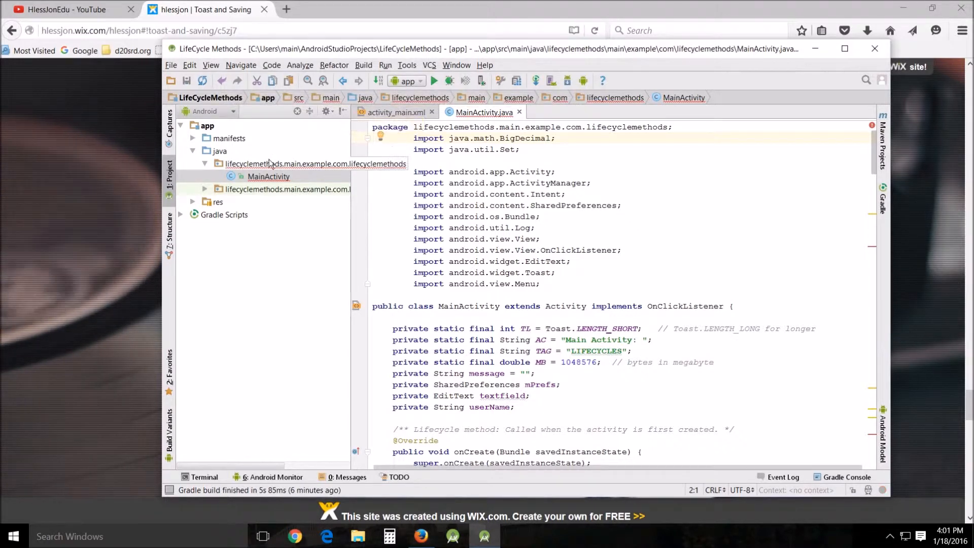
pyautogui.click(392, 112)
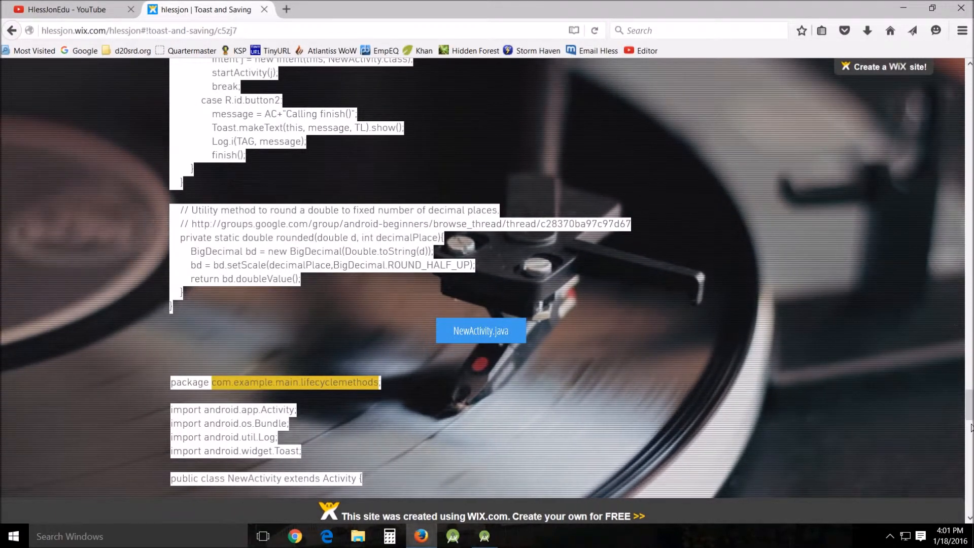
# Expand the project's res and values folders to reach strings.xml.
pyautogui.scroll(3)
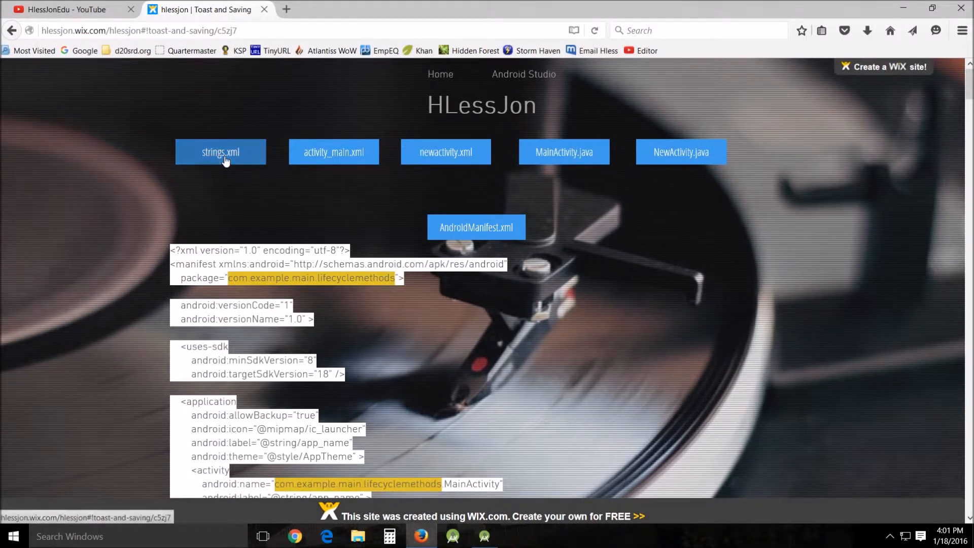
pyautogui.click(484, 536)
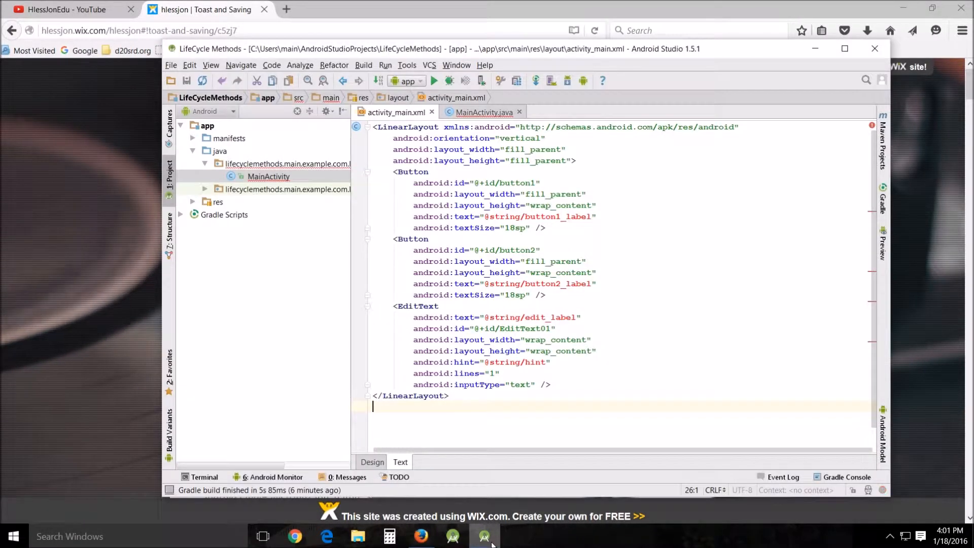
pyautogui.click(218, 201)
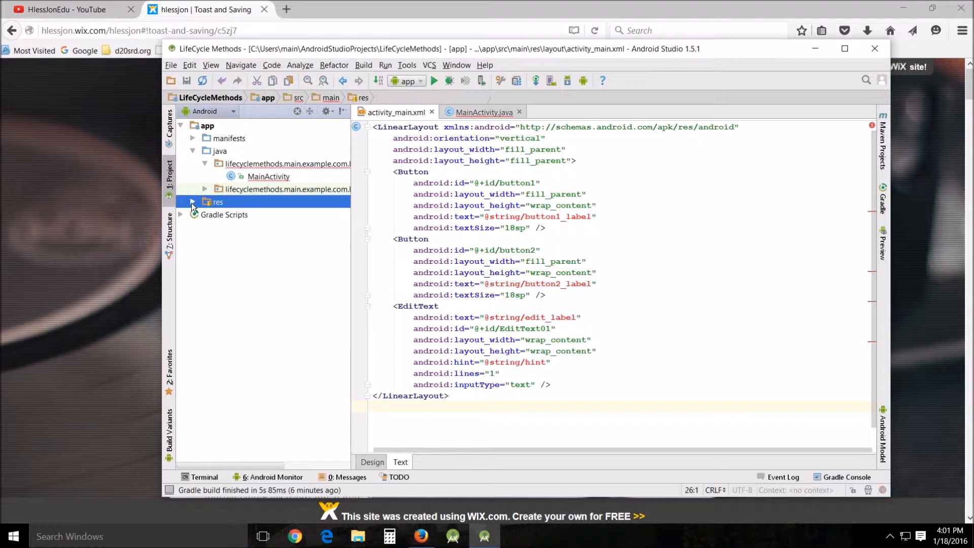
pyautogui.click(193, 200)
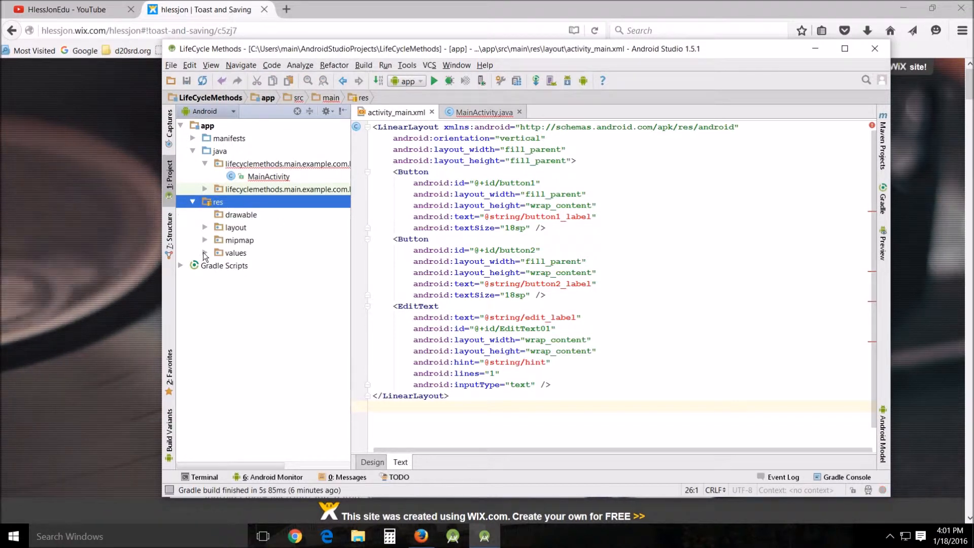
pyautogui.click(206, 253)
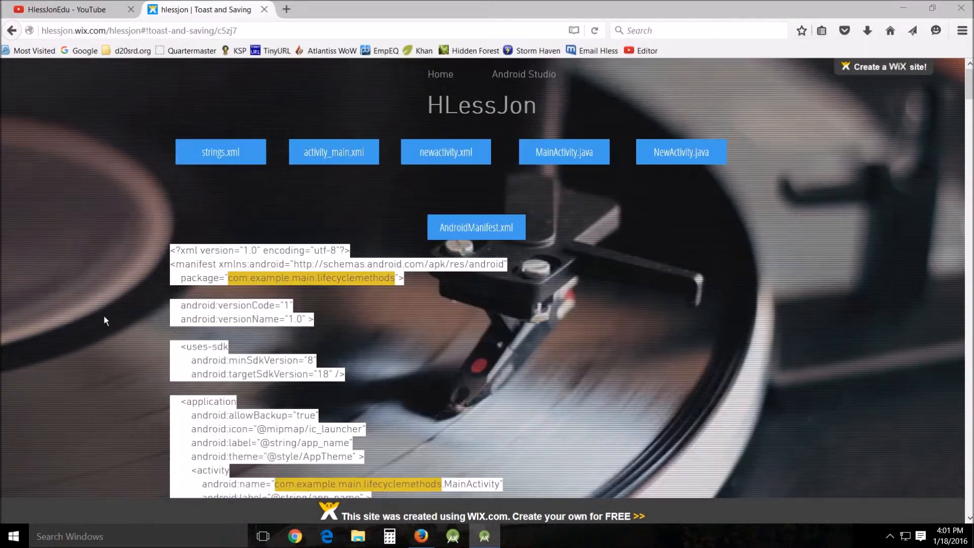
# Copy the tutorial's strings.xml resources and paste them over the file's contents.
pyautogui.scroll(-3)
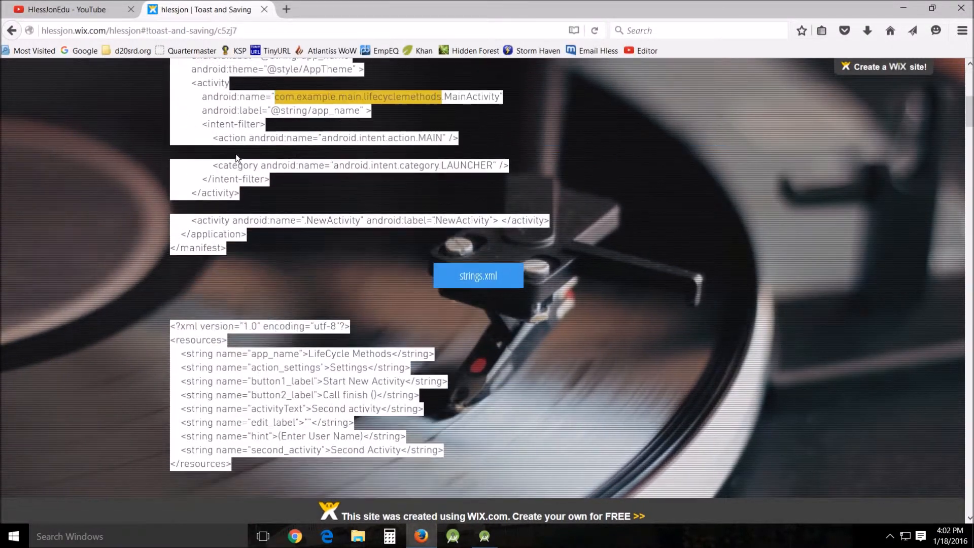
pyautogui.scroll(-3)
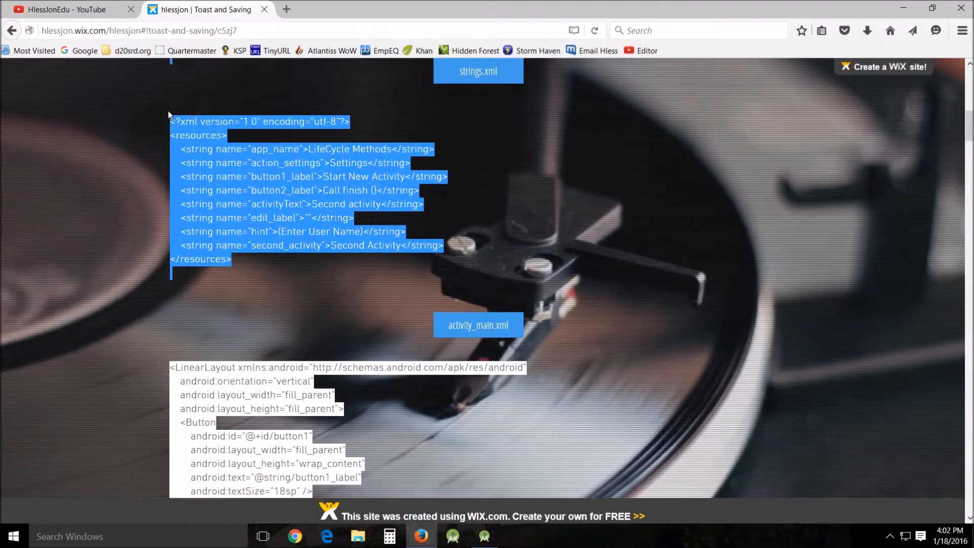
pyautogui.click(170, 121)
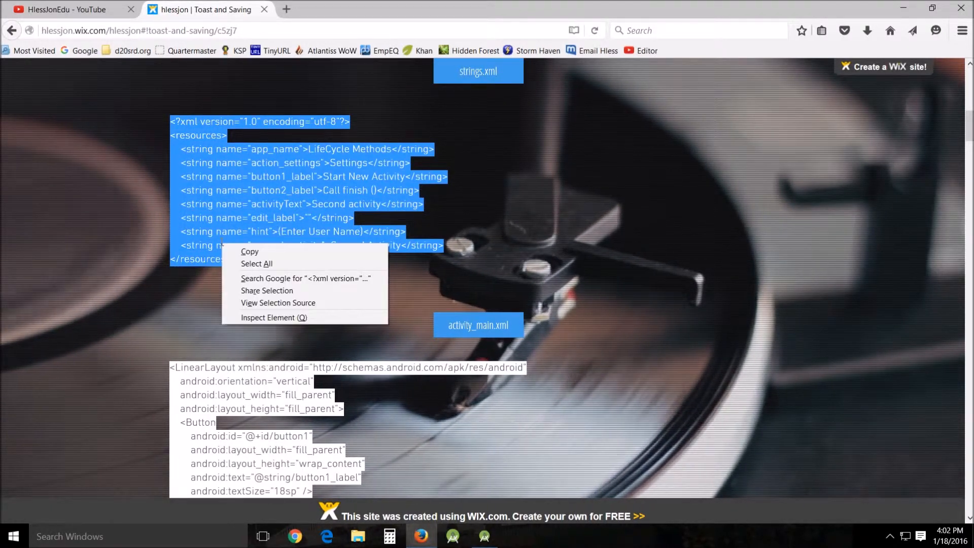
pyautogui.click(484, 535)
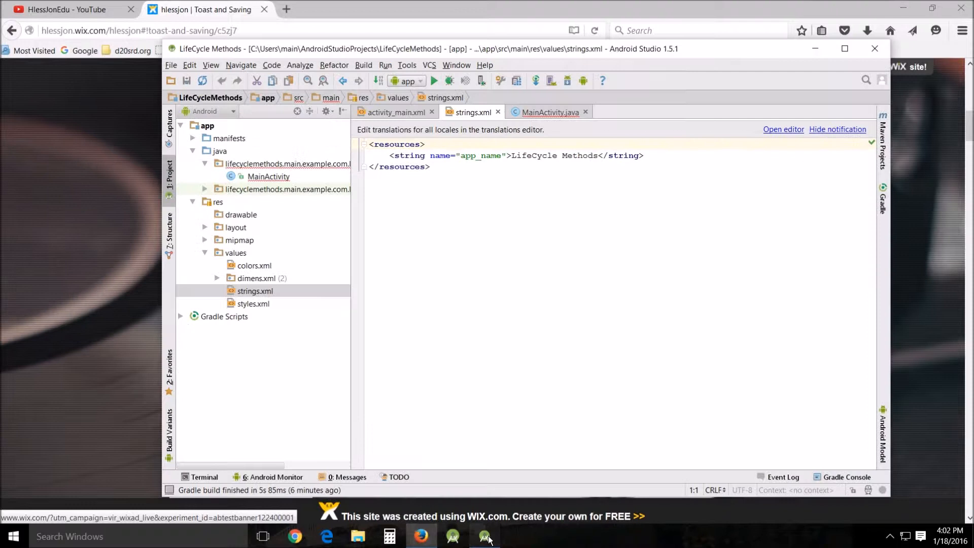
pyautogui.press('ctrl+a')
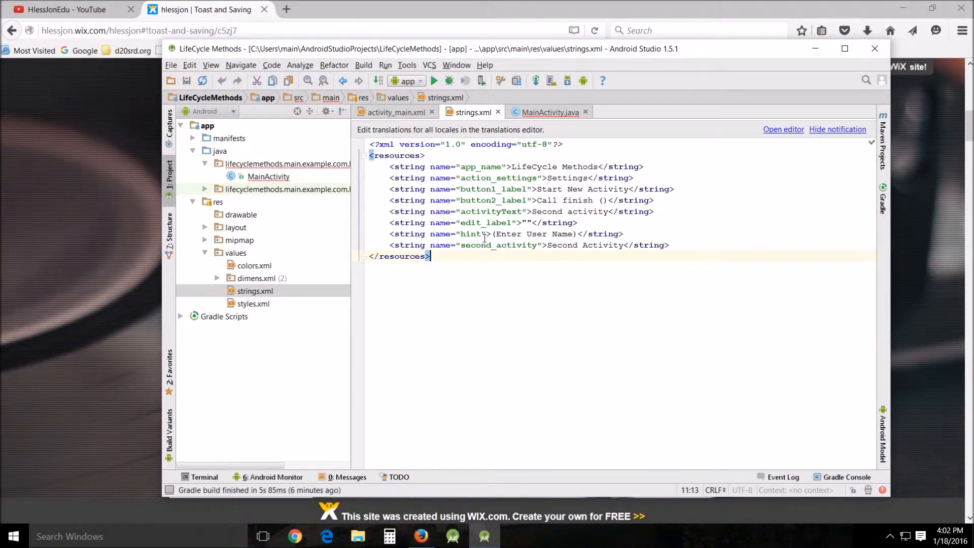
pyautogui.moveTo(21, 311)
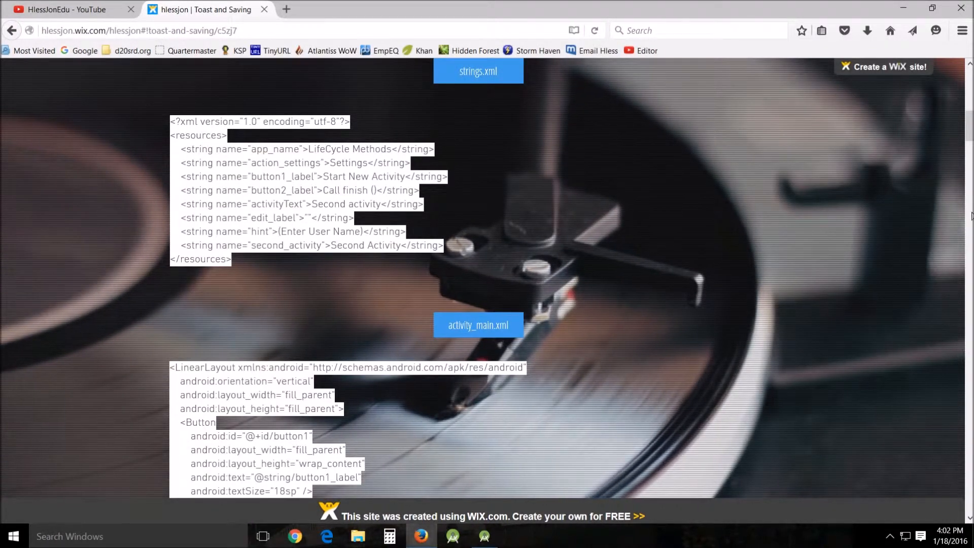
pyautogui.scroll(3)
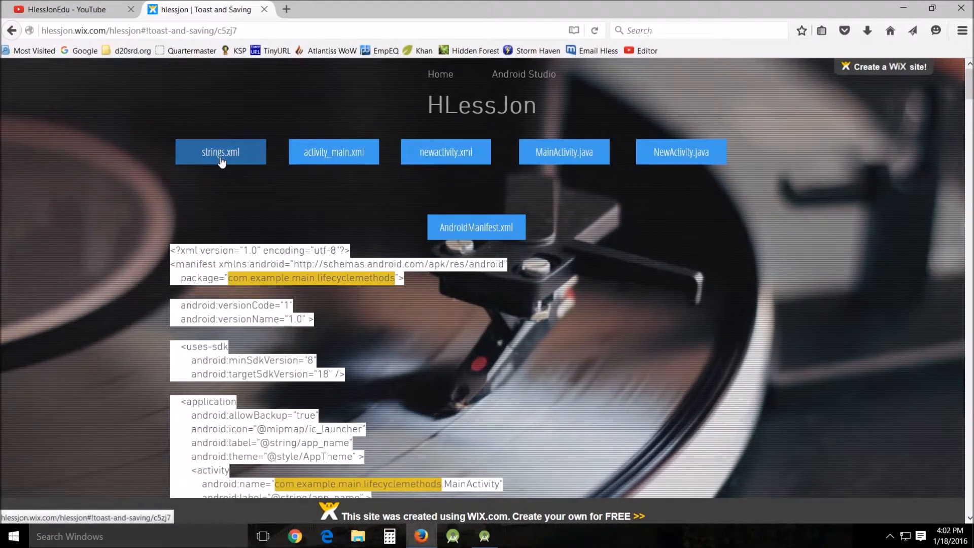
pyautogui.moveTo(333, 151)
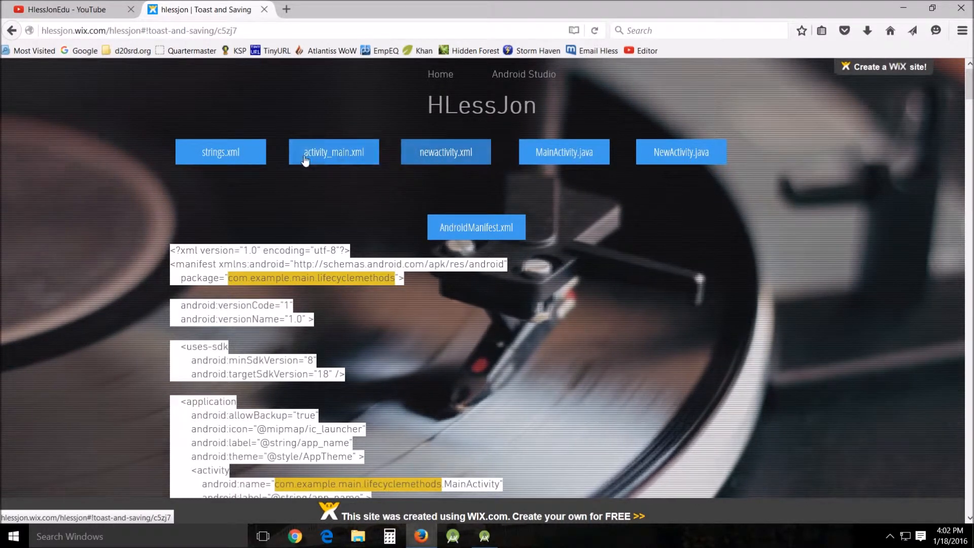
pyautogui.moveTo(357, 162)
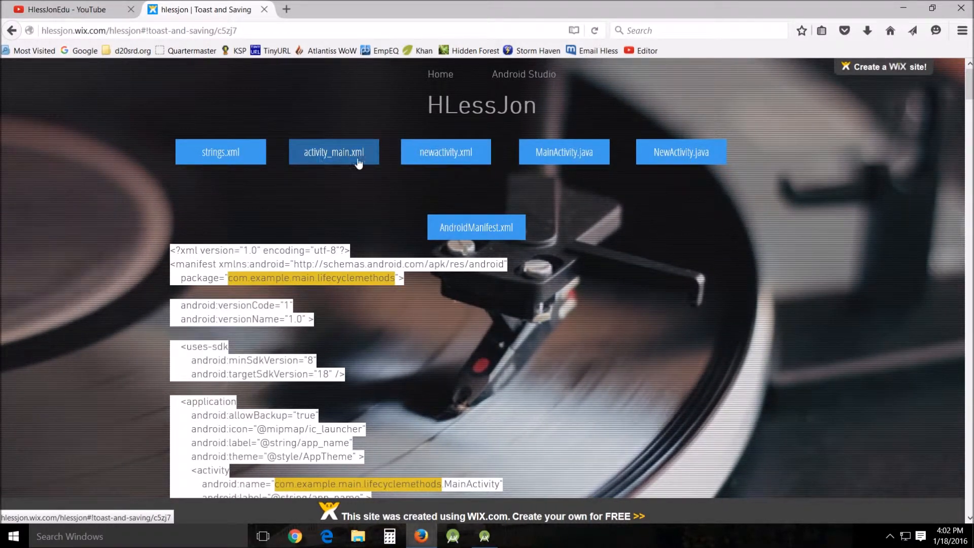
pyautogui.moveTo(445, 151)
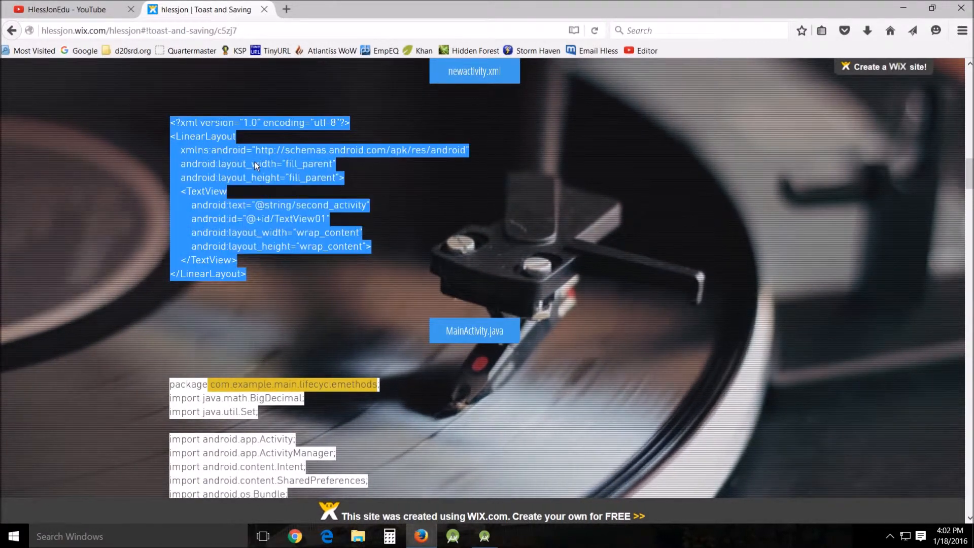
# Create a new layout resource file named newactivity in res/layout.
pyautogui.click(483, 536)
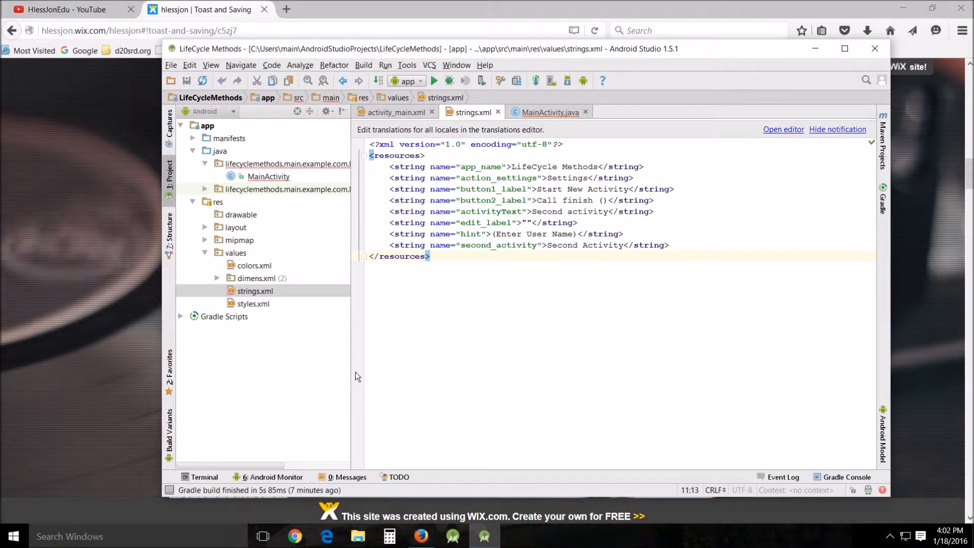
pyautogui.moveTo(321, 380)
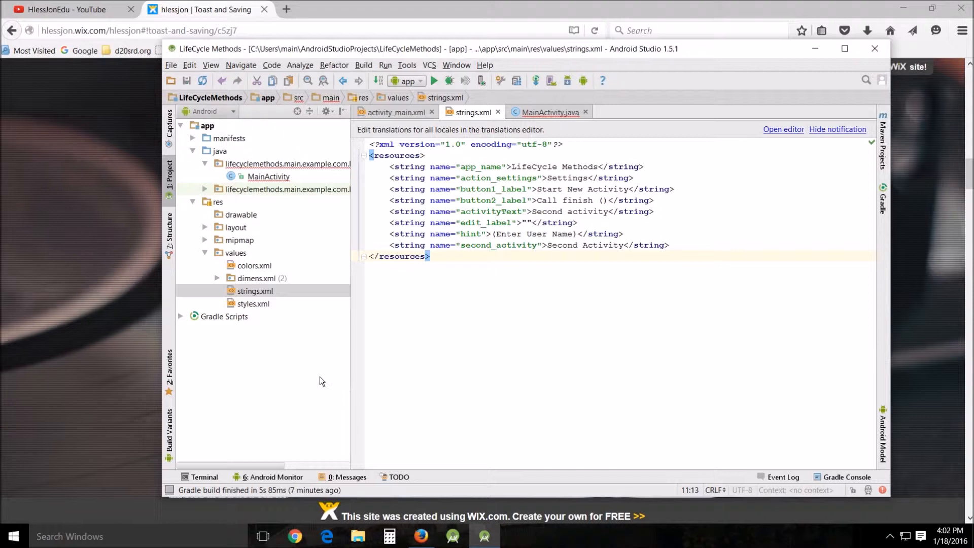
pyautogui.moveTo(203, 230)
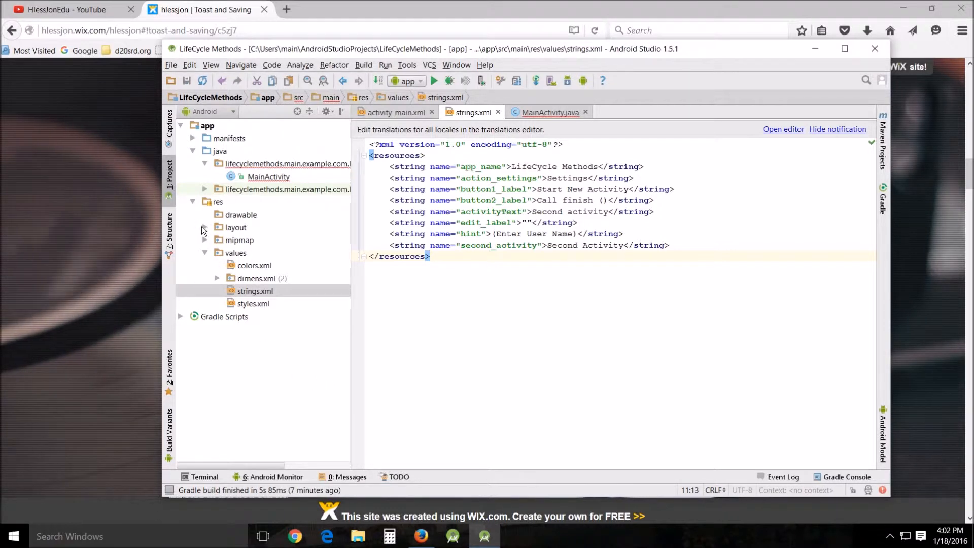
pyautogui.rightClick(235, 226)
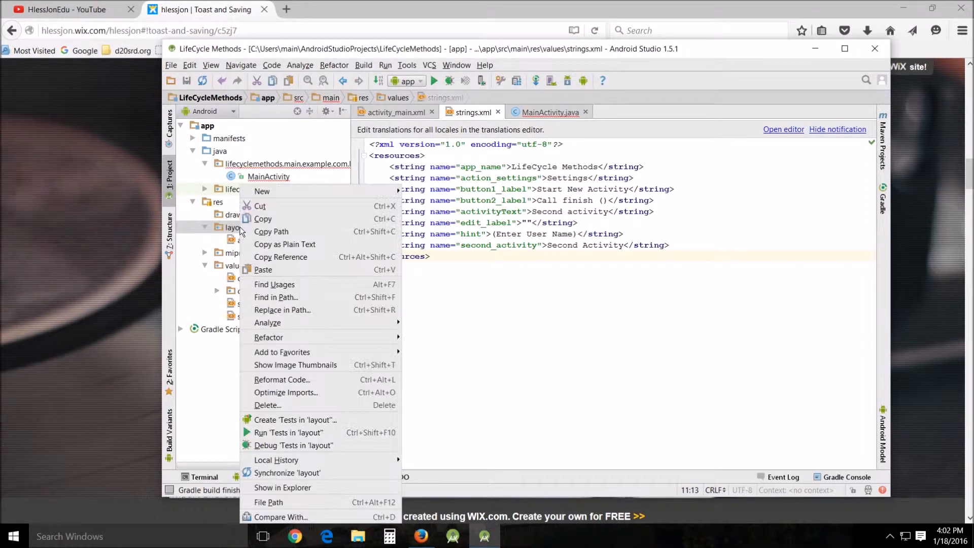
pyautogui.moveTo(262, 190)
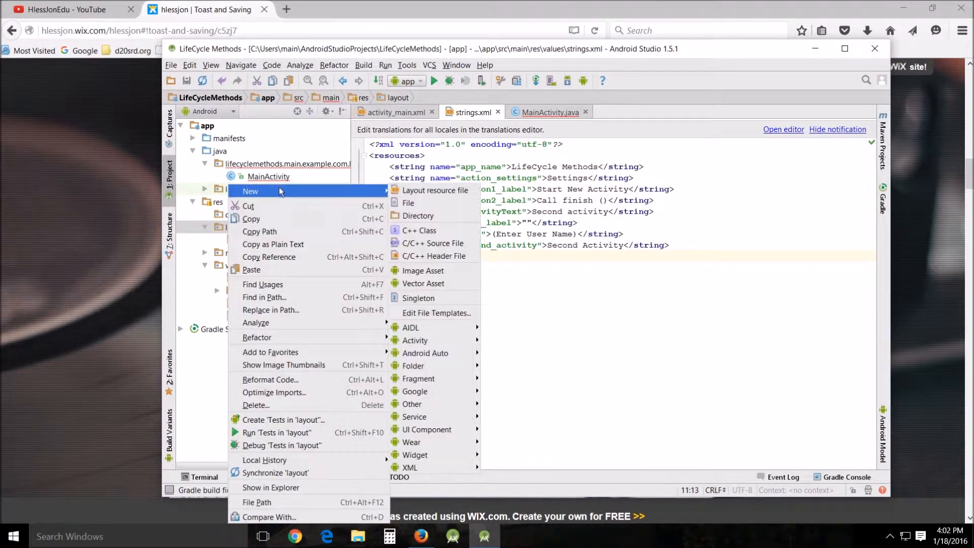
pyautogui.click(435, 189)
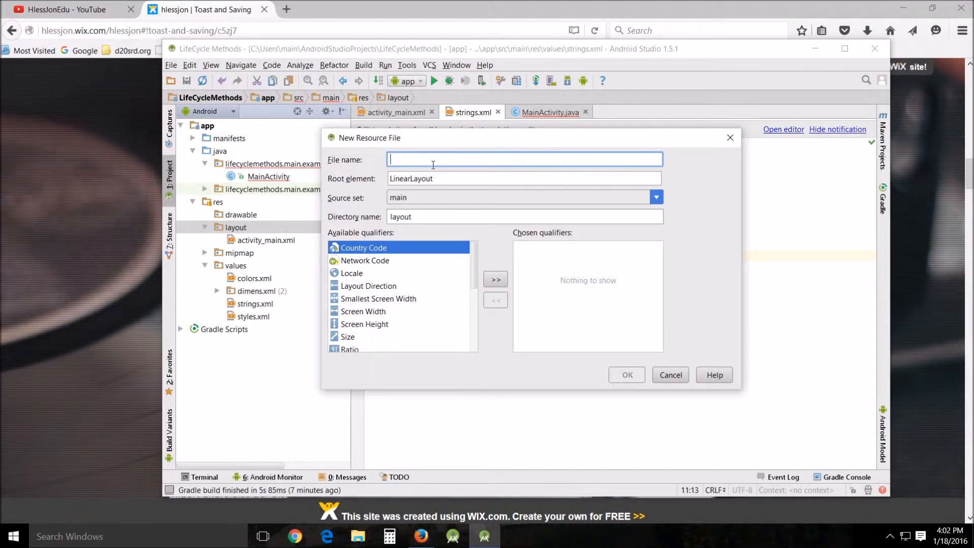
pyautogui.write('nwe')
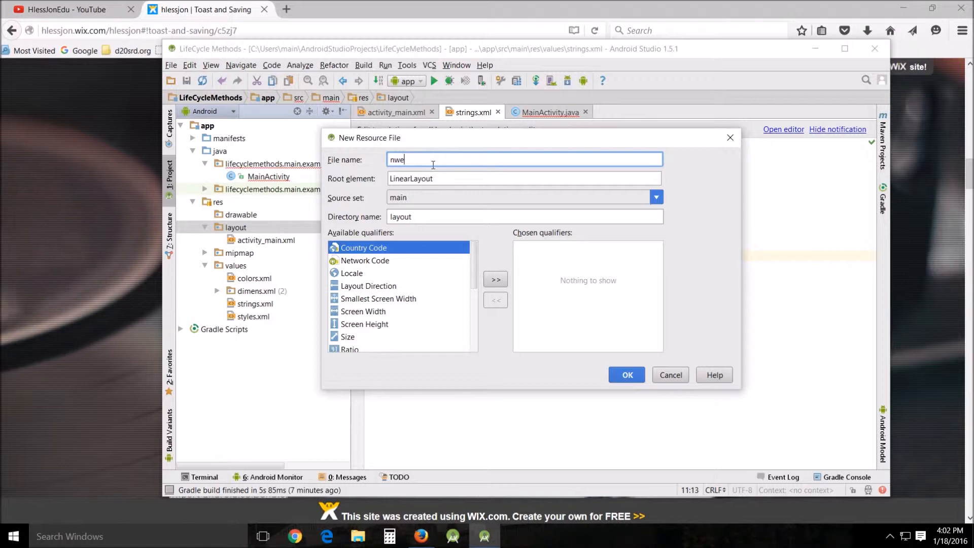
pyautogui.write('newad')
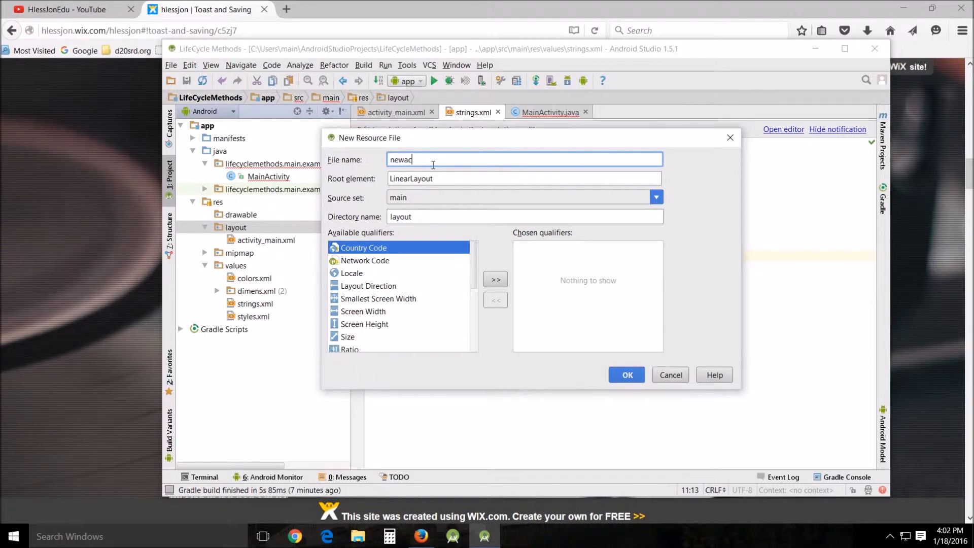
pyautogui.write('tivity')
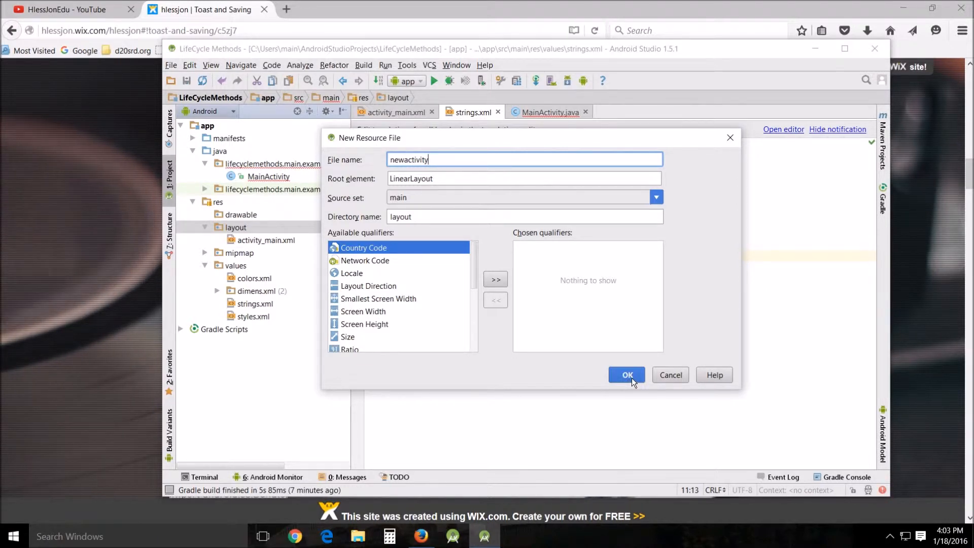
pyautogui.click(626, 374)
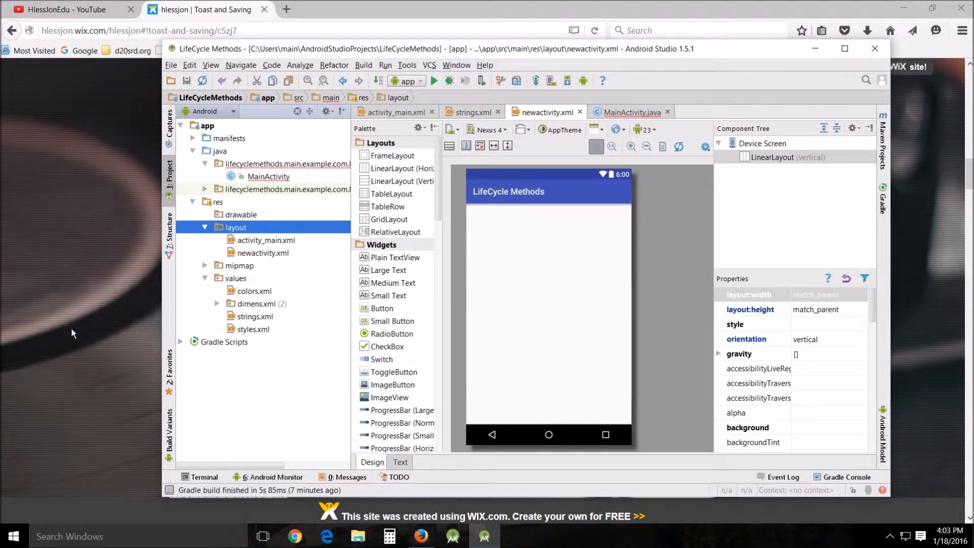
# Paste the tutorial's TextView LinearLayout into newactivity.xml's XML source.
pyautogui.click(400, 461)
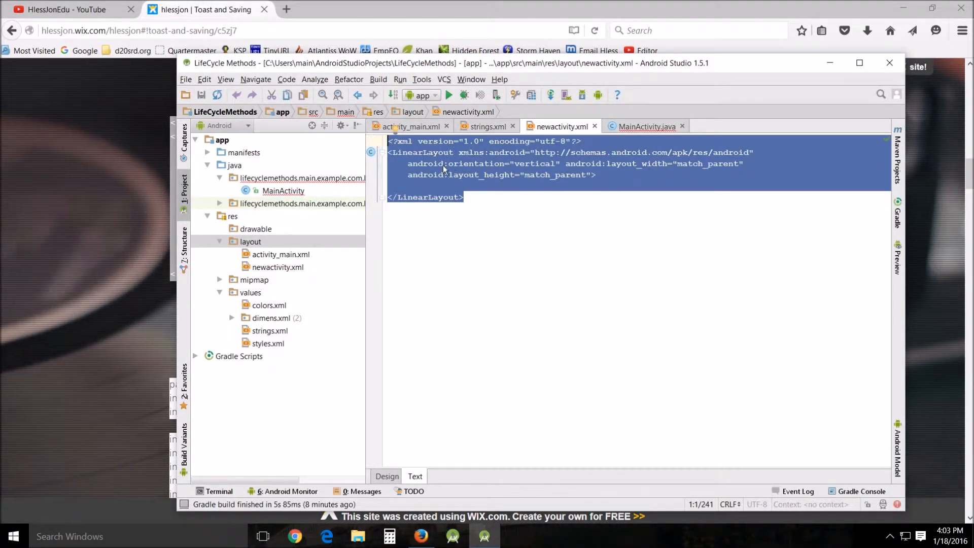
pyautogui.rightClick(444, 169)
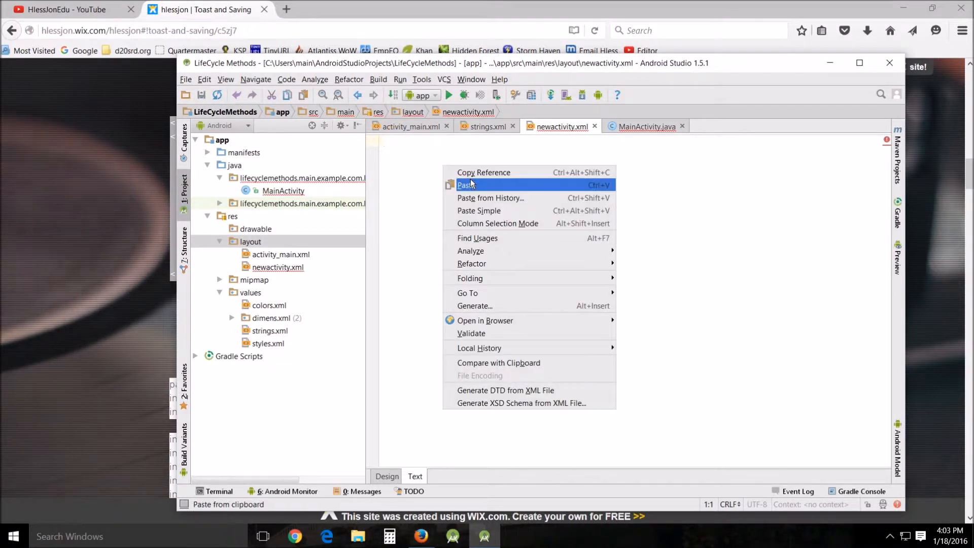
pyautogui.click(462, 184)
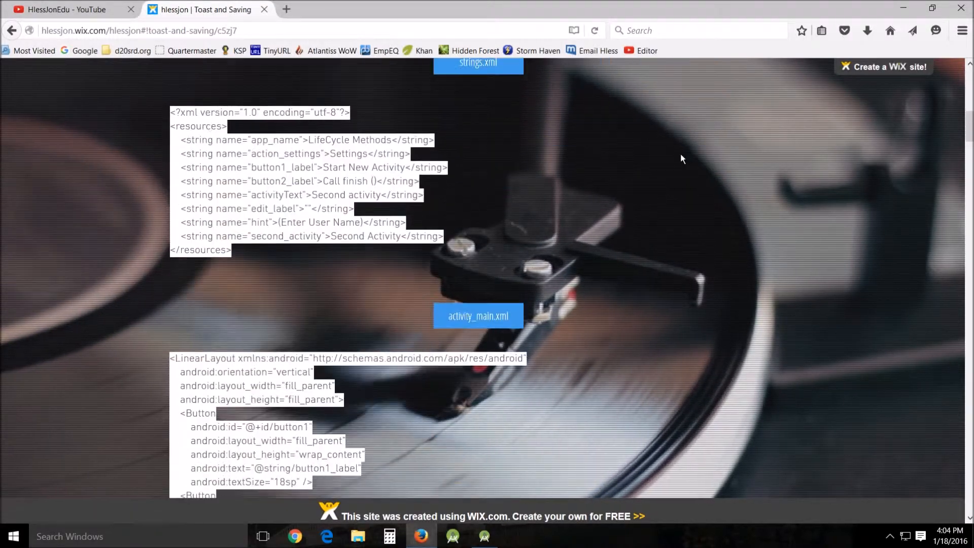
# Create a new Java class named NewActivity in the lifecyclemethods package.
pyautogui.scroll(-3)
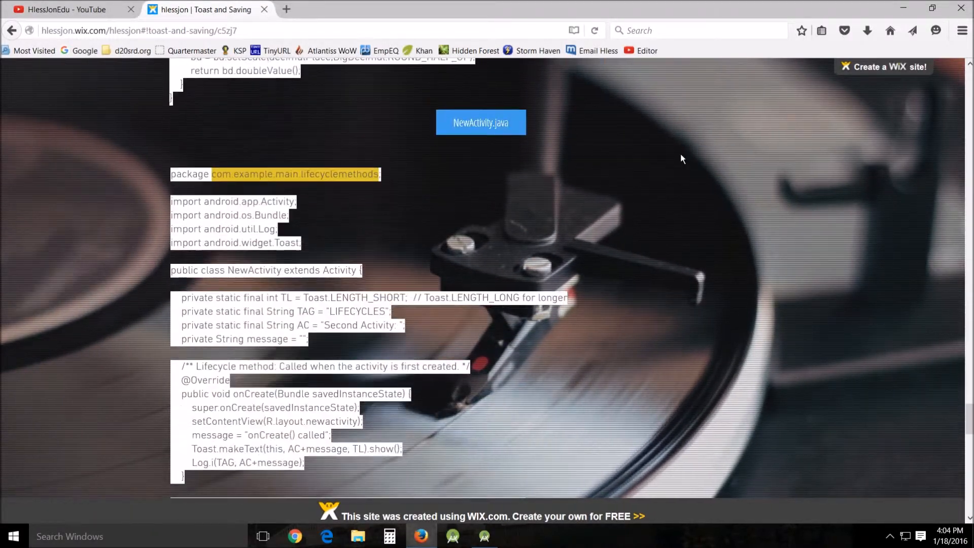
pyautogui.scroll(-3)
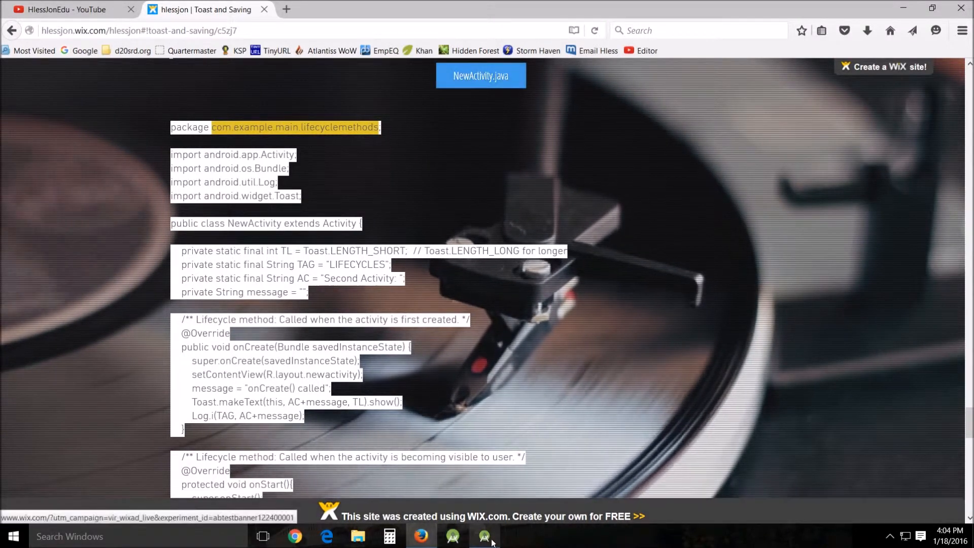
pyautogui.click(484, 535)
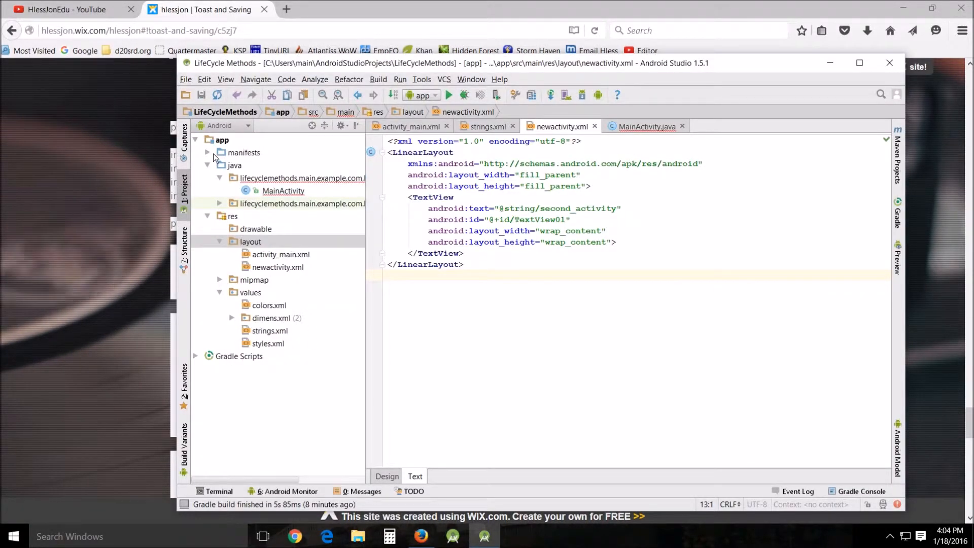
pyautogui.click(207, 153)
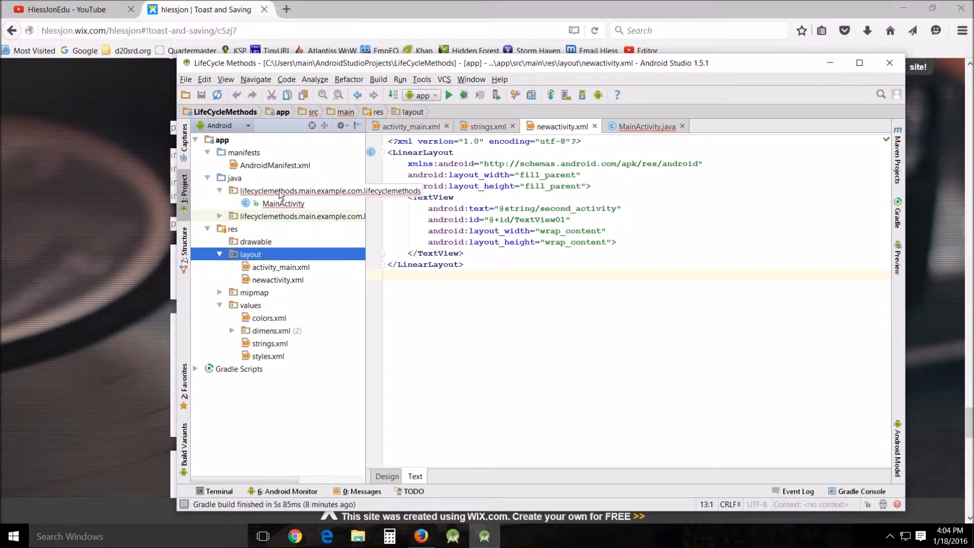
pyautogui.moveTo(322, 196)
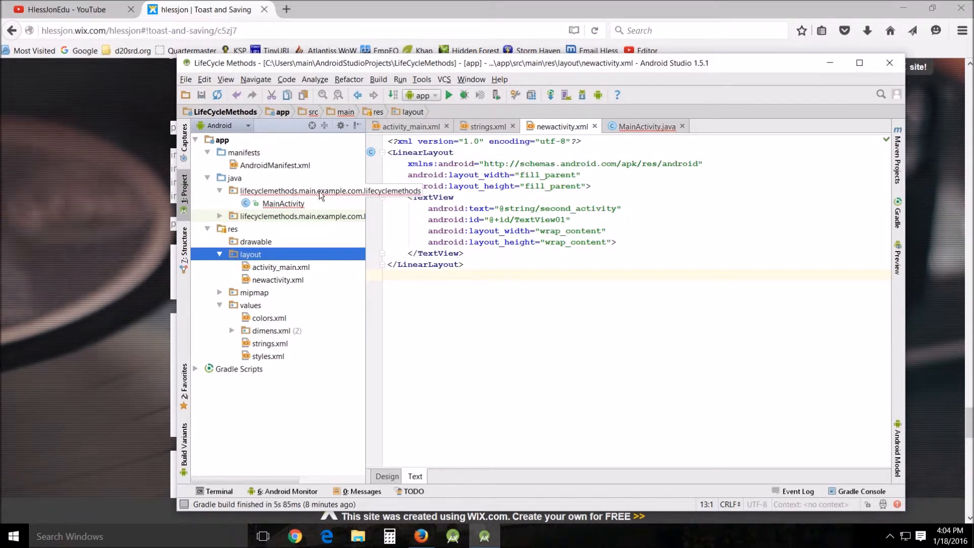
pyautogui.moveTo(287, 198)
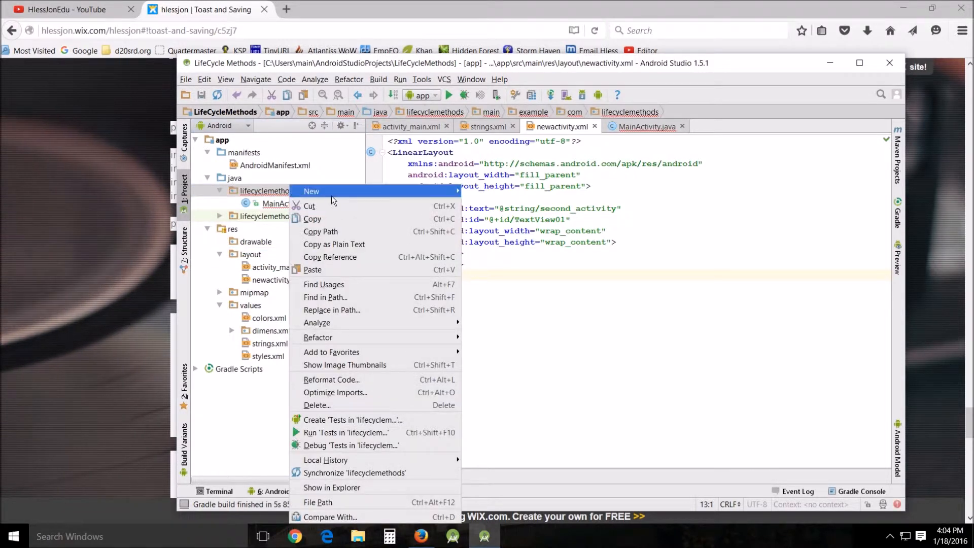
pyautogui.click(311, 191)
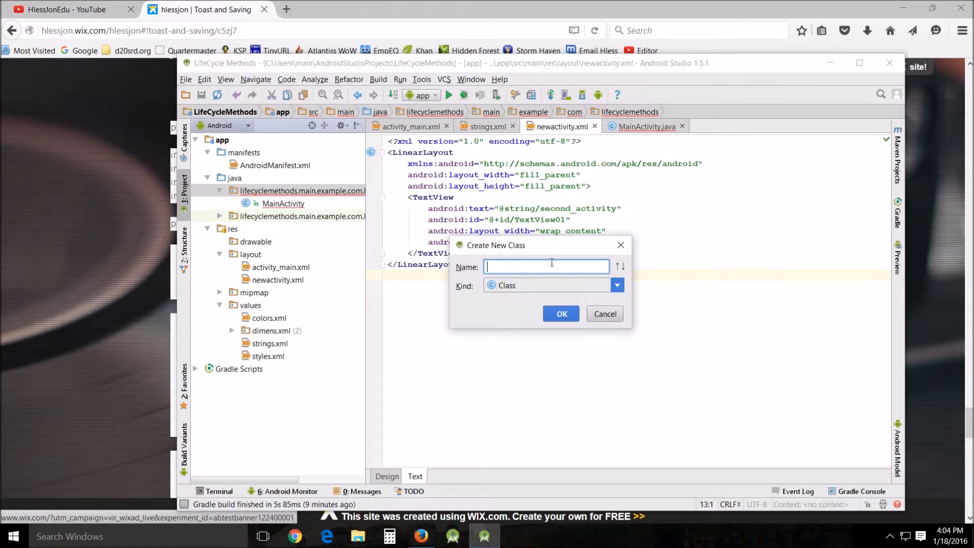
pyautogui.write('NewActiv')
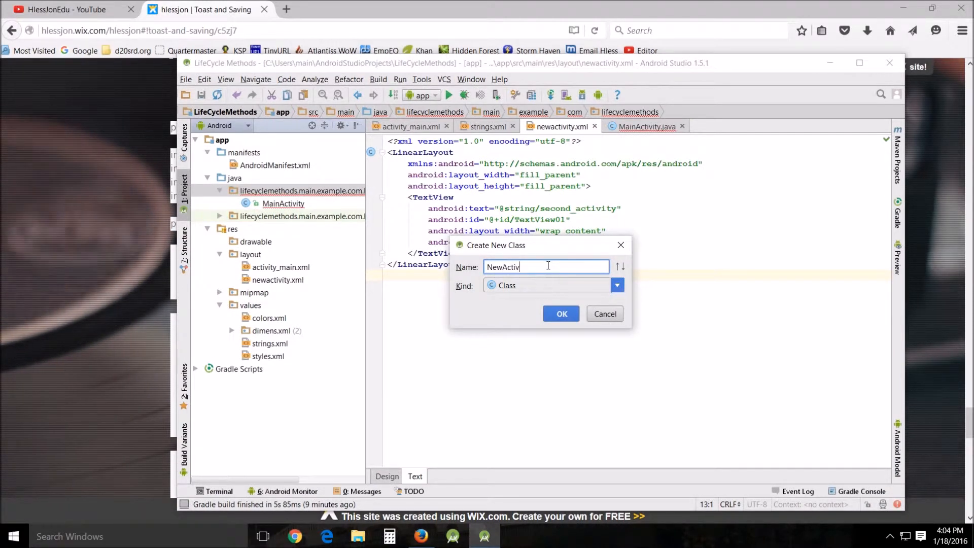
pyautogui.write('ity')
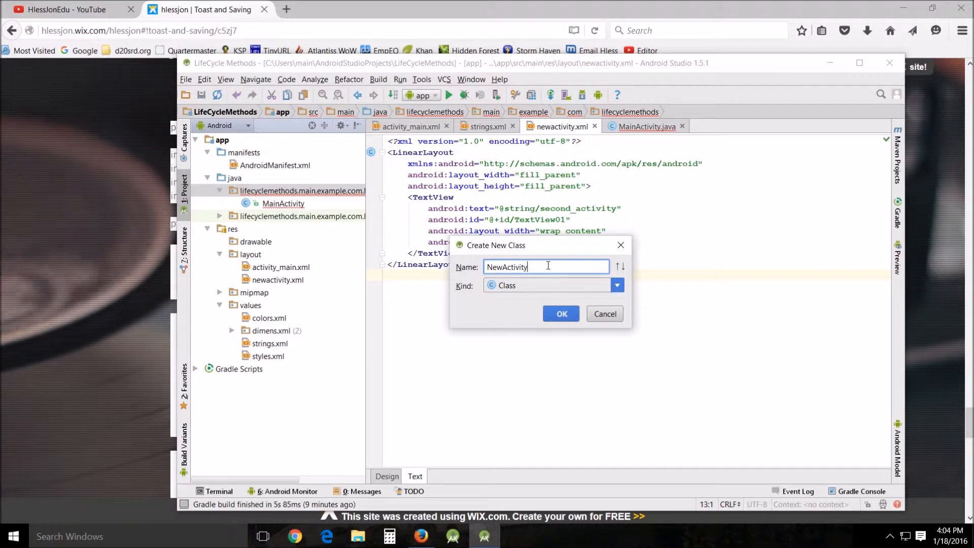
pyautogui.moveTo(506, 280)
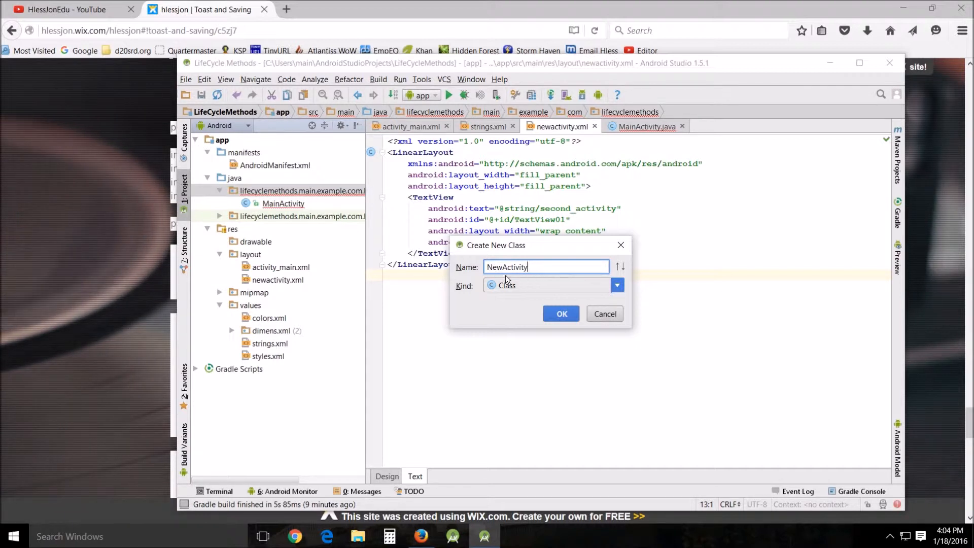
pyautogui.click(560, 313)
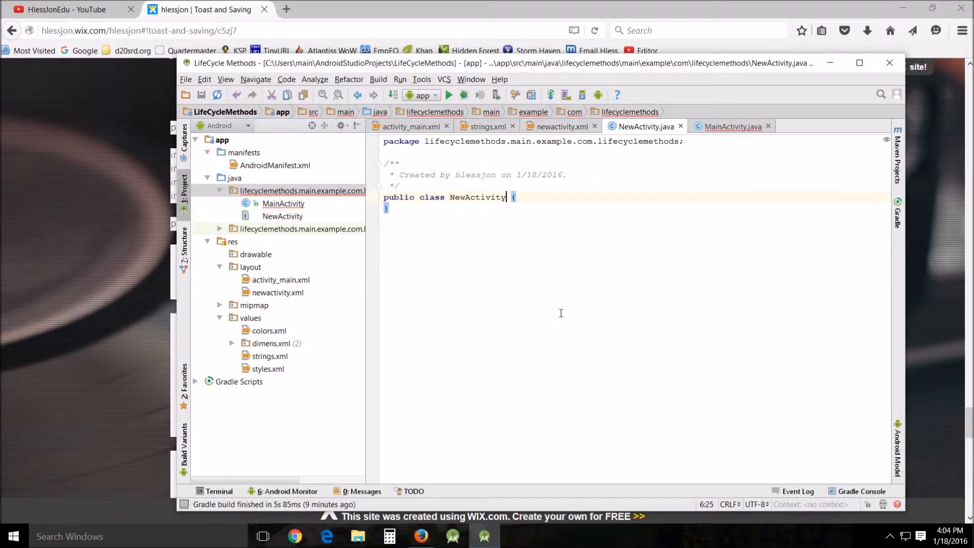
# Select and copy the whole NewActivity.java listing from the tutorial page in Firefox.
pyautogui.click(282, 215)
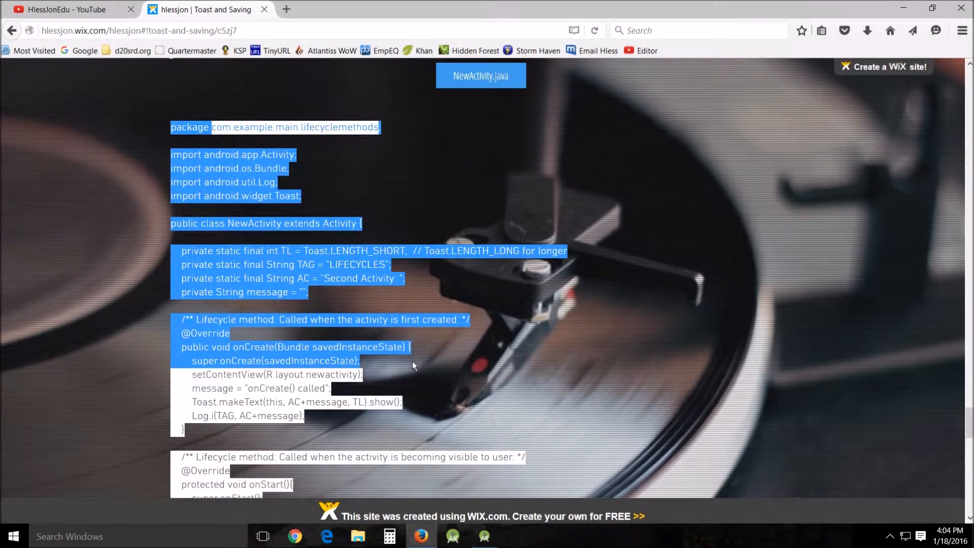
pyautogui.scroll(-3)
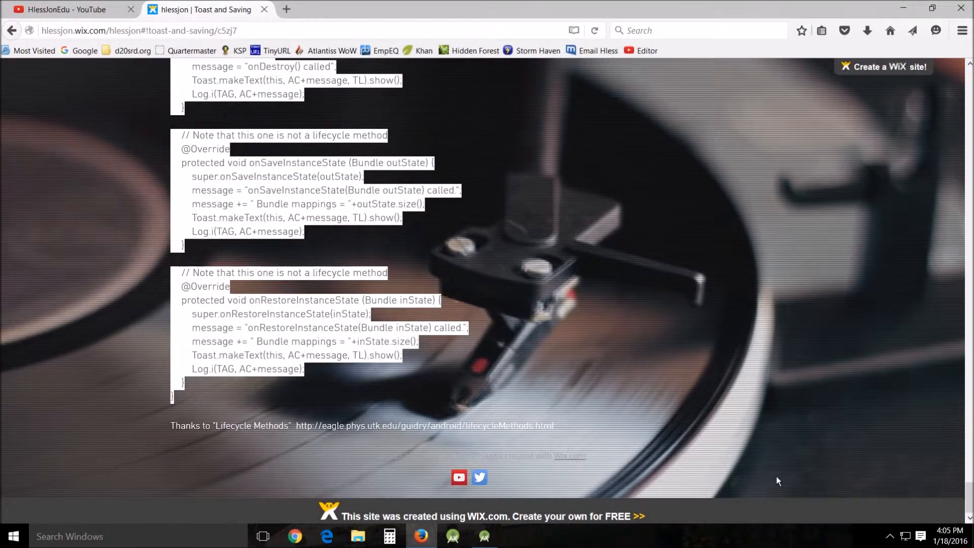
pyautogui.scroll(3)
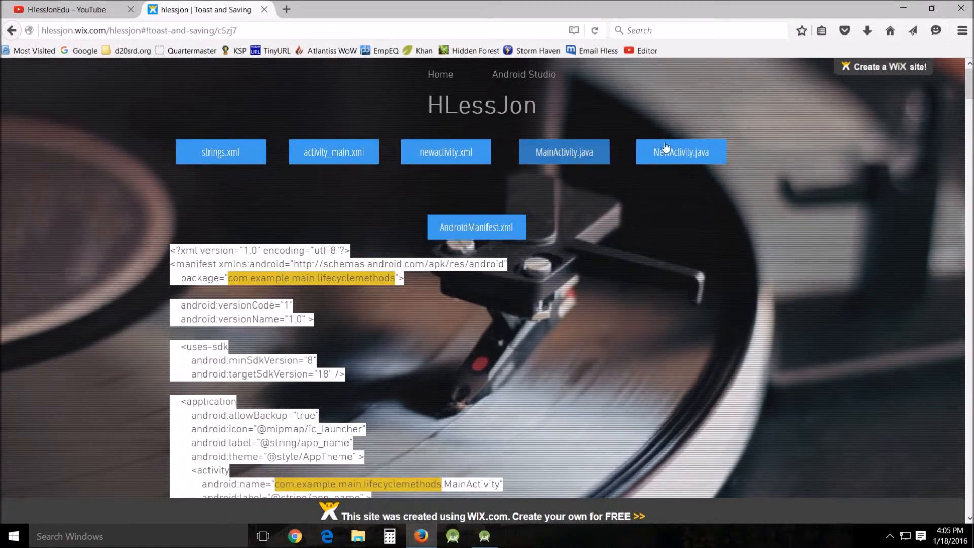
# Select and copy the tutorial's AndroidManifest.xml listing, then return to Android Studio.
pyautogui.scroll(-3)
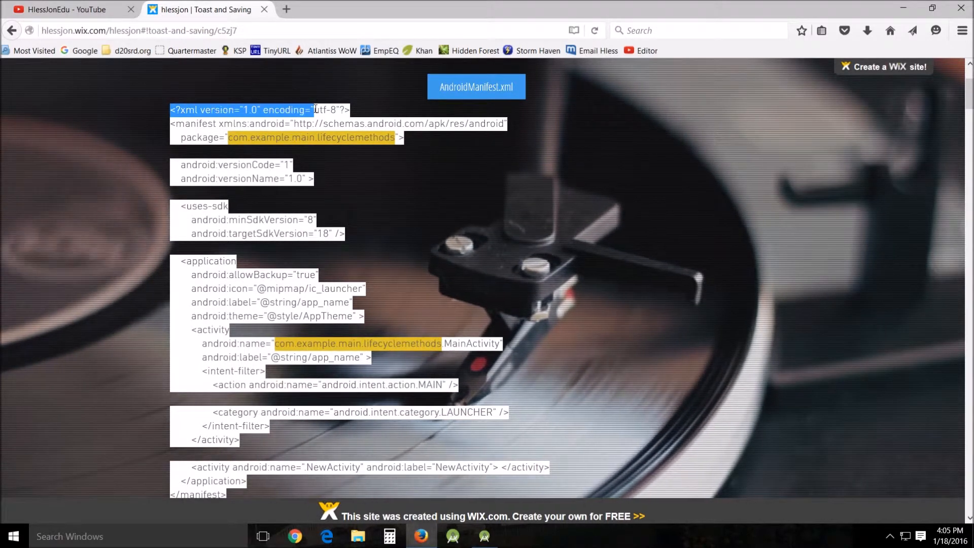
pyautogui.scroll(-3)
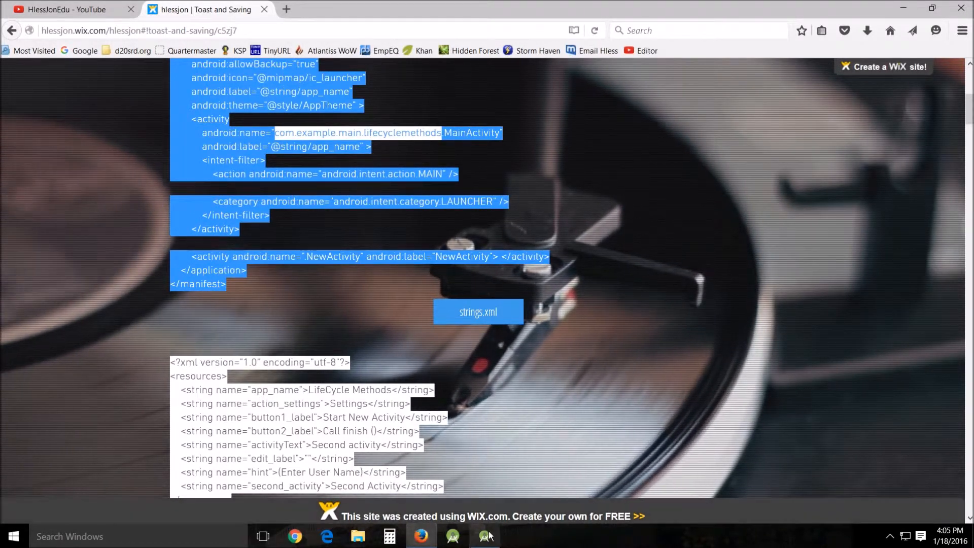
pyautogui.click(483, 536)
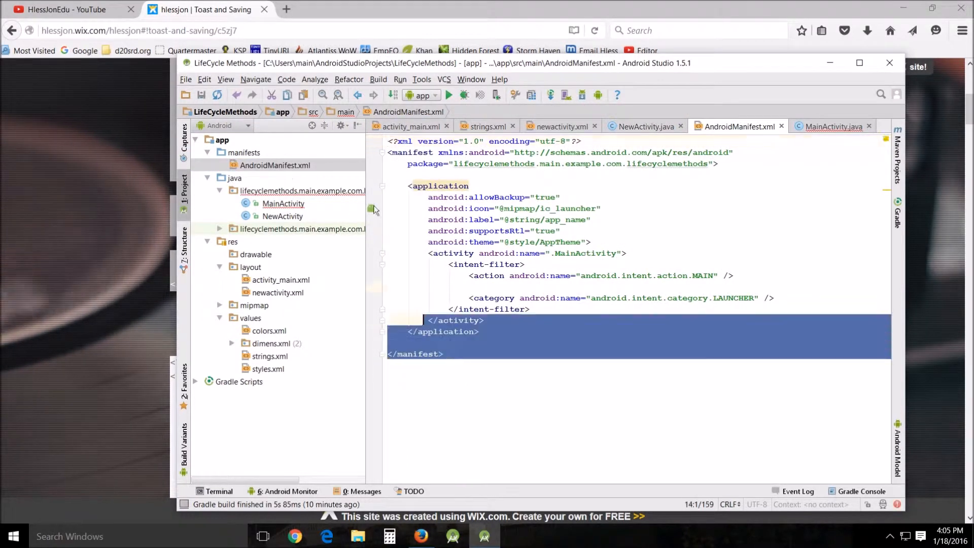
# Paste the tutorial manifest into AndroidManifest.xml, keeping the original package line and declaring NewActivity.
pyautogui.click(501, 359)
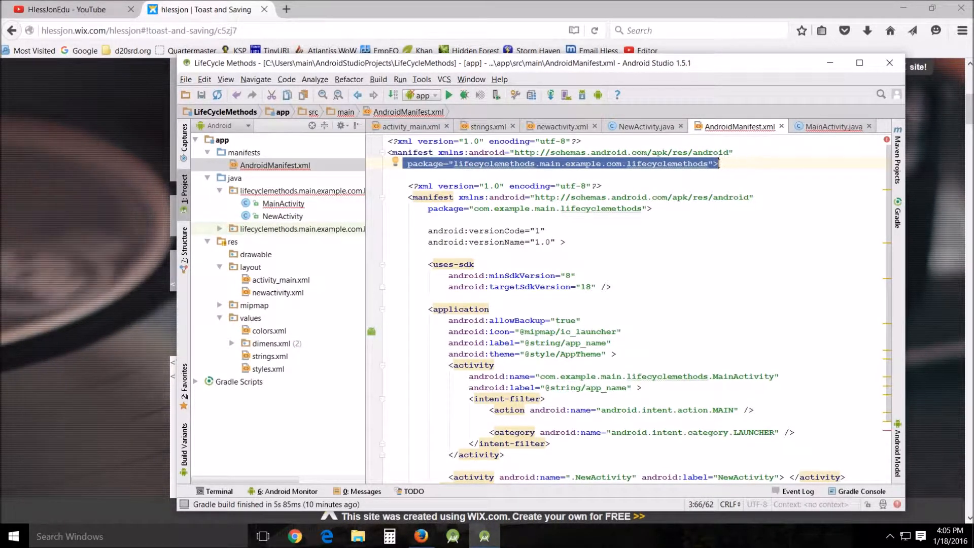
pyautogui.click(424, 170)
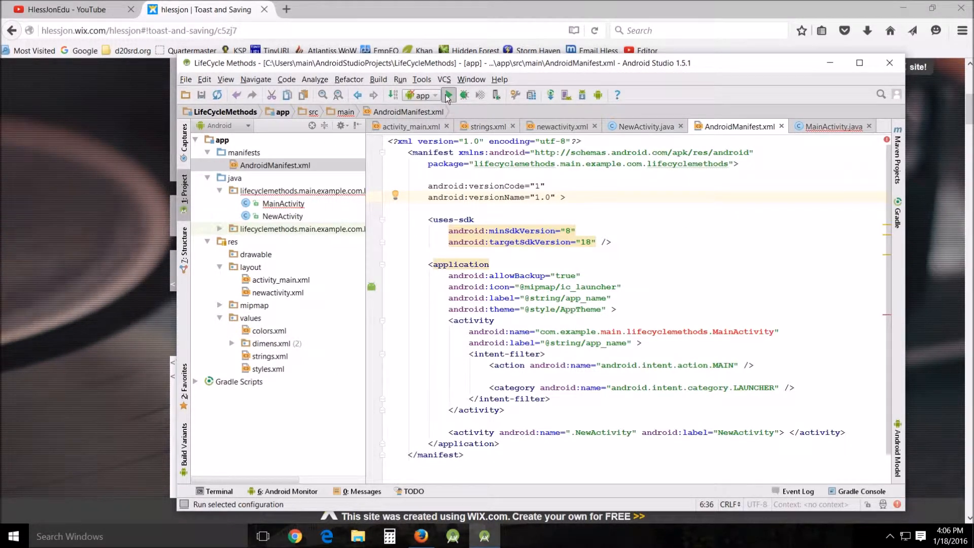
# Run the app on the Nexus 5 API 23 x86 emulator and bring up the emulator window.
pyautogui.click(447, 94)
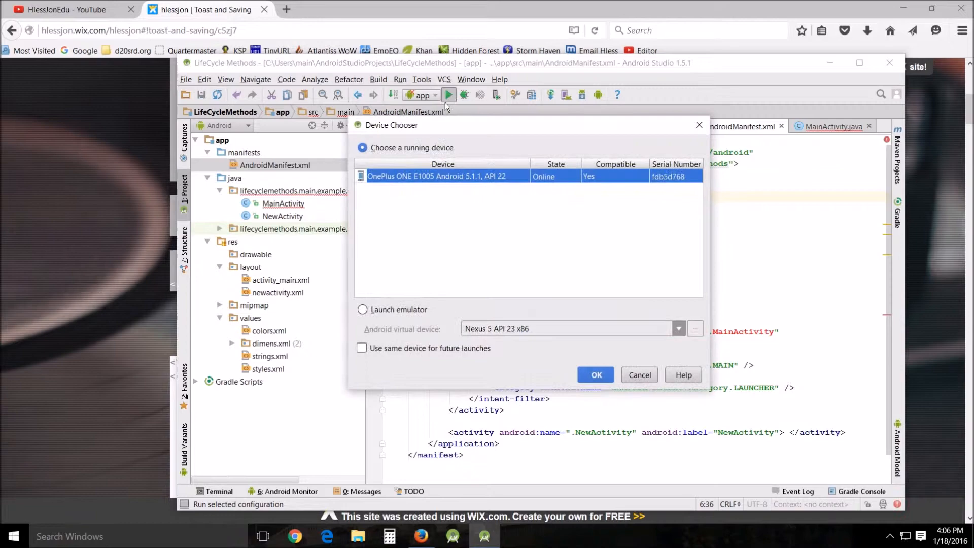
pyautogui.click(362, 310)
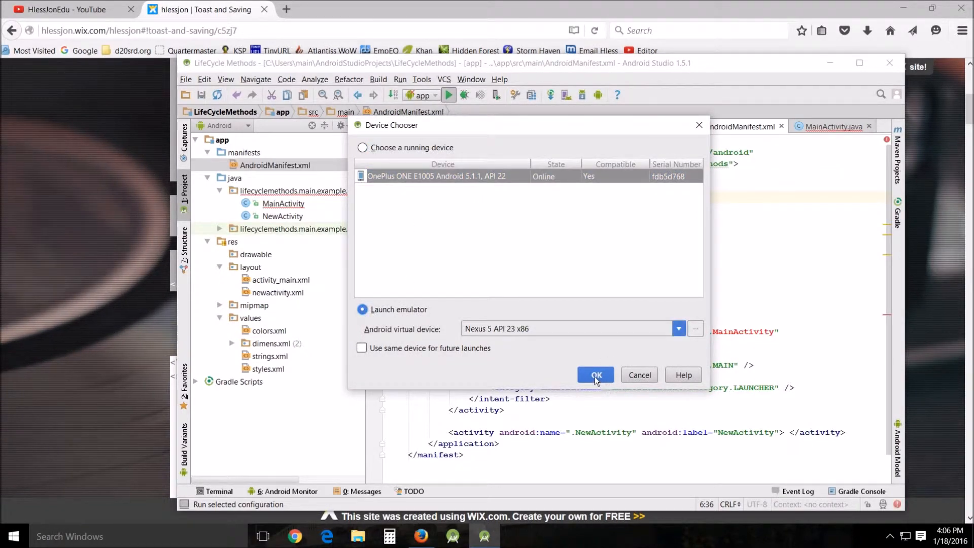
pyautogui.click(594, 375)
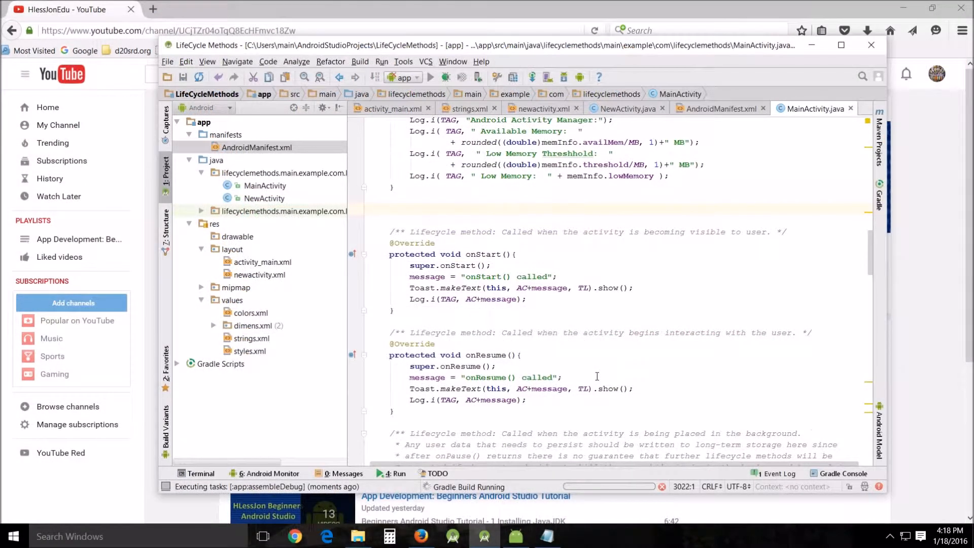
pyautogui.click(271, 473)
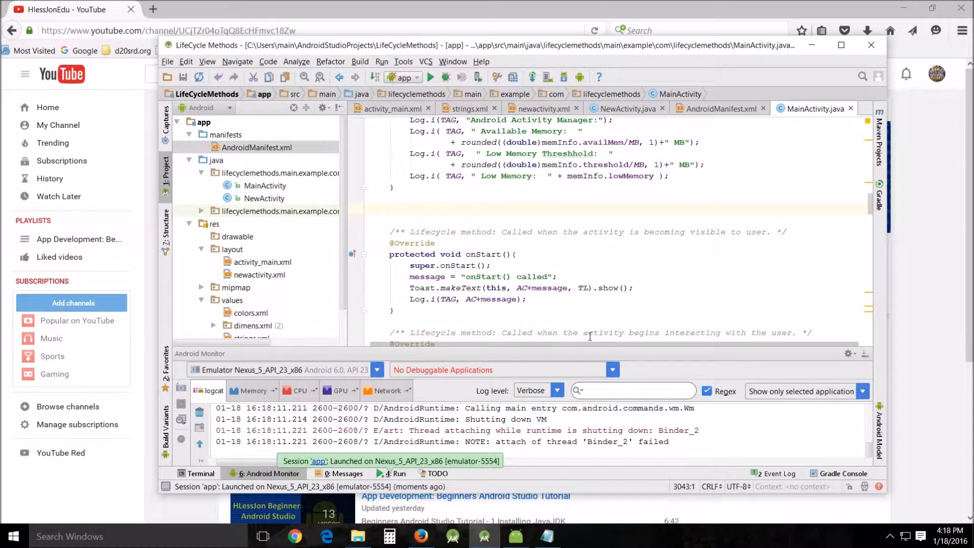
pyautogui.click(516, 536)
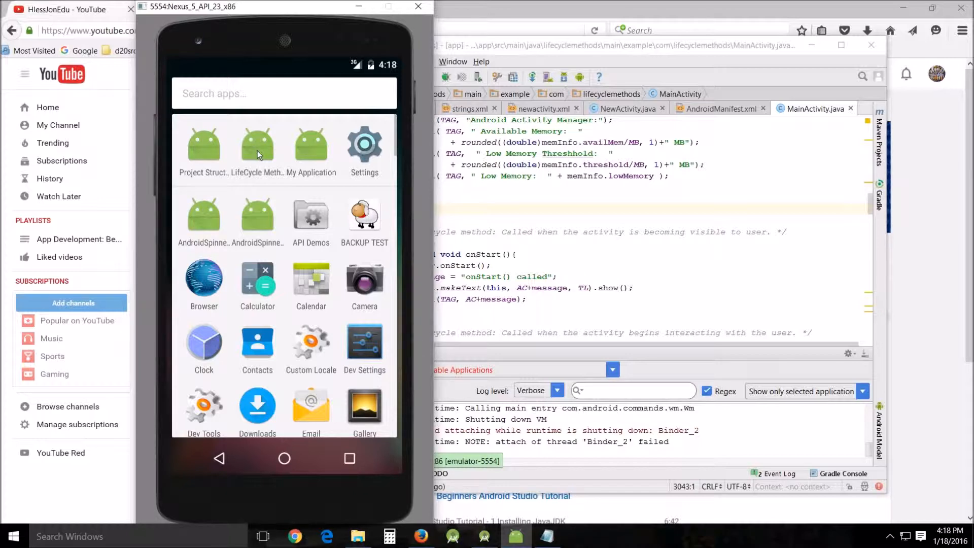
# Launch LifeCycle Methods, open the Second Activity, then go back to the main screen.
pyautogui.click(257, 145)
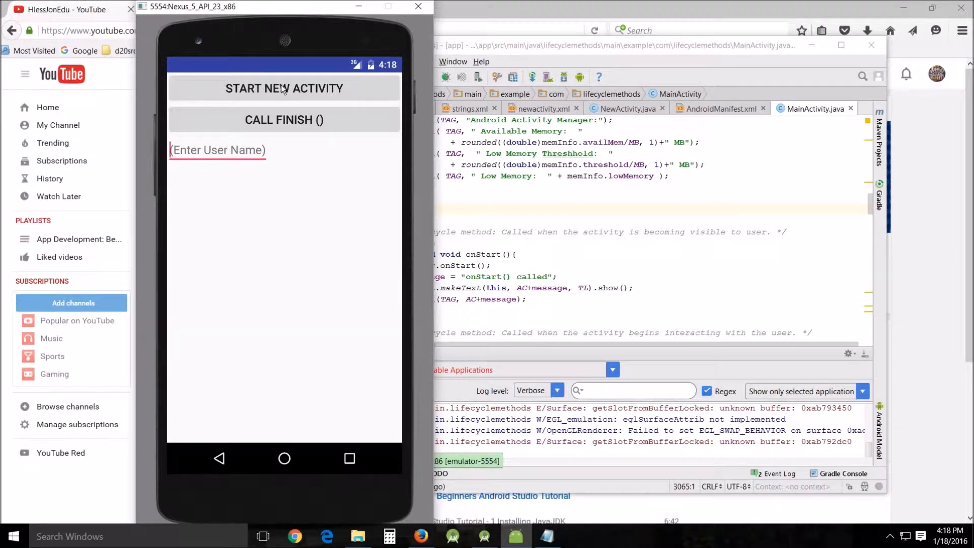
pyautogui.click(284, 87)
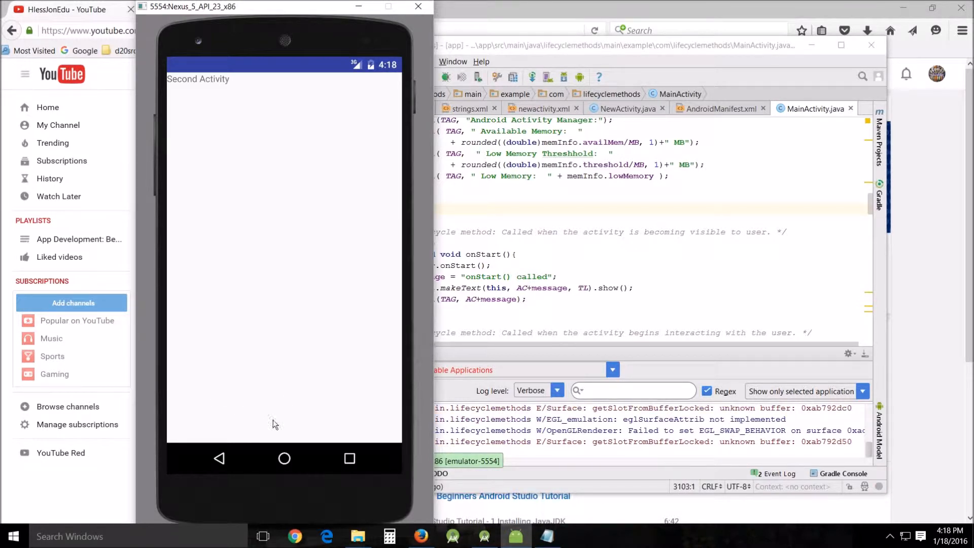
pyautogui.moveTo(233, 461)
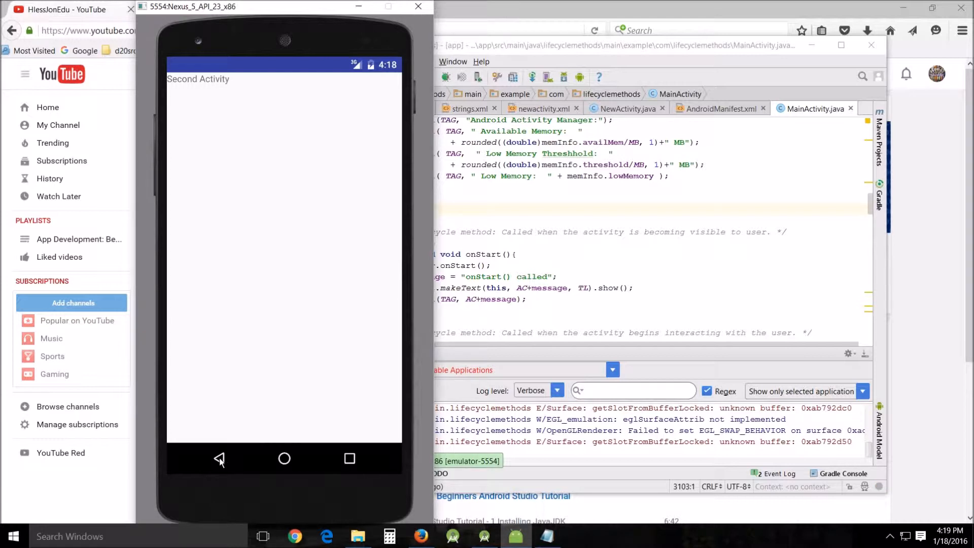
pyautogui.click(219, 458)
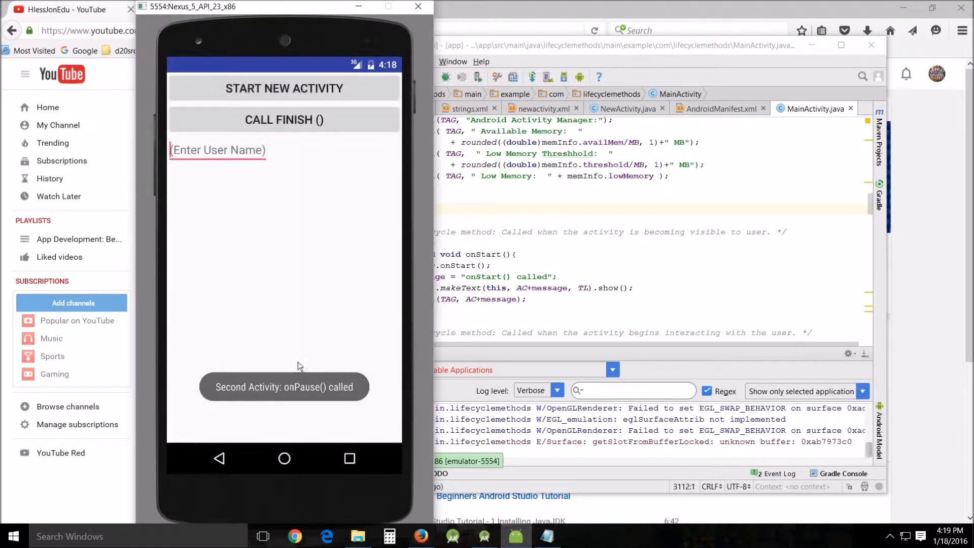
pyautogui.click(219, 458)
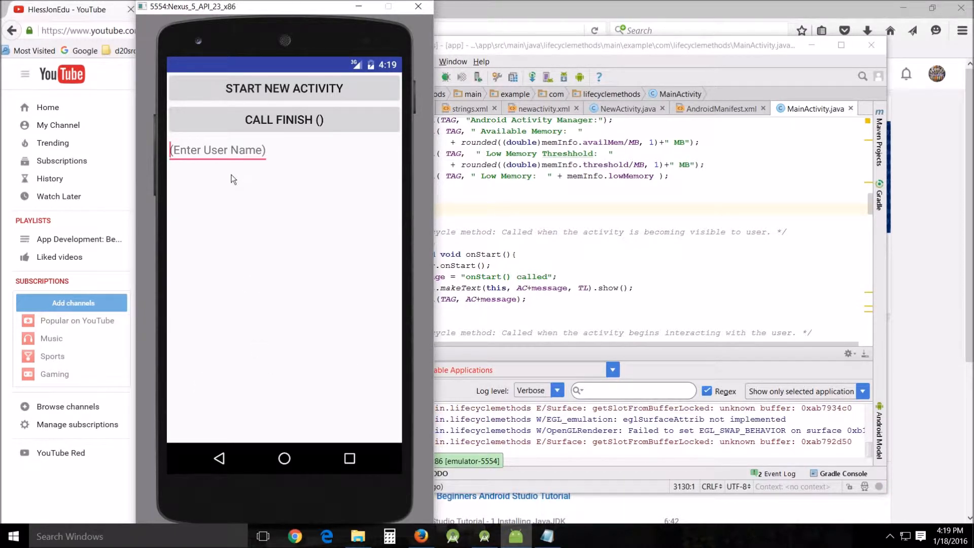
pyautogui.click(217, 150)
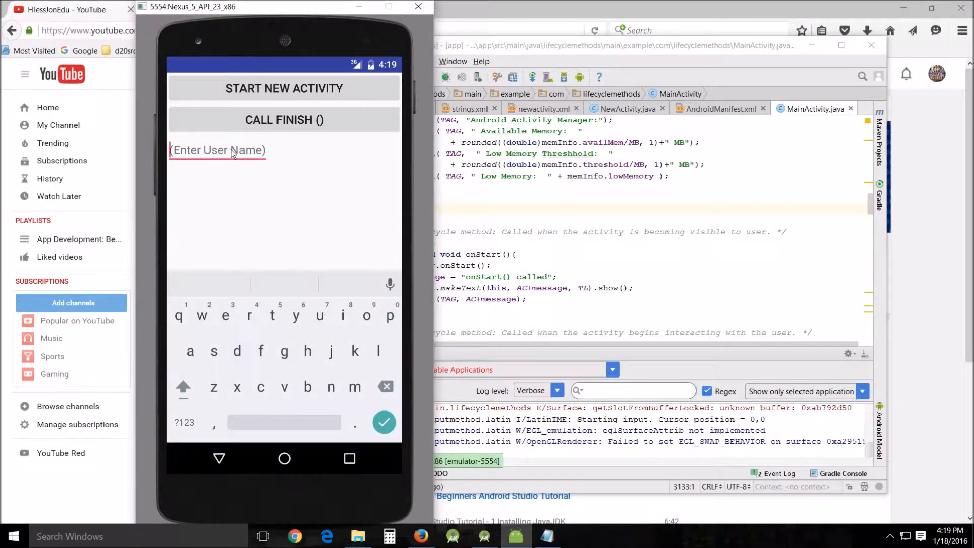
pyautogui.moveTo(304, 345)
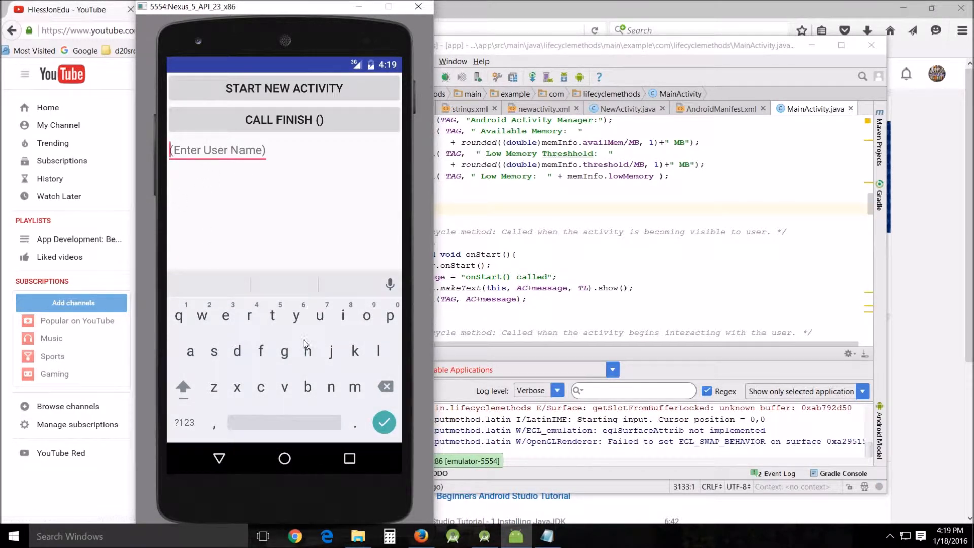
pyautogui.click(181, 386)
pyautogui.write('Hless')
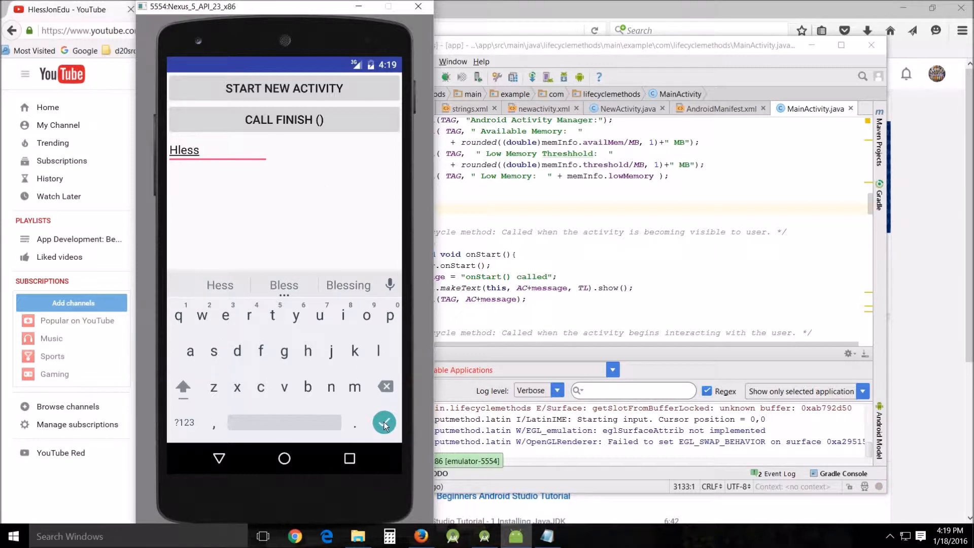
pyautogui.click(384, 422)
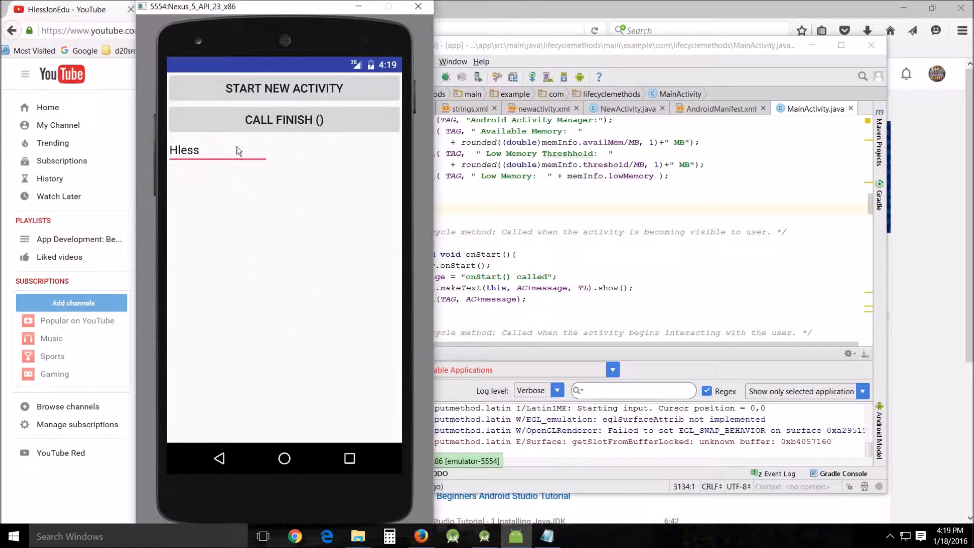
# Visit the second activity, return with Hless still shown, then tap CALL FINISH () to close the app.
pyautogui.click(284, 88)
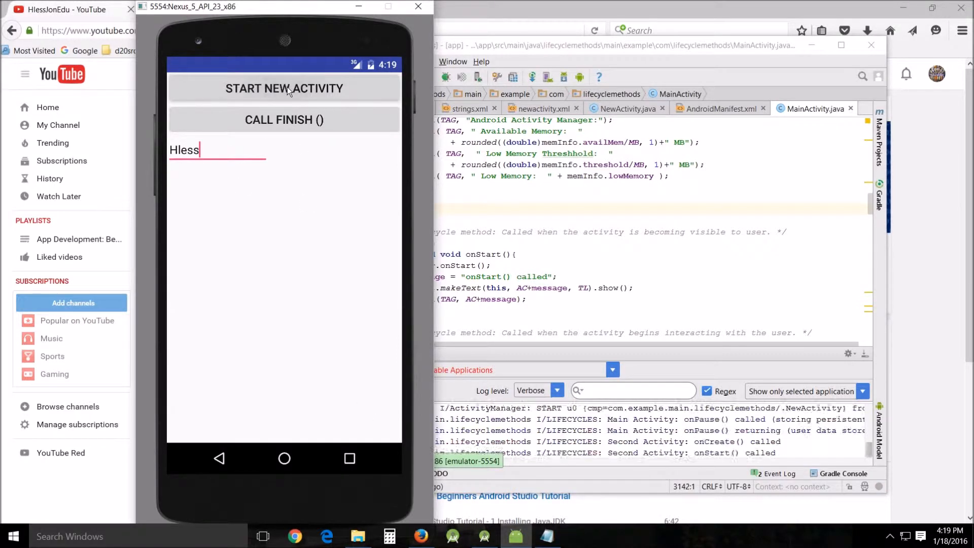
pyautogui.click(284, 87)
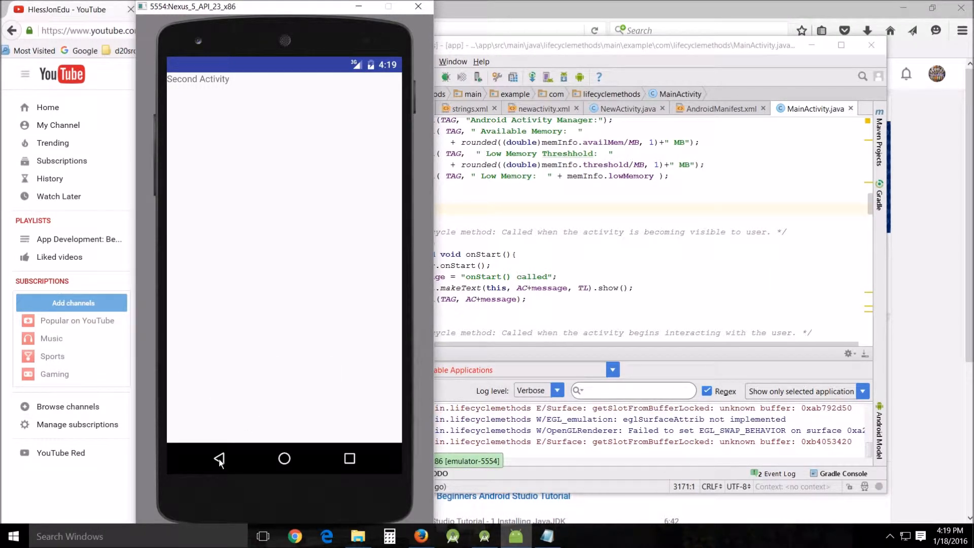
pyautogui.click(219, 458)
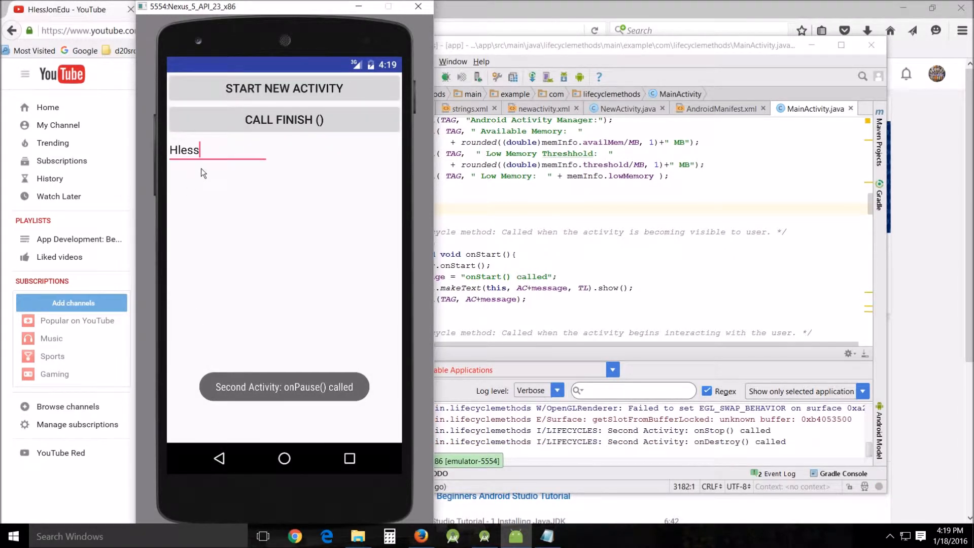
pyautogui.click(219, 458)
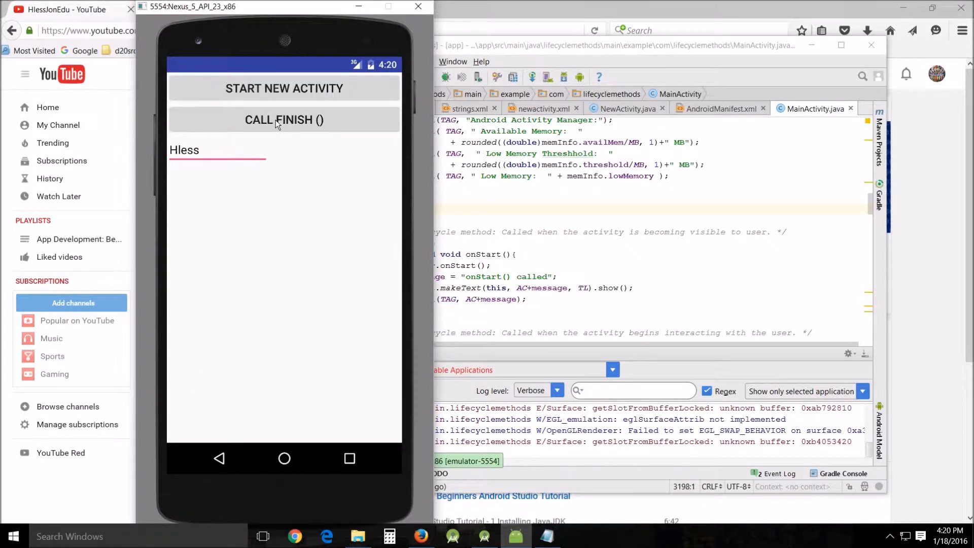
pyautogui.click(284, 119)
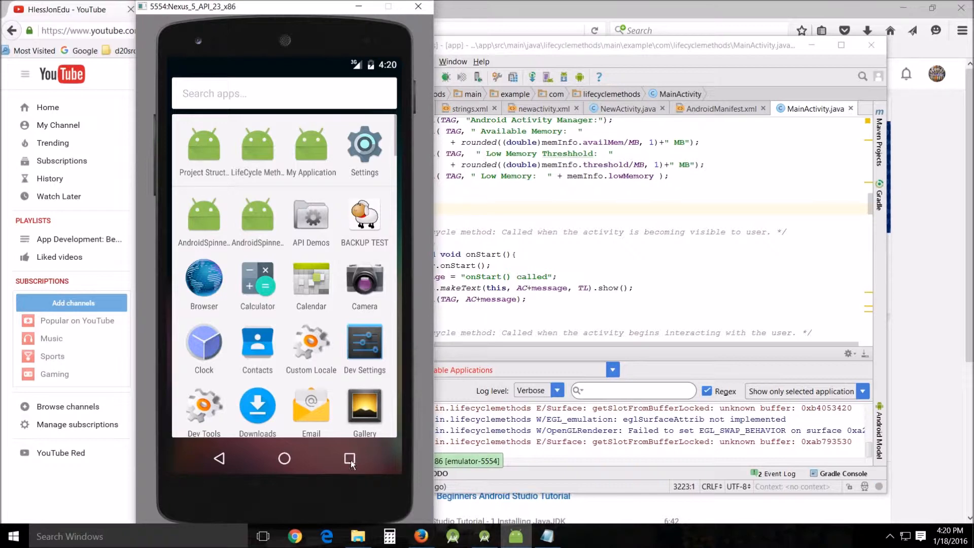
# Reopen the app from recents to confirm Hless persists, remove it from recents, and show the app drawer.
pyautogui.click(350, 458)
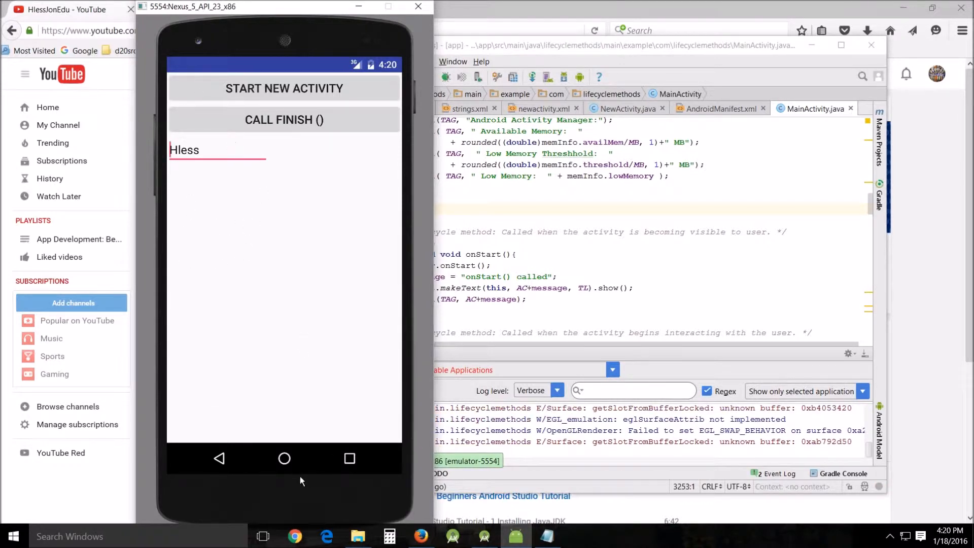
pyautogui.click(349, 458)
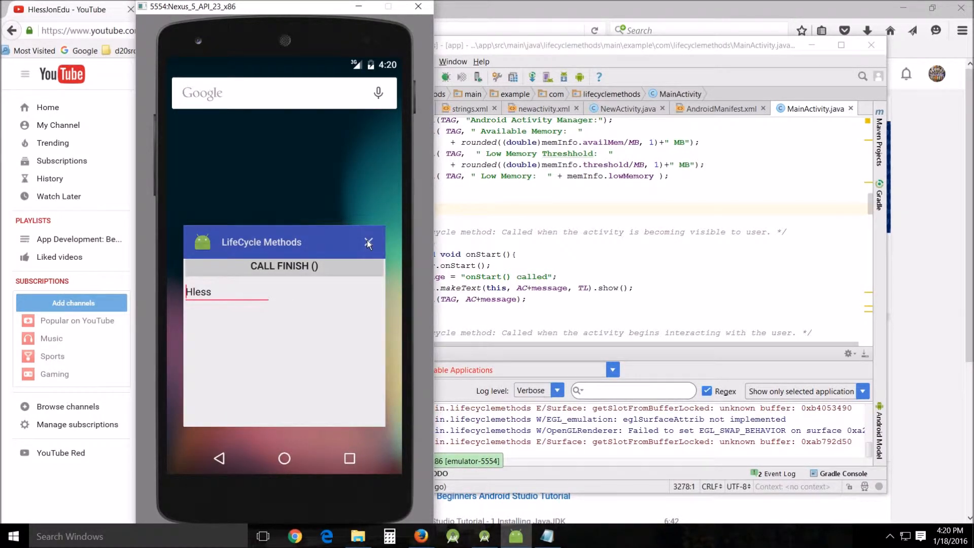
pyautogui.click(367, 242)
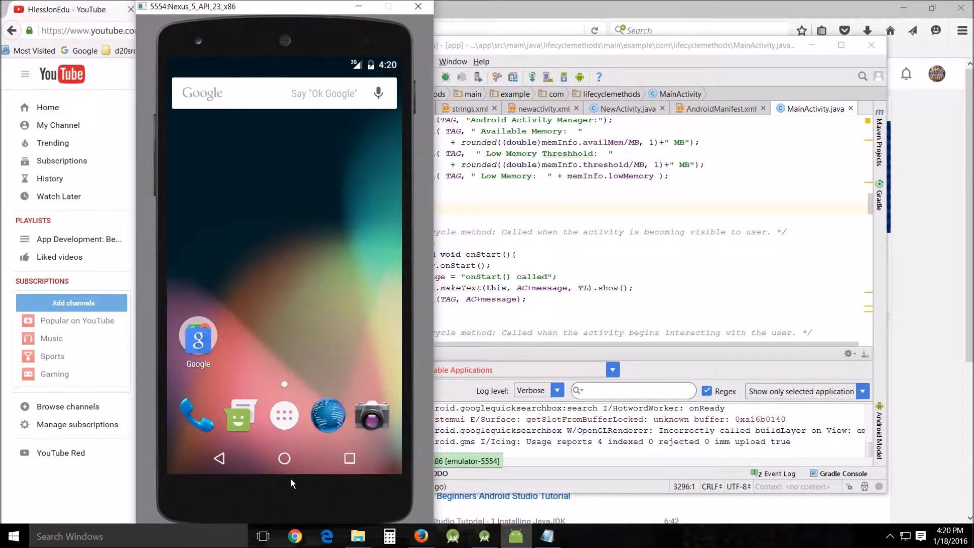
pyautogui.click(284, 414)
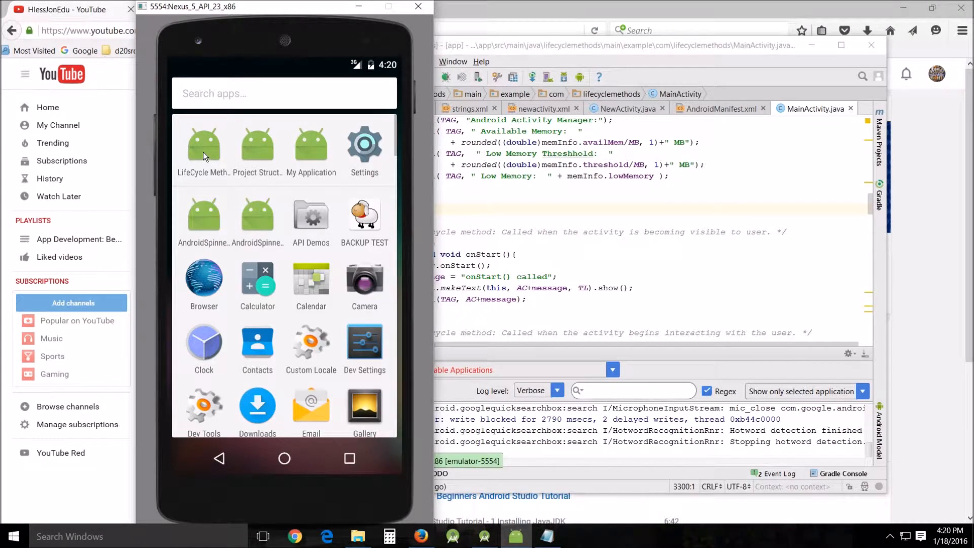
# Relaunch LifeCycle Methods from the app drawer, with Hless still filled in.
pyautogui.click(203, 144)
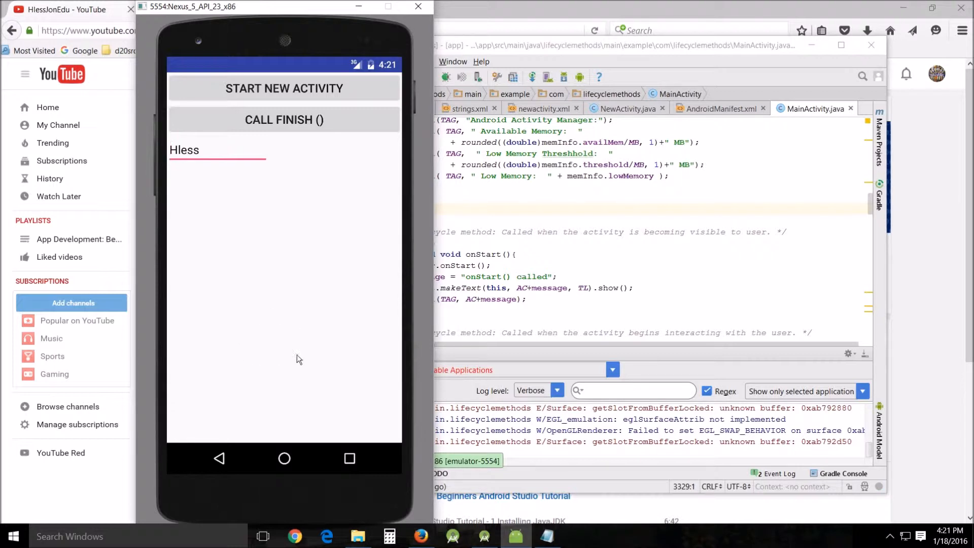
pyautogui.moveTo(270, 381)
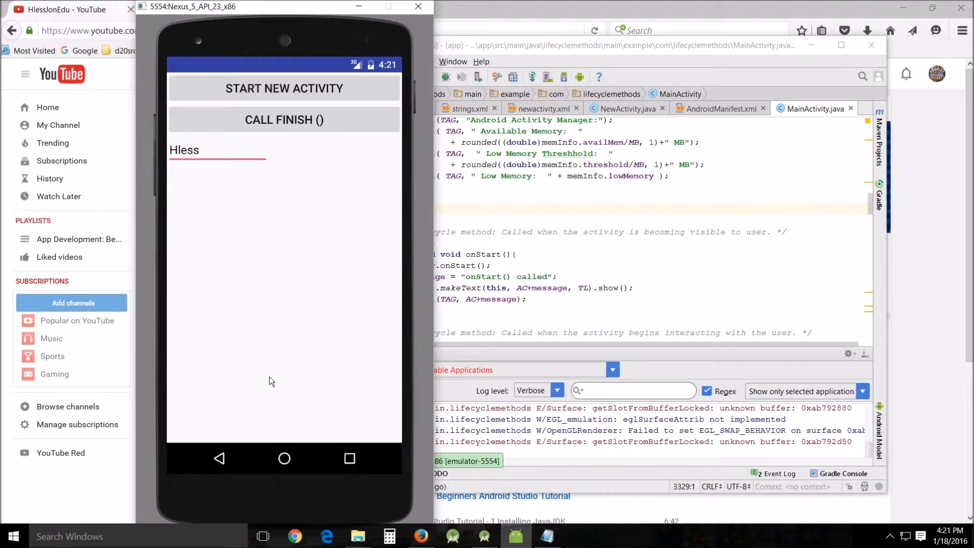
pyautogui.click(172, 150)
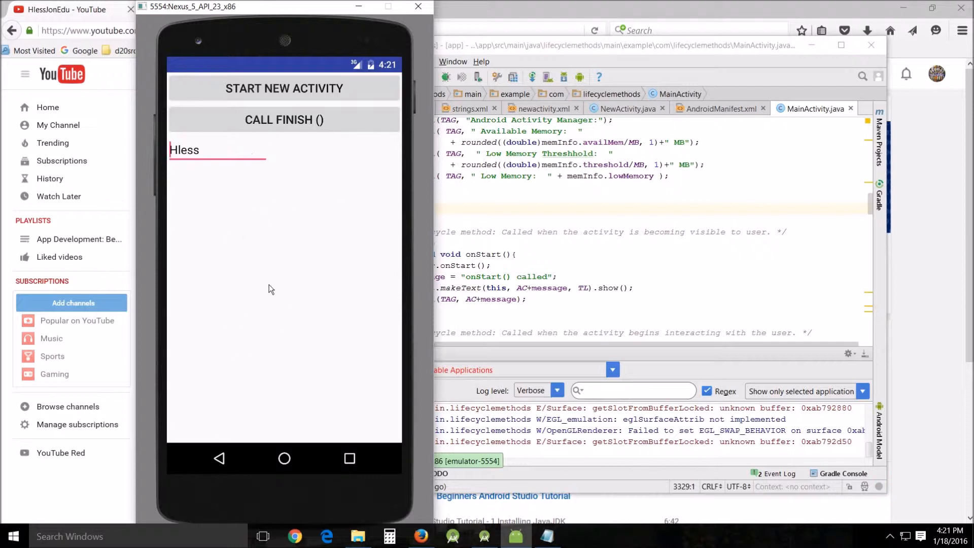
pyautogui.moveTo(274, 293)
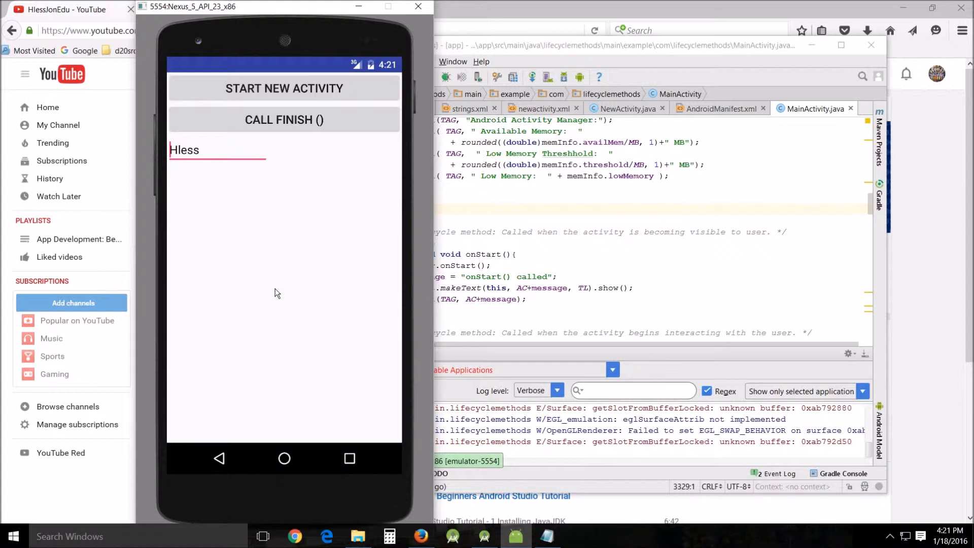
pyautogui.moveTo(253, 341)
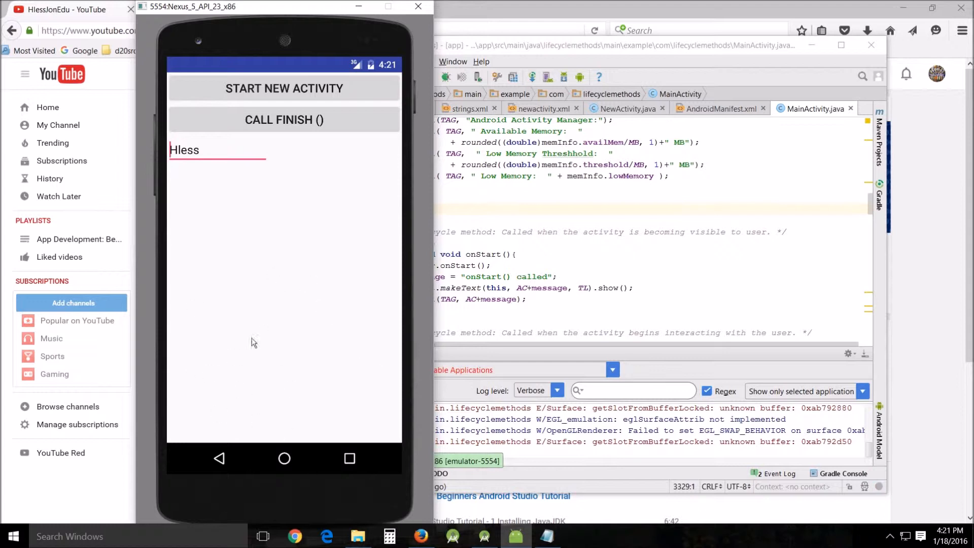
pyautogui.moveTo(298, 378)
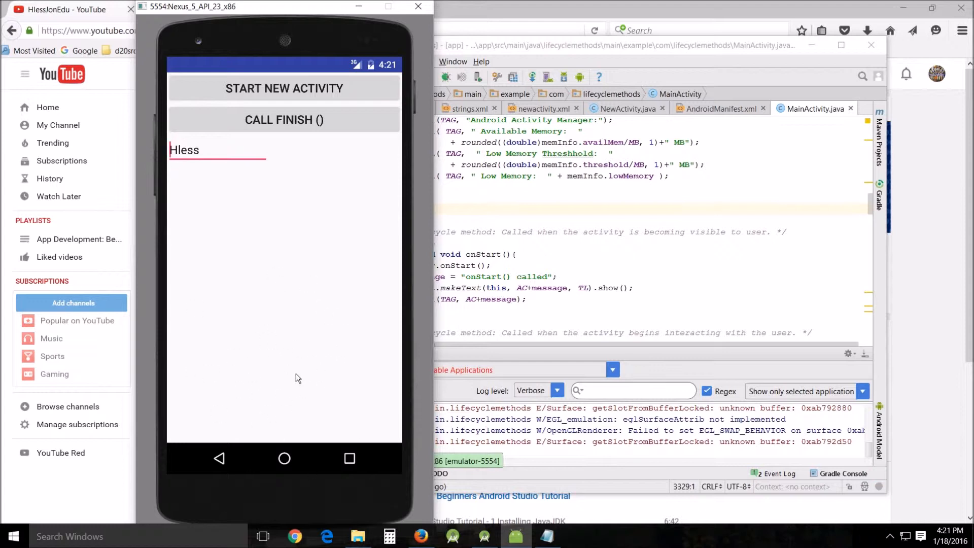
pyautogui.moveTo(269, 322)
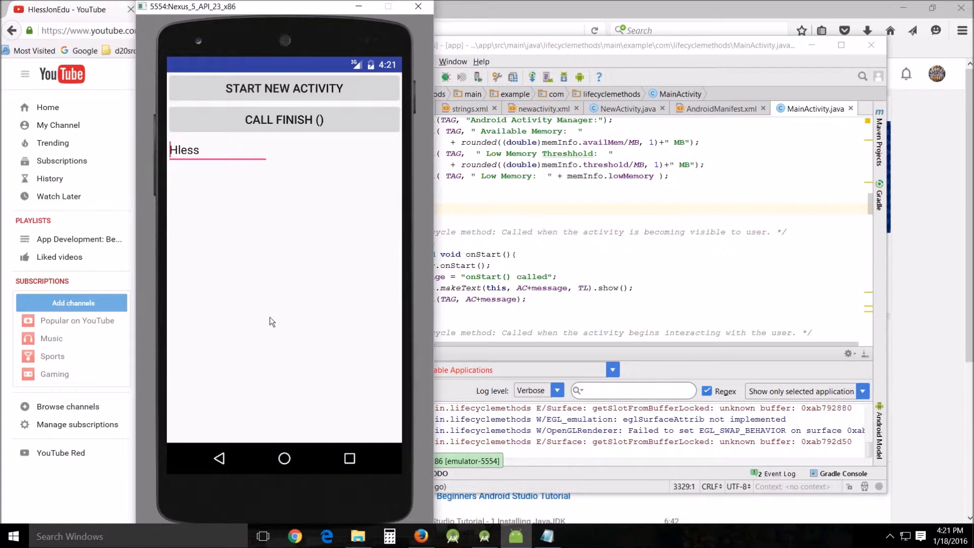
pyautogui.moveTo(269, 403)
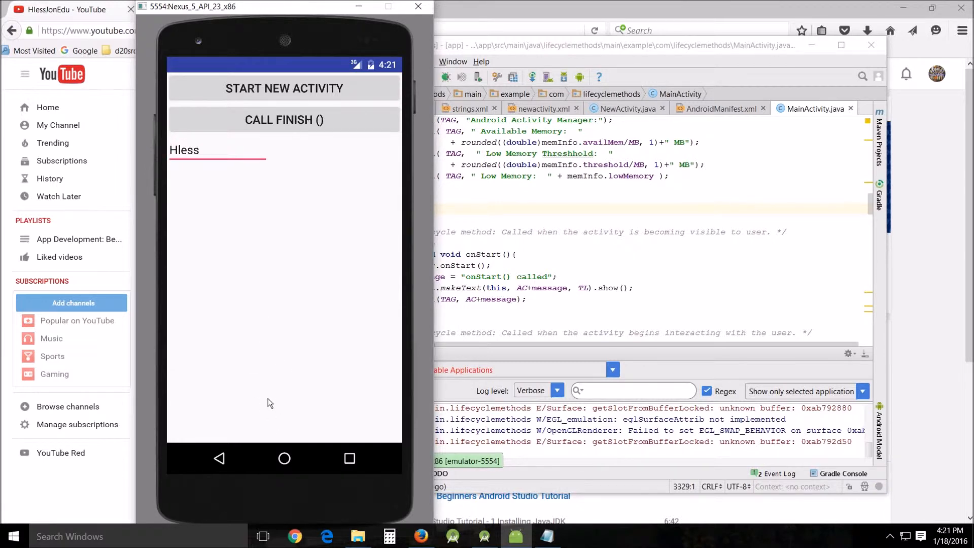
pyautogui.moveTo(258, 276)
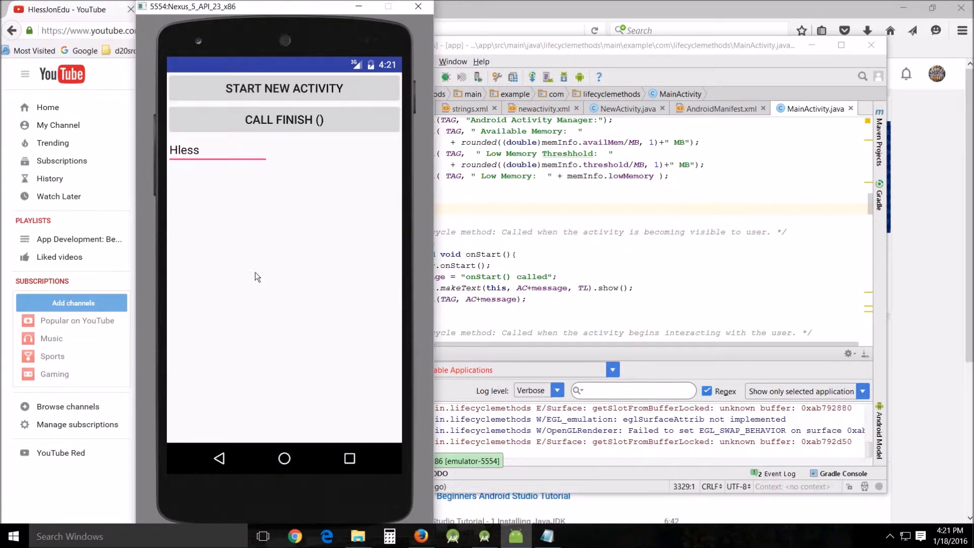
pyautogui.moveTo(280, 332)
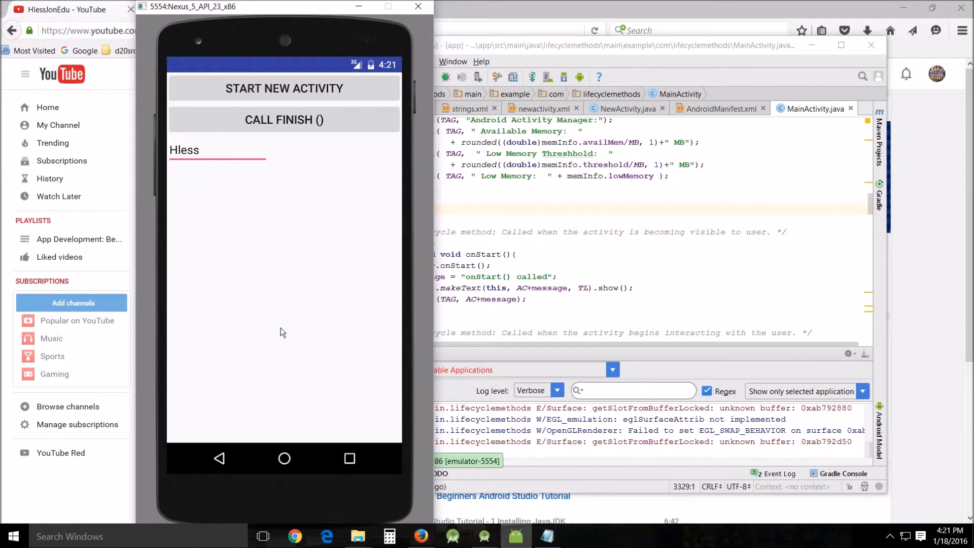
pyautogui.moveTo(258, 386)
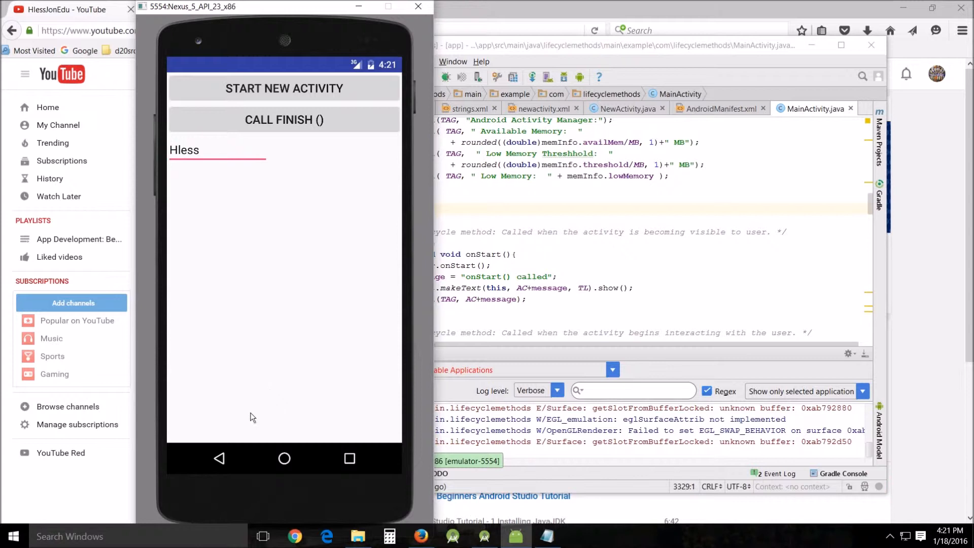
pyautogui.moveTo(280, 423)
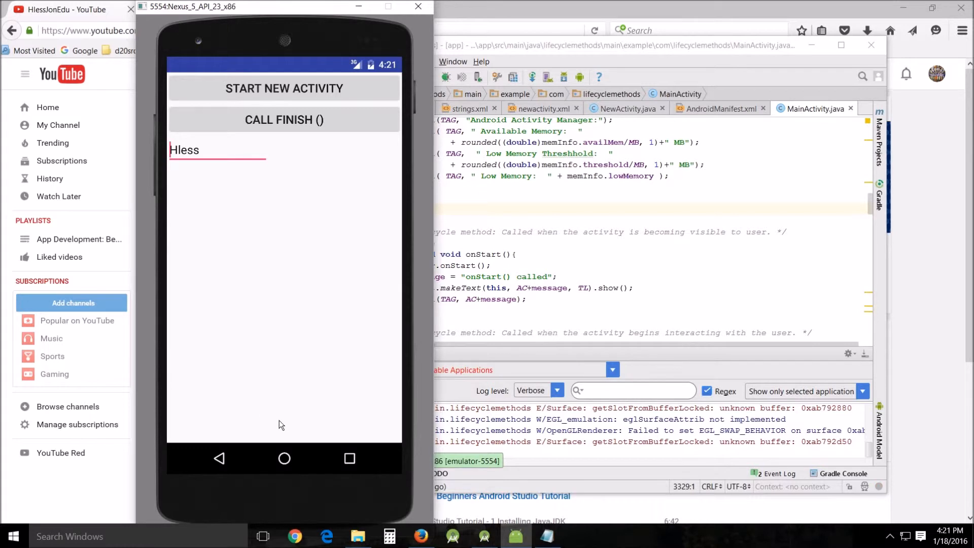
pyautogui.moveTo(274, 391)
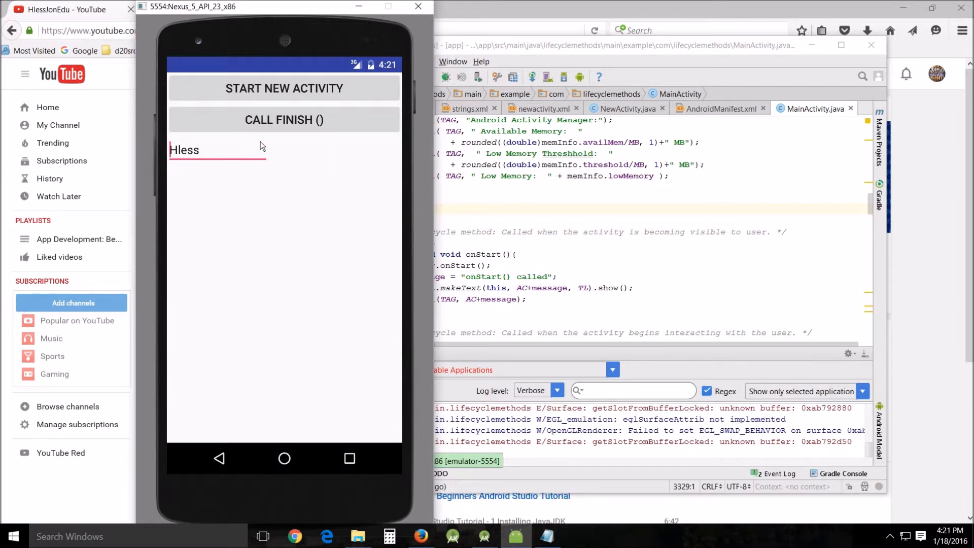
pyautogui.moveTo(304, 378)
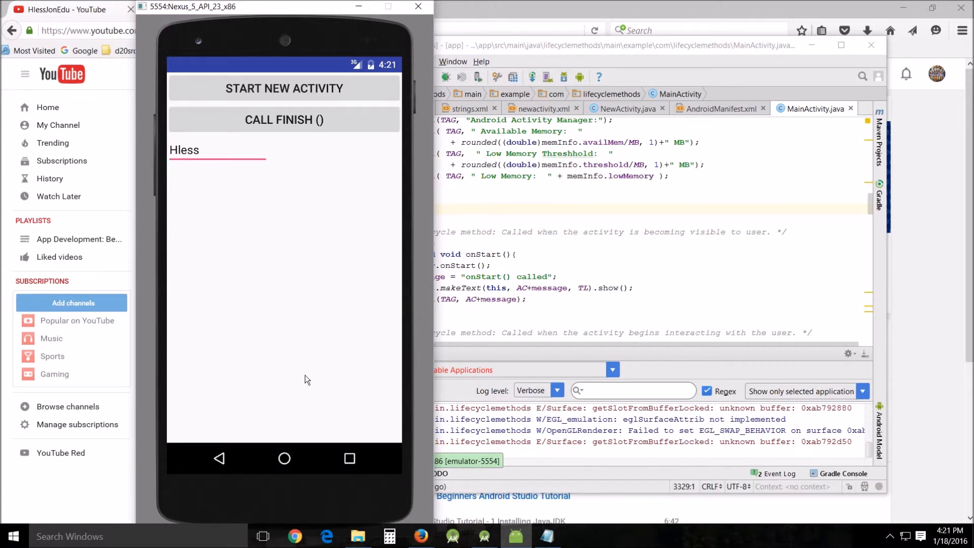
pyautogui.moveTo(339, 281)
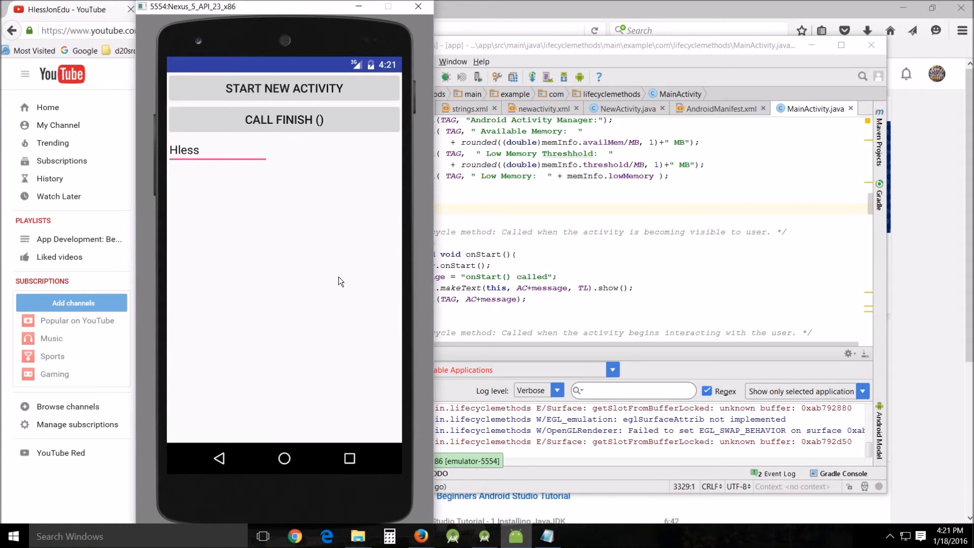
pyautogui.moveTo(302, 280)
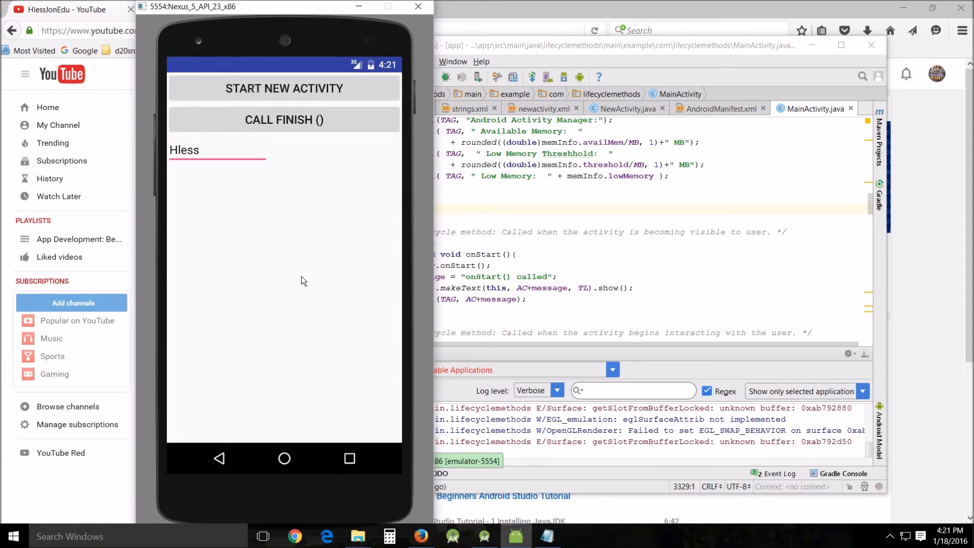